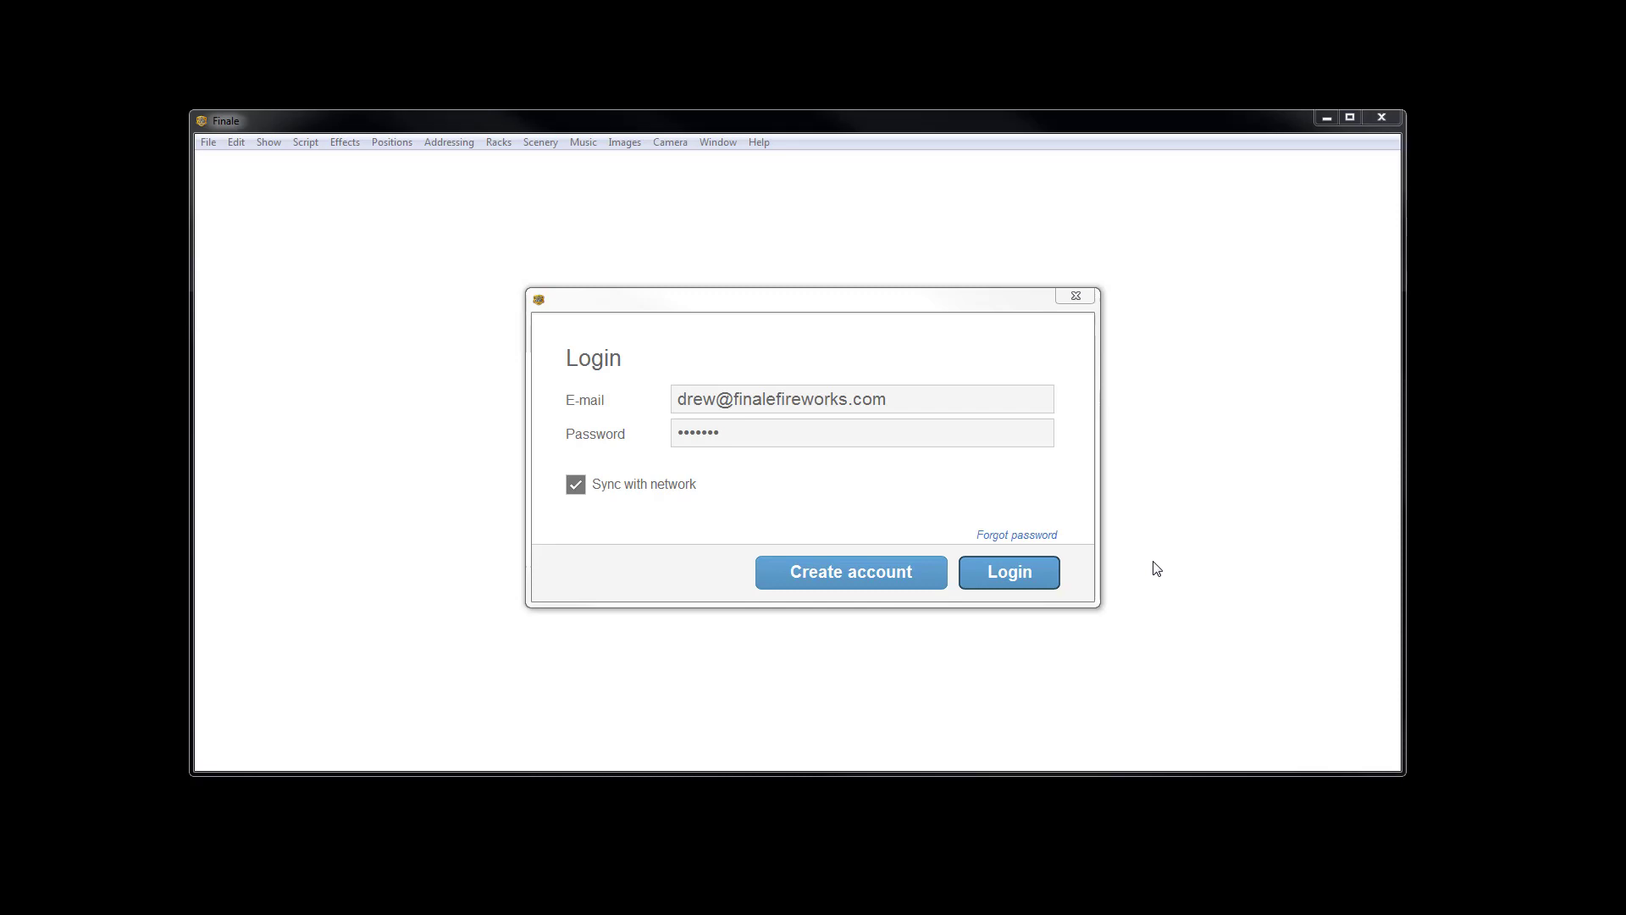
{"action": "mouse_move", "coordinate": [1050, 617]}
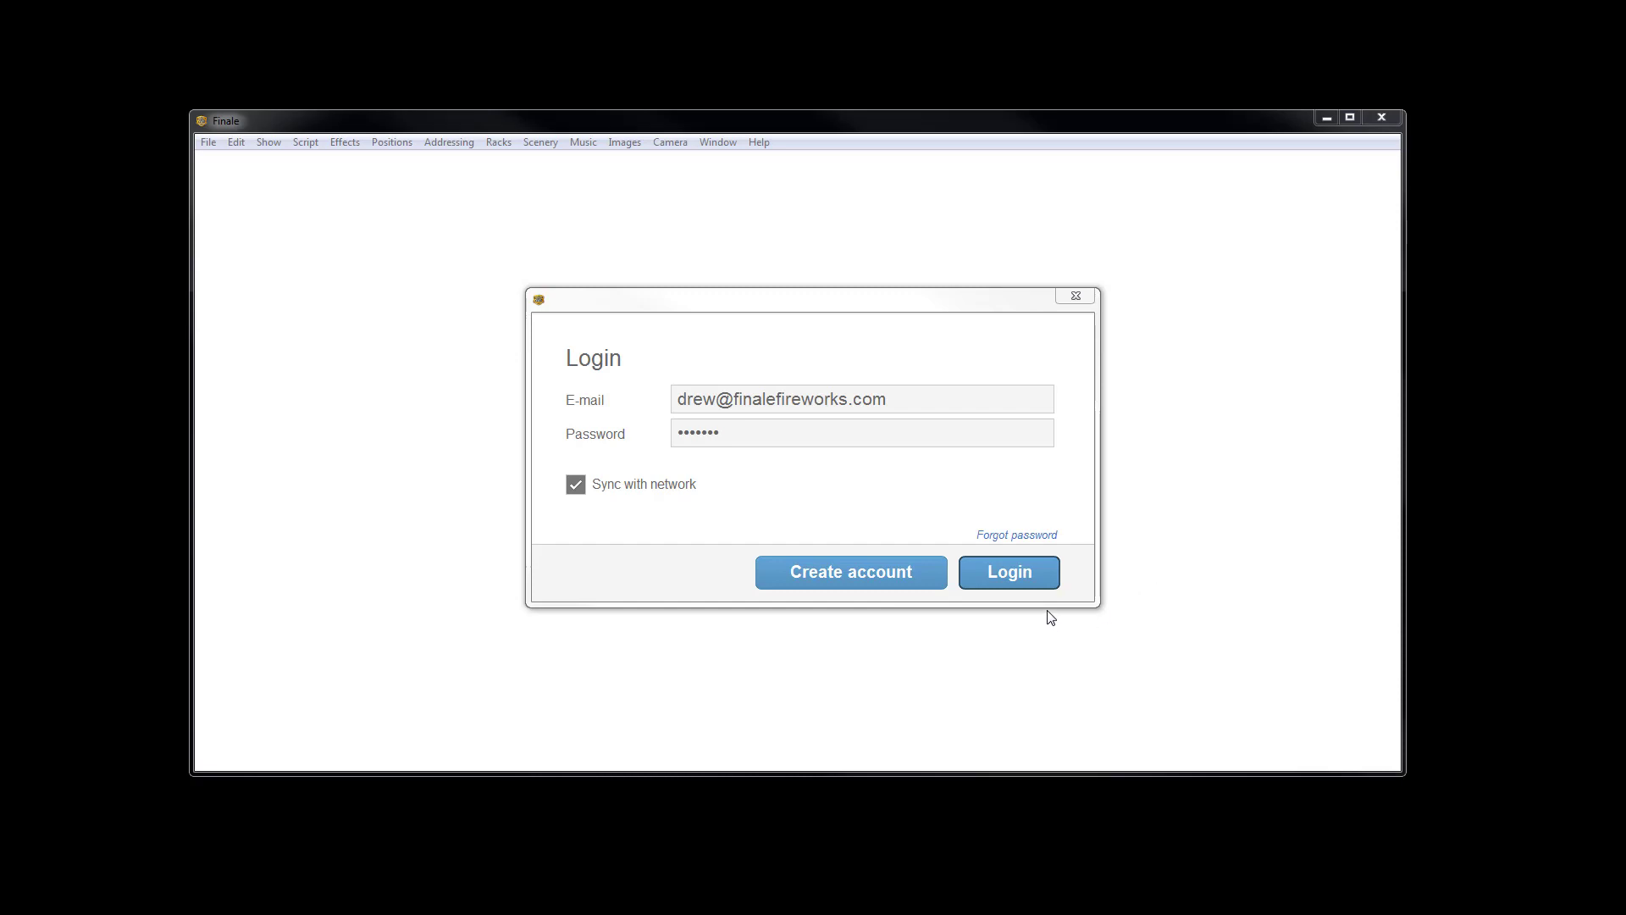
Step: Submit the Finale 3D login with the filled-in e-mail and password
{"action": "left_click", "coordinate": [1007, 572]}
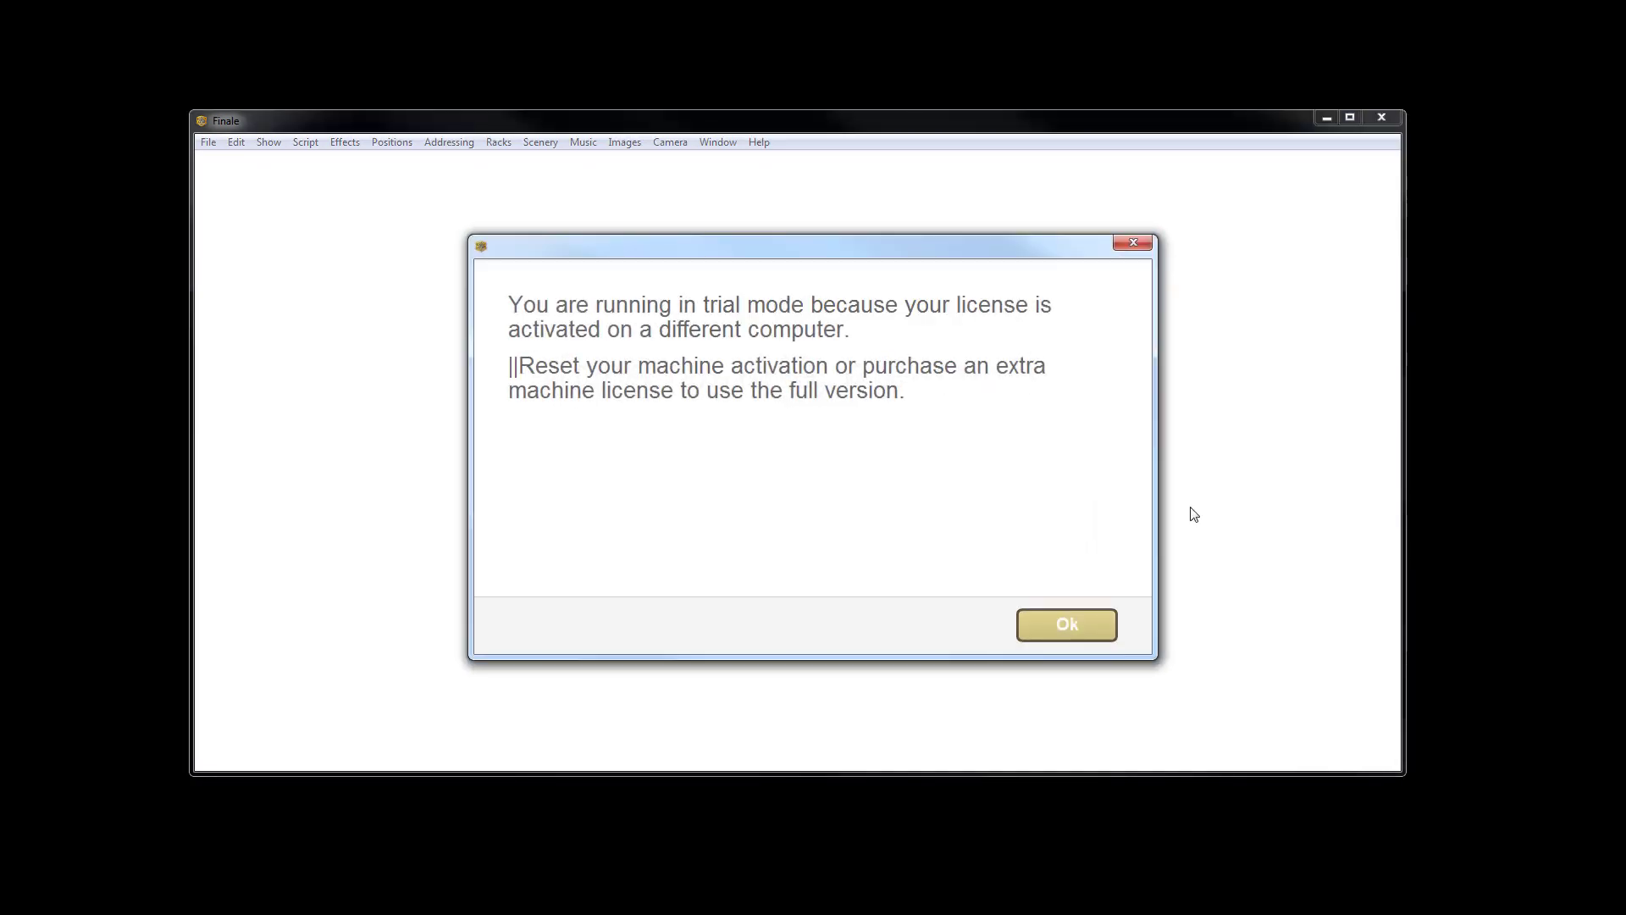
{"action": "mouse_move", "coordinate": [985, 465]}
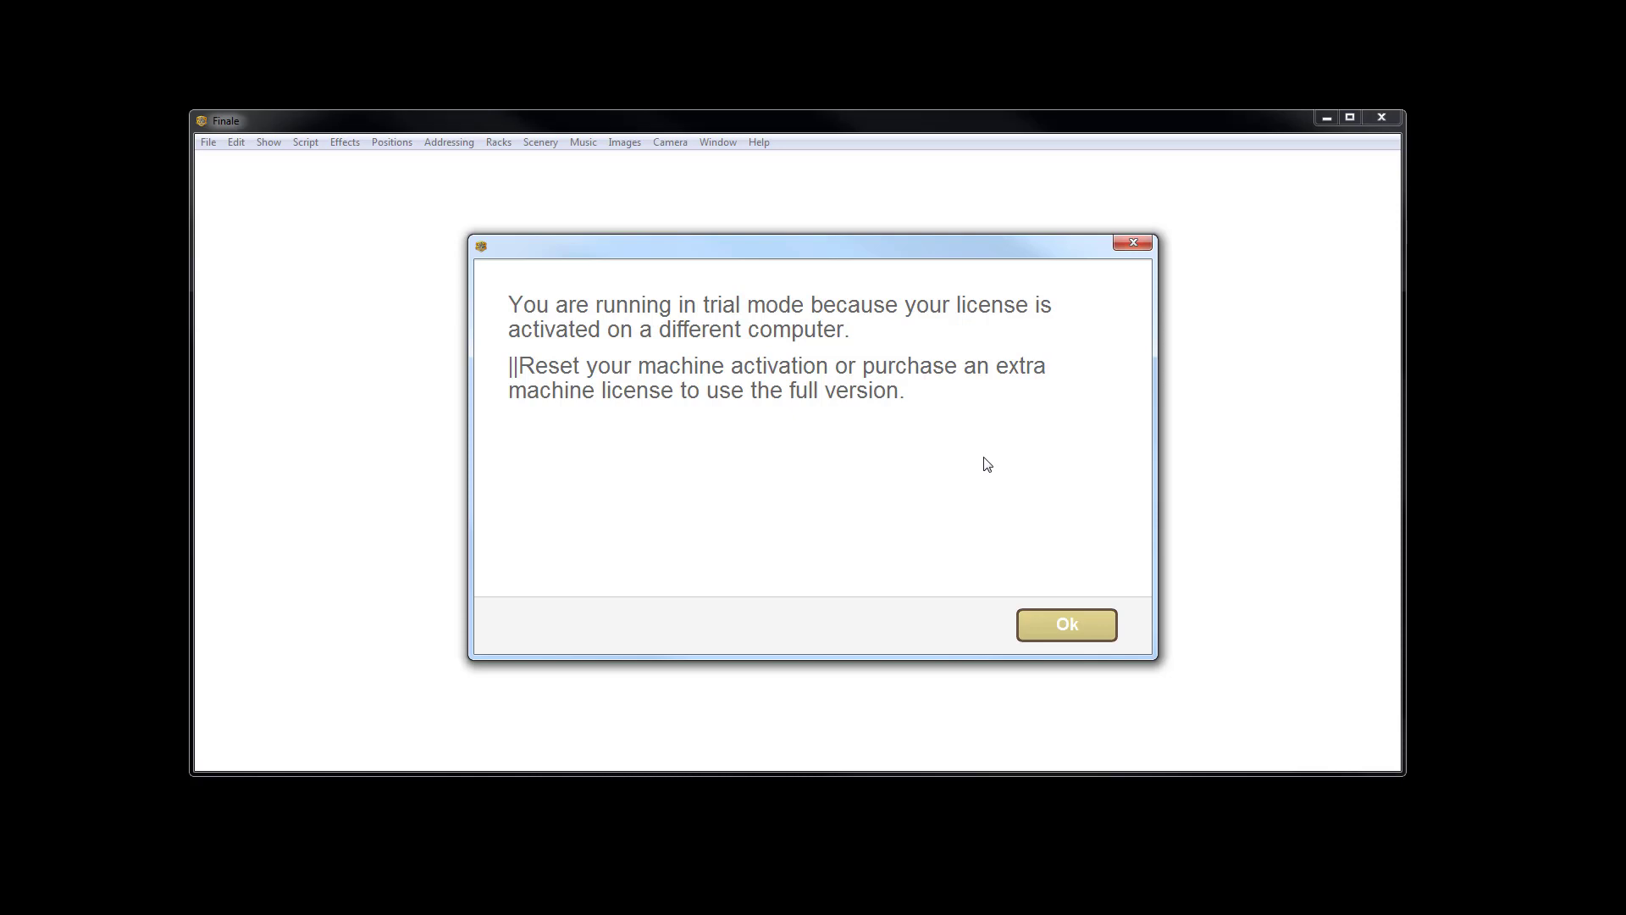
{"action": "mouse_move", "coordinate": [973, 472]}
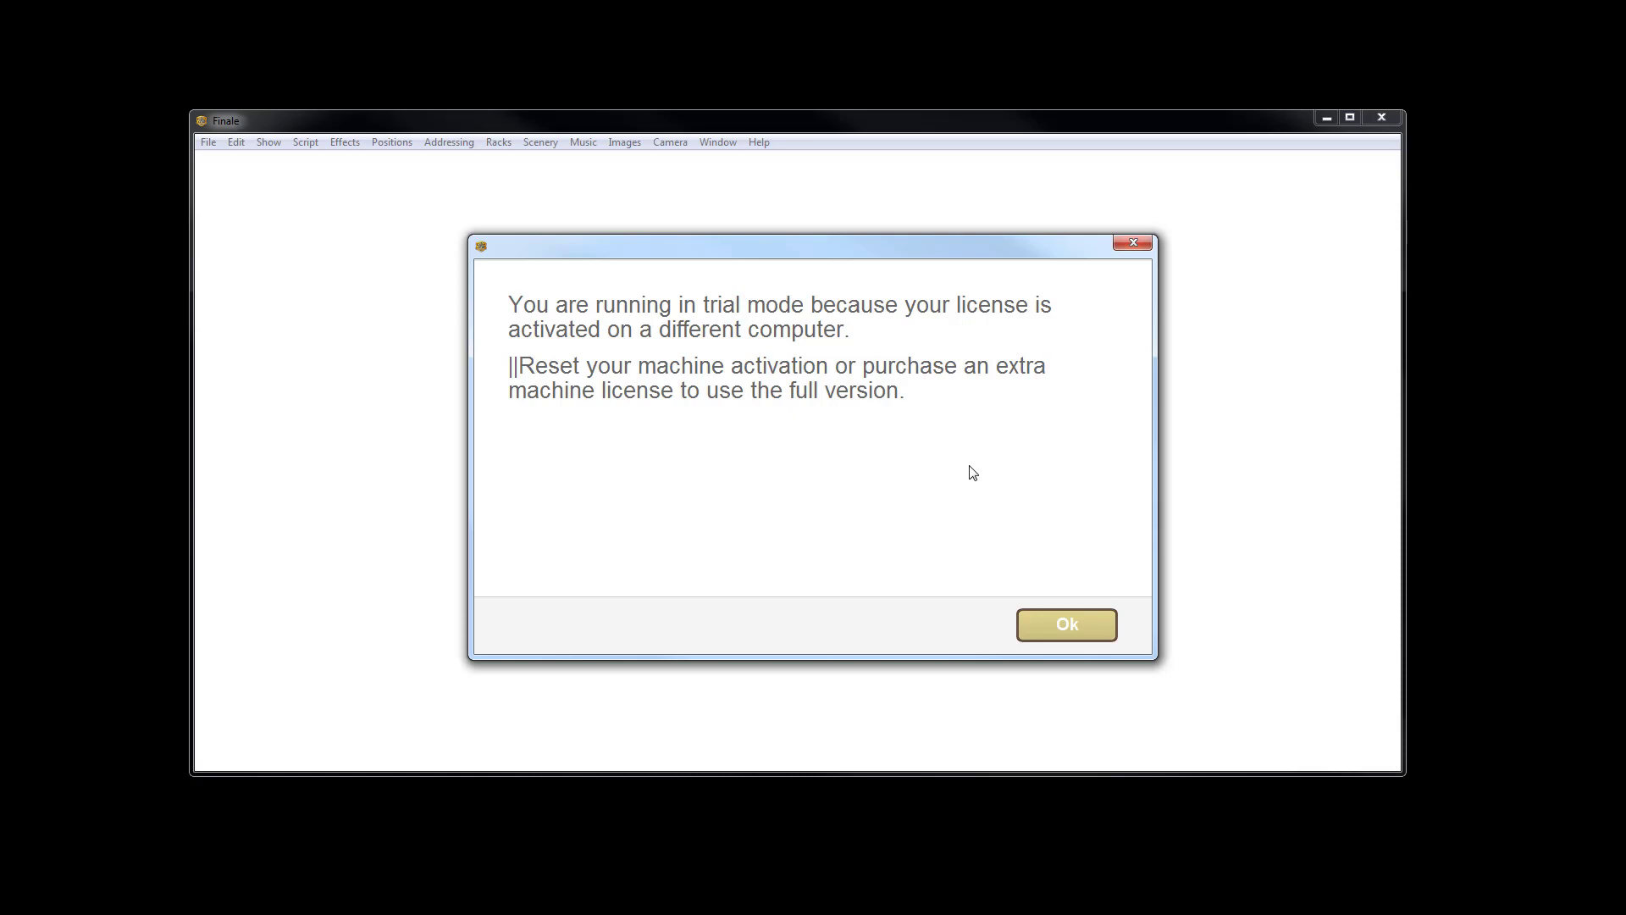
{"action": "mouse_move", "coordinate": [1073, 651]}
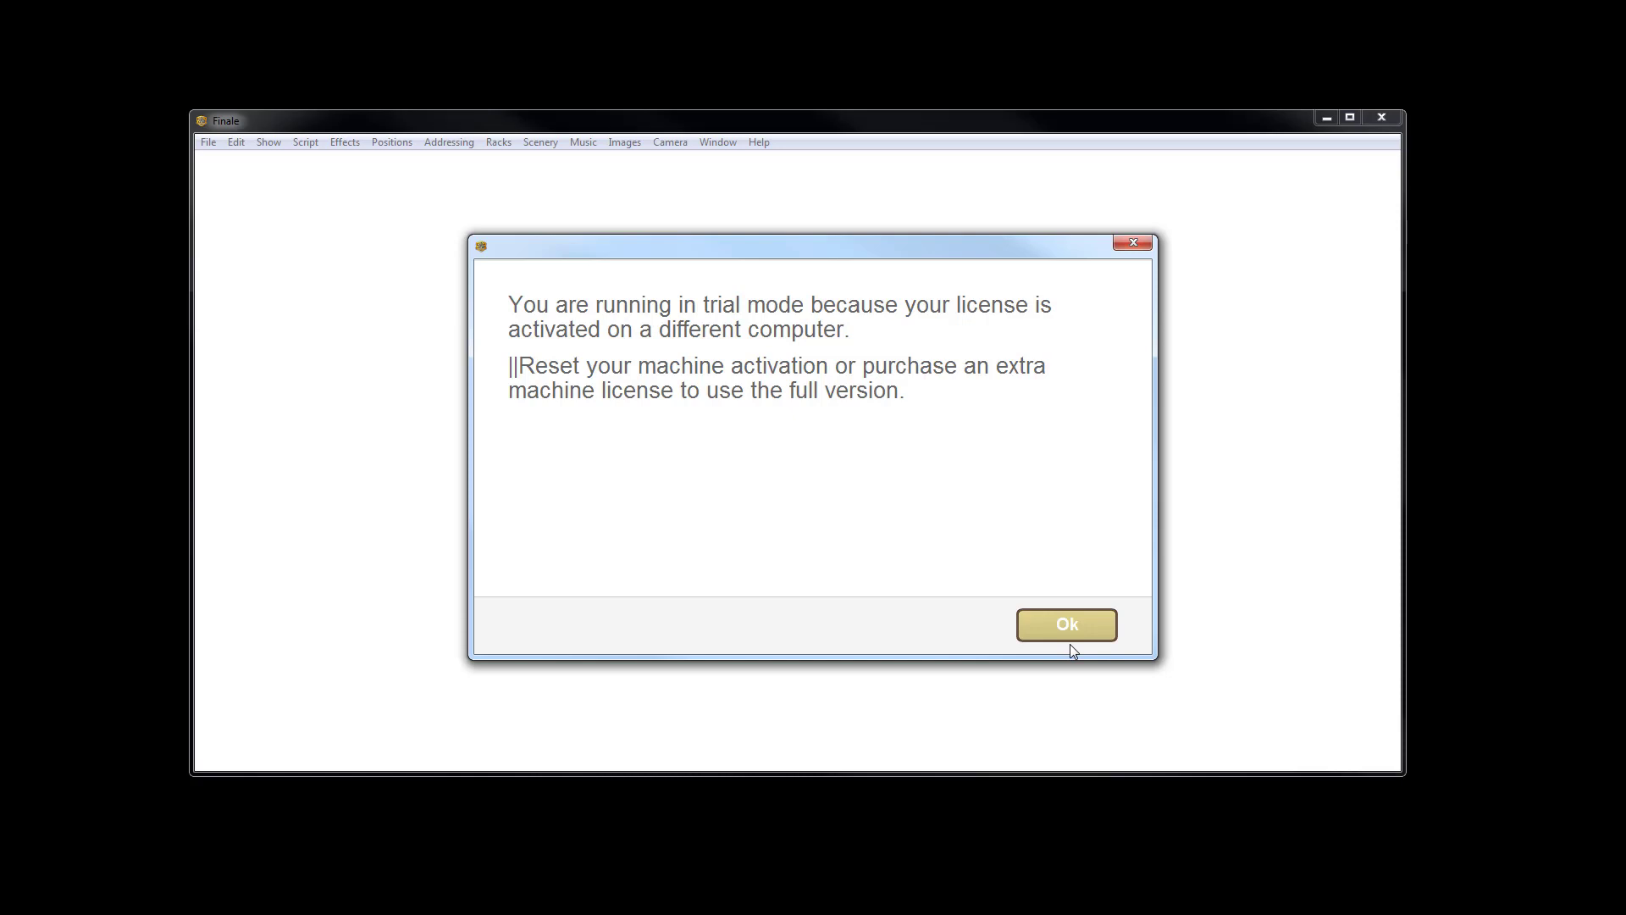
Step: Dismiss the trial-mode notice to reveal the Finale 3D Trial account details
{"action": "left_click", "coordinate": [1066, 624]}
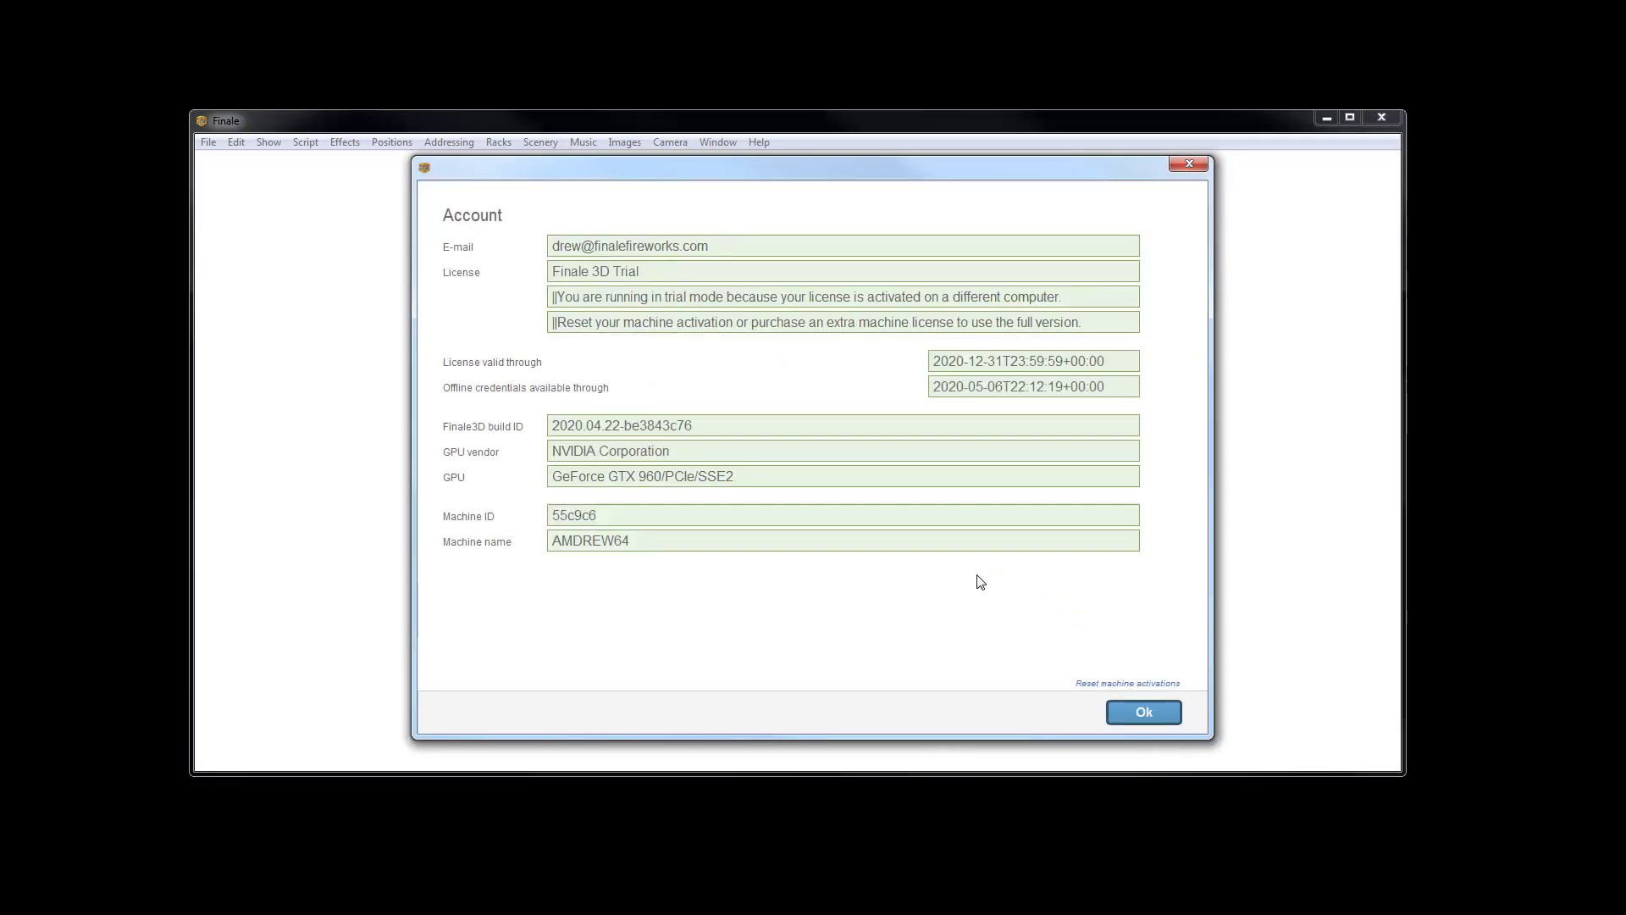
{"action": "mouse_move", "coordinate": [762, 397]}
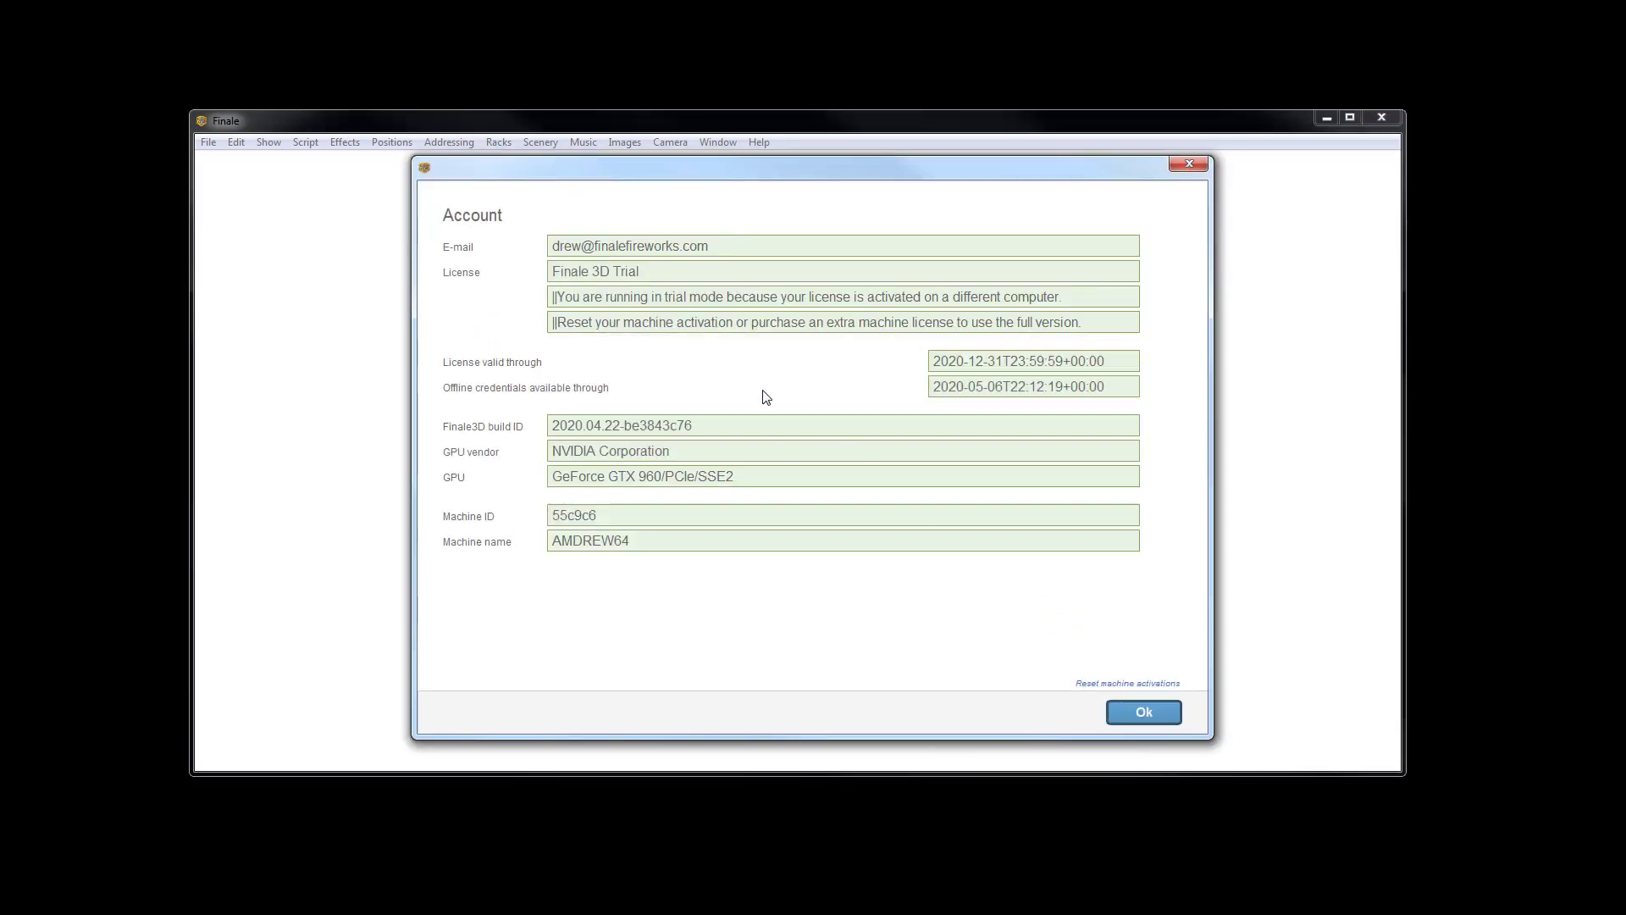
{"action": "mouse_move", "coordinate": [655, 315]}
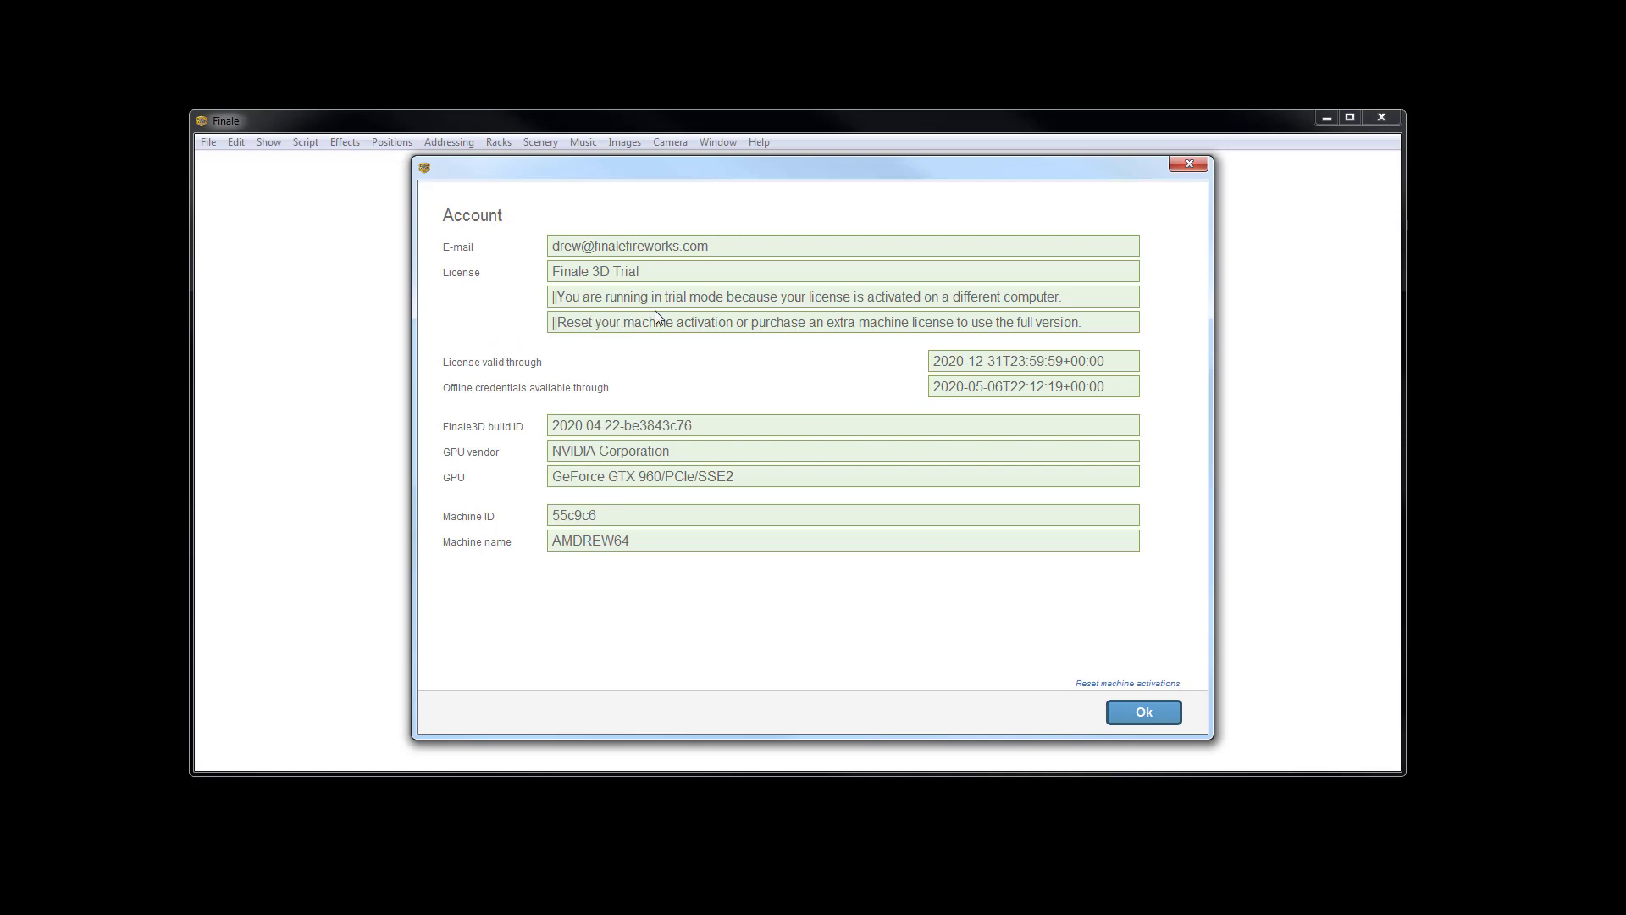
{"action": "mouse_move", "coordinate": [931, 309]}
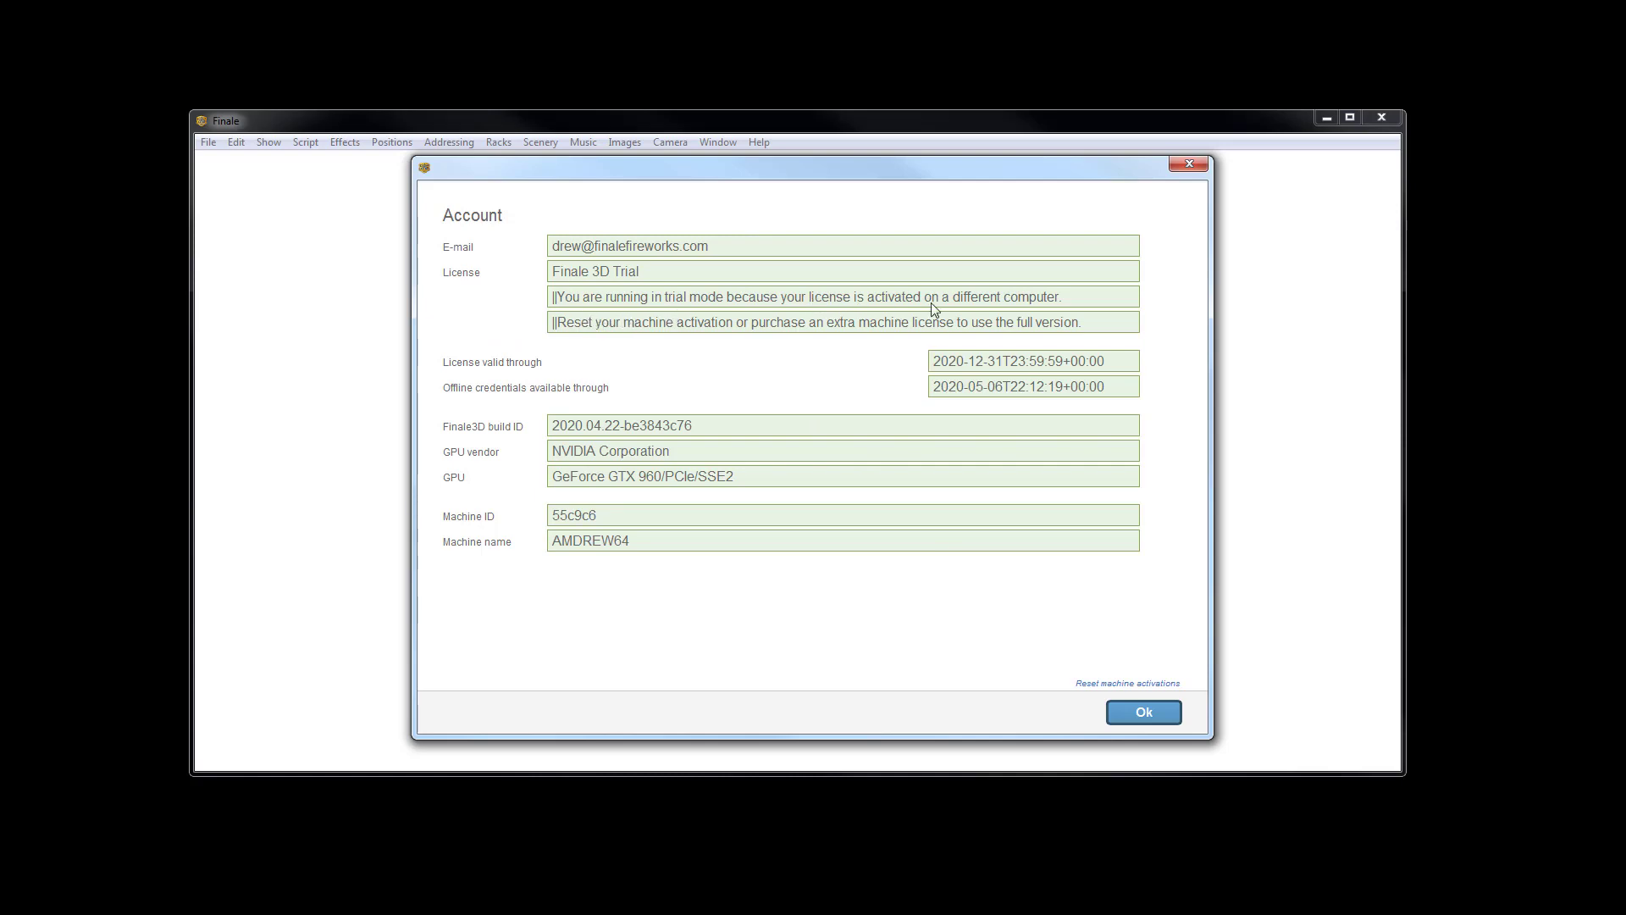
{"action": "mouse_move", "coordinate": [738, 371]}
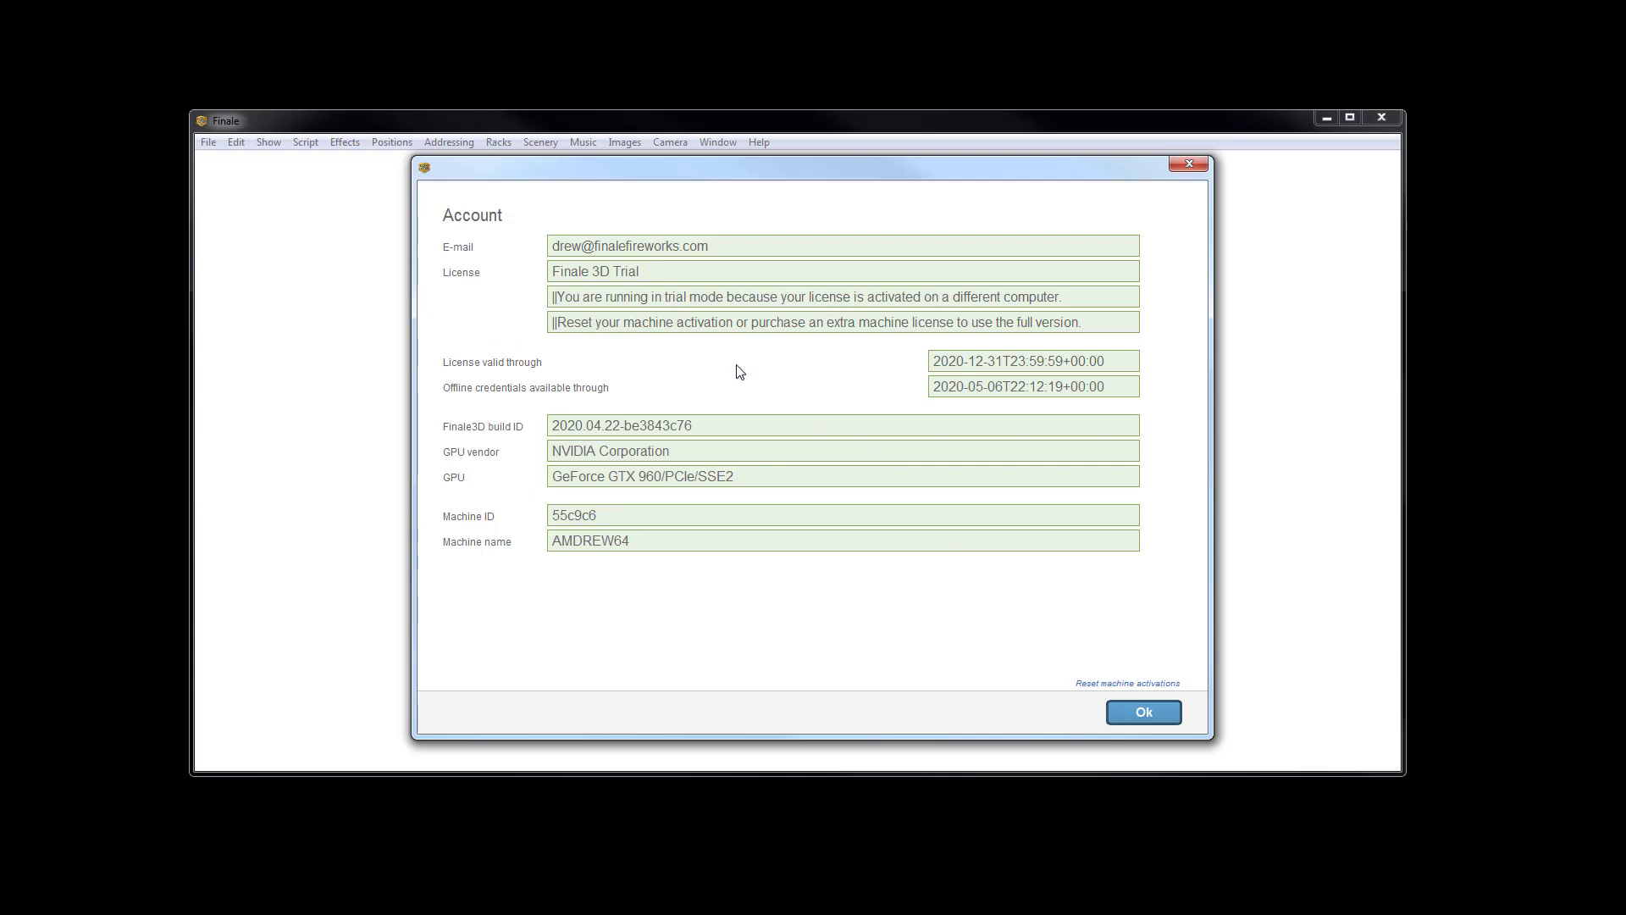
{"action": "mouse_move", "coordinate": [706, 361]}
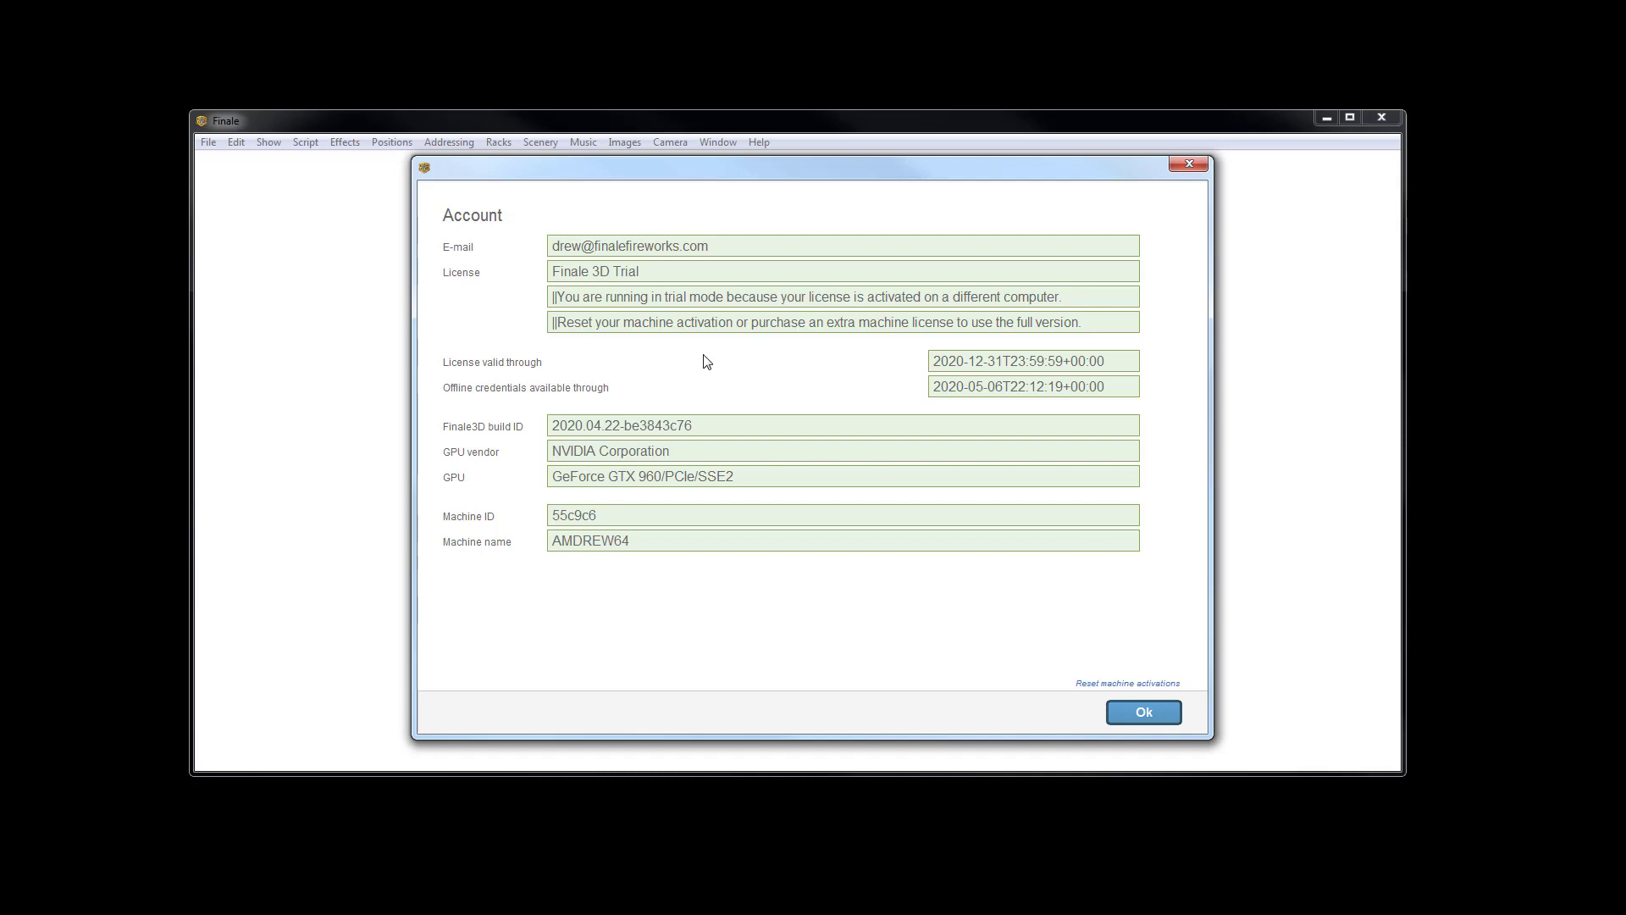
{"action": "mouse_move", "coordinate": [574, 337]}
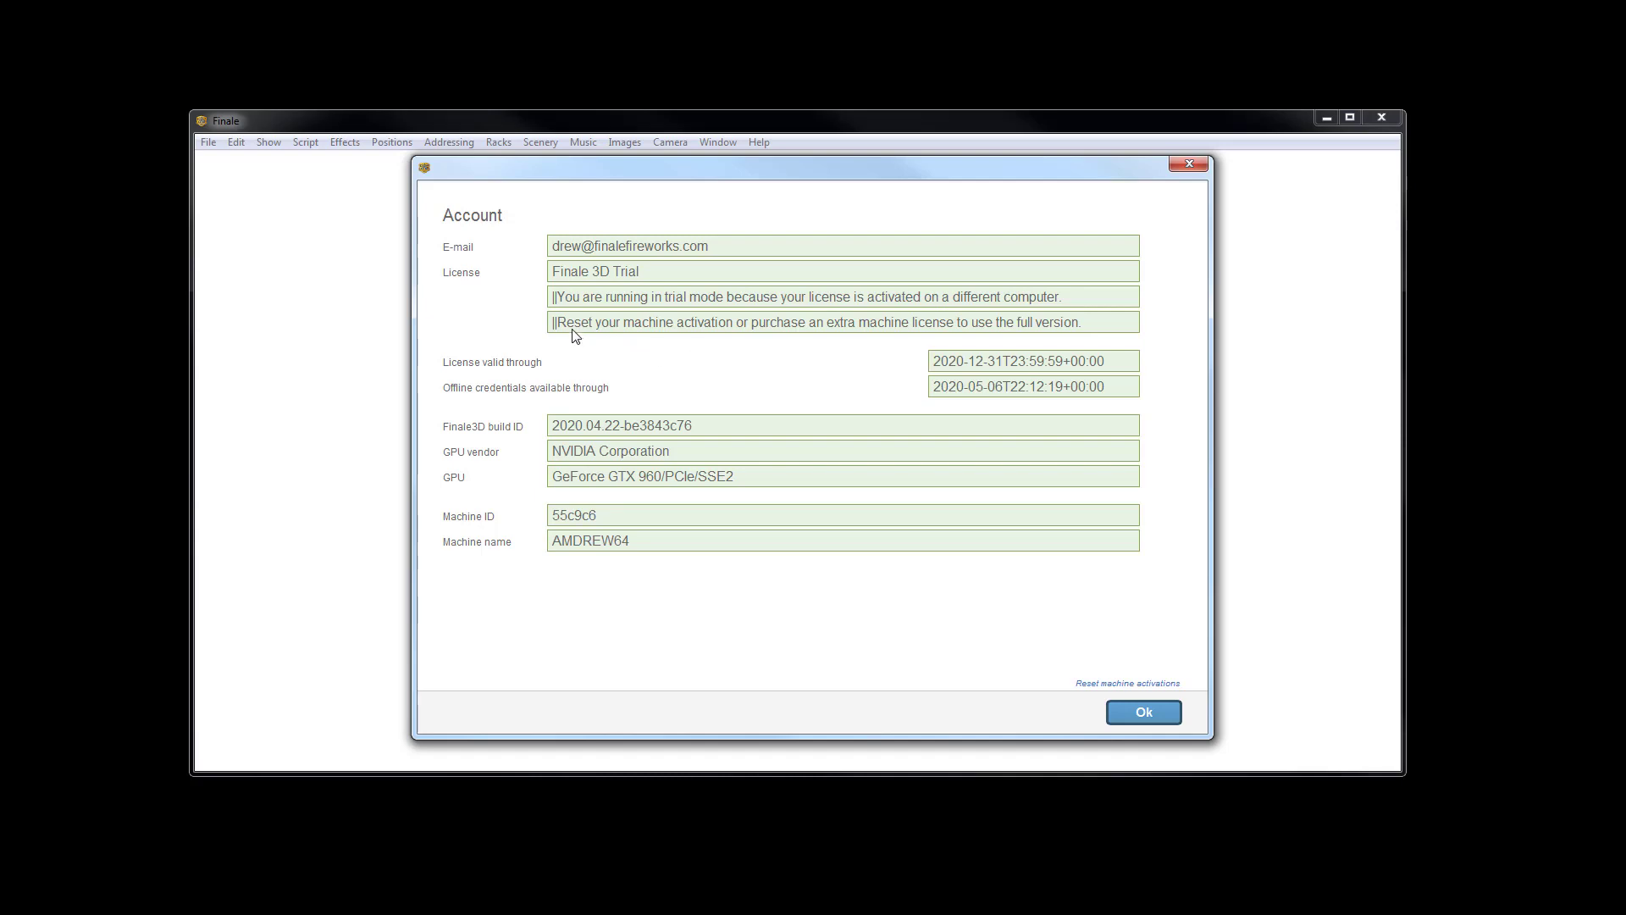
{"action": "mouse_move", "coordinate": [726, 337]}
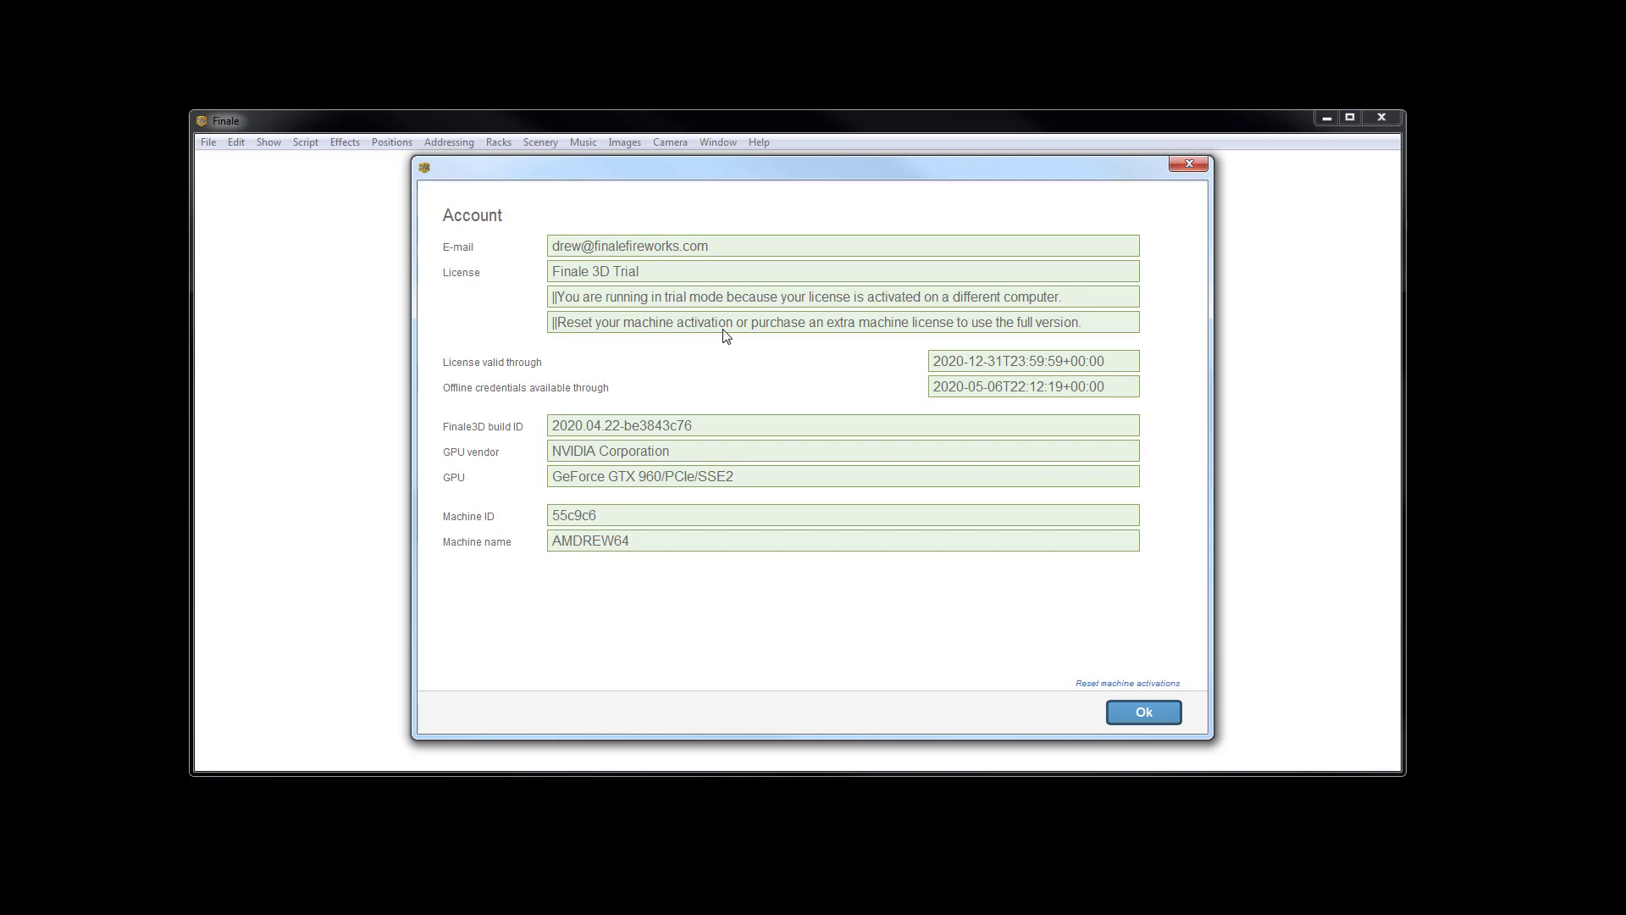
{"action": "mouse_move", "coordinate": [983, 338]}
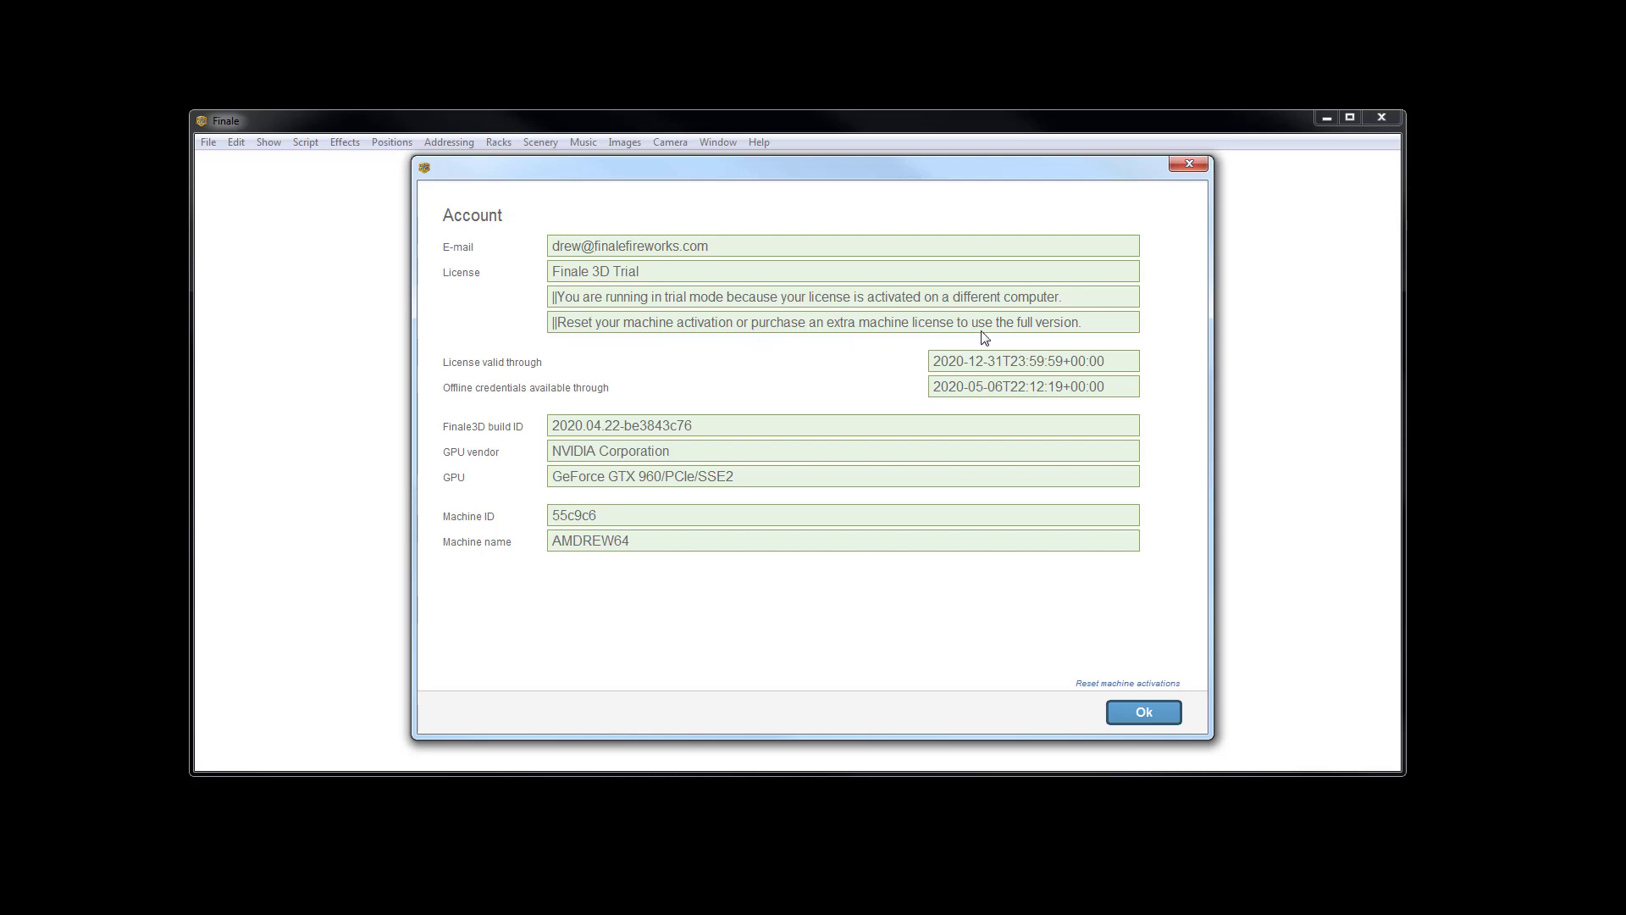
{"action": "mouse_move", "coordinate": [764, 382]}
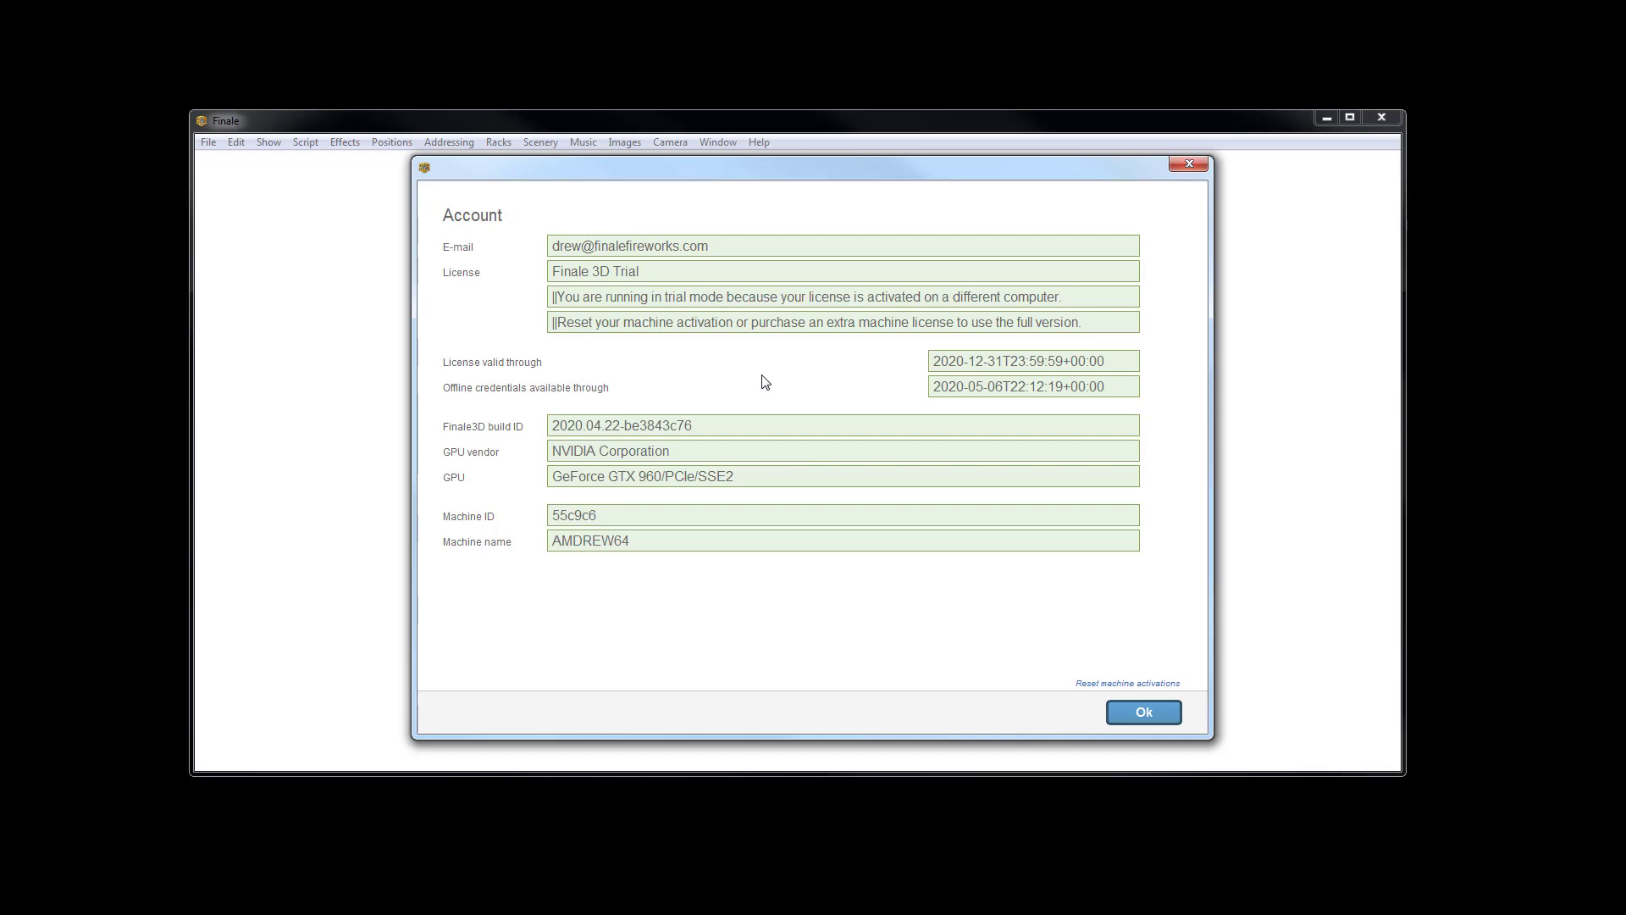
{"action": "mouse_move", "coordinate": [939, 739]}
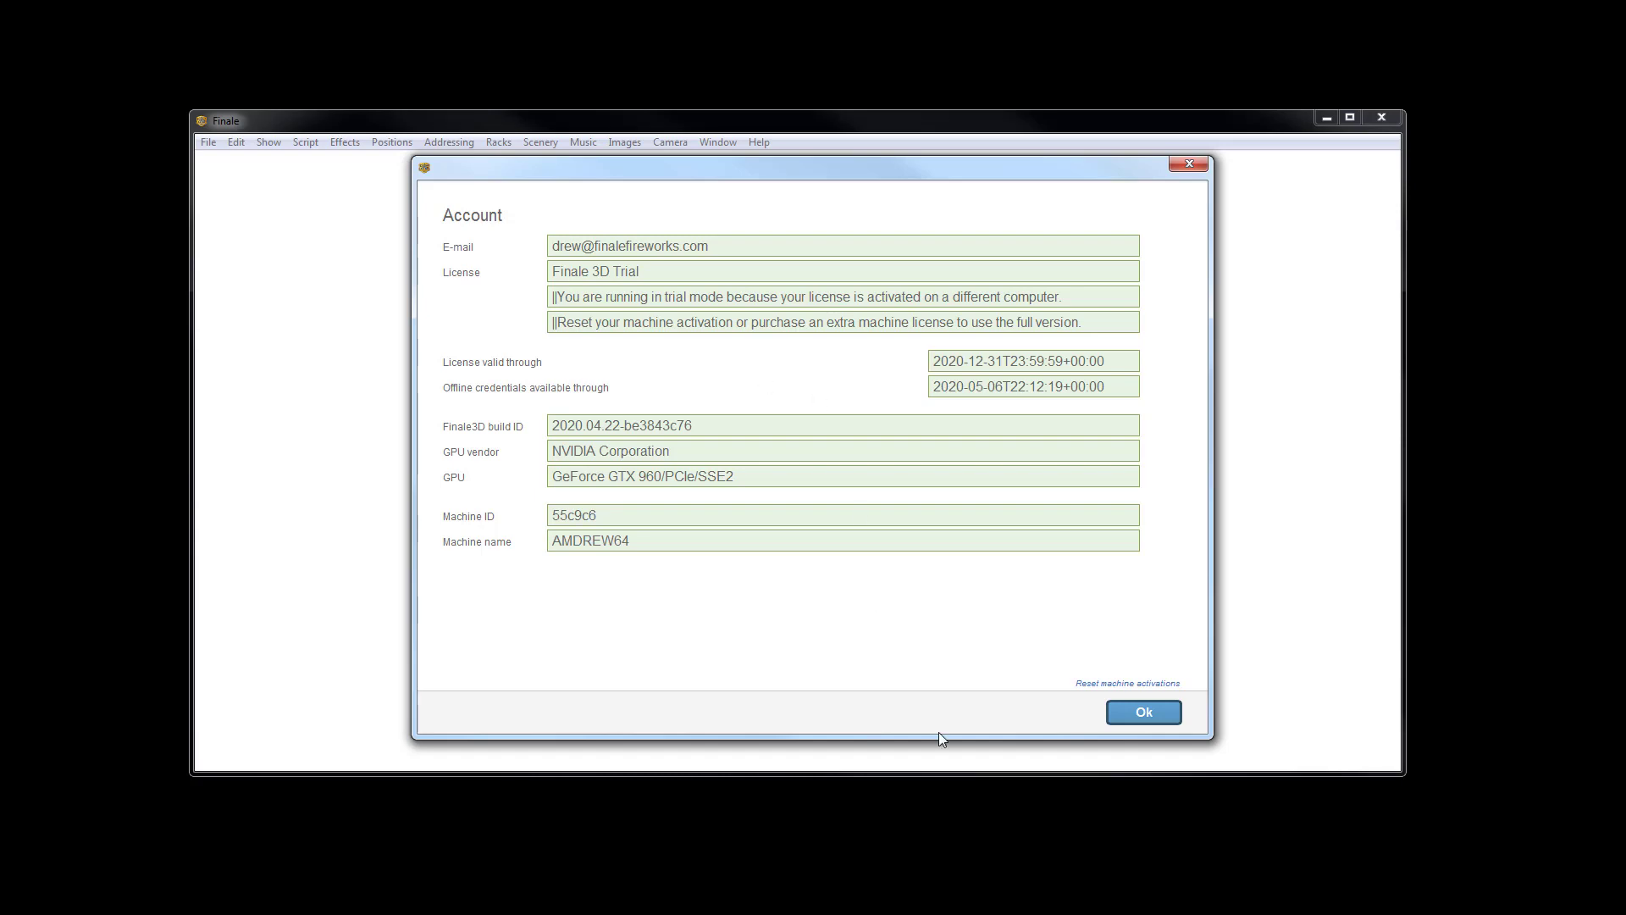
Step: Close the Account dialog and cancel the network inventories download
{"action": "left_click", "coordinate": [1142, 712]}
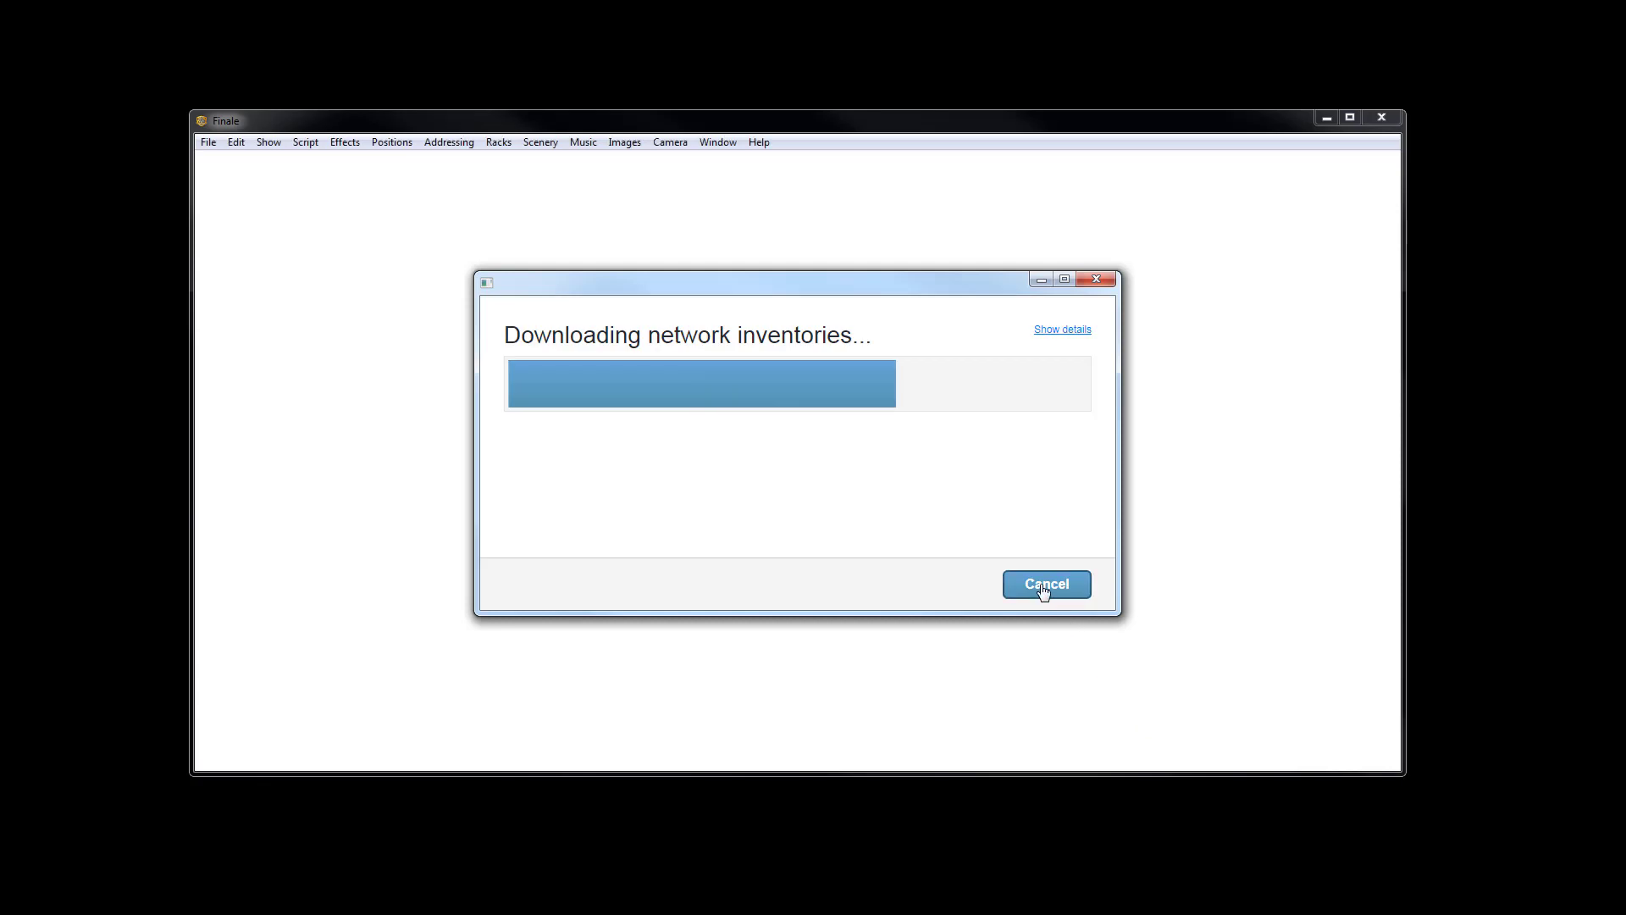
{"action": "left_click", "coordinate": [1045, 583]}
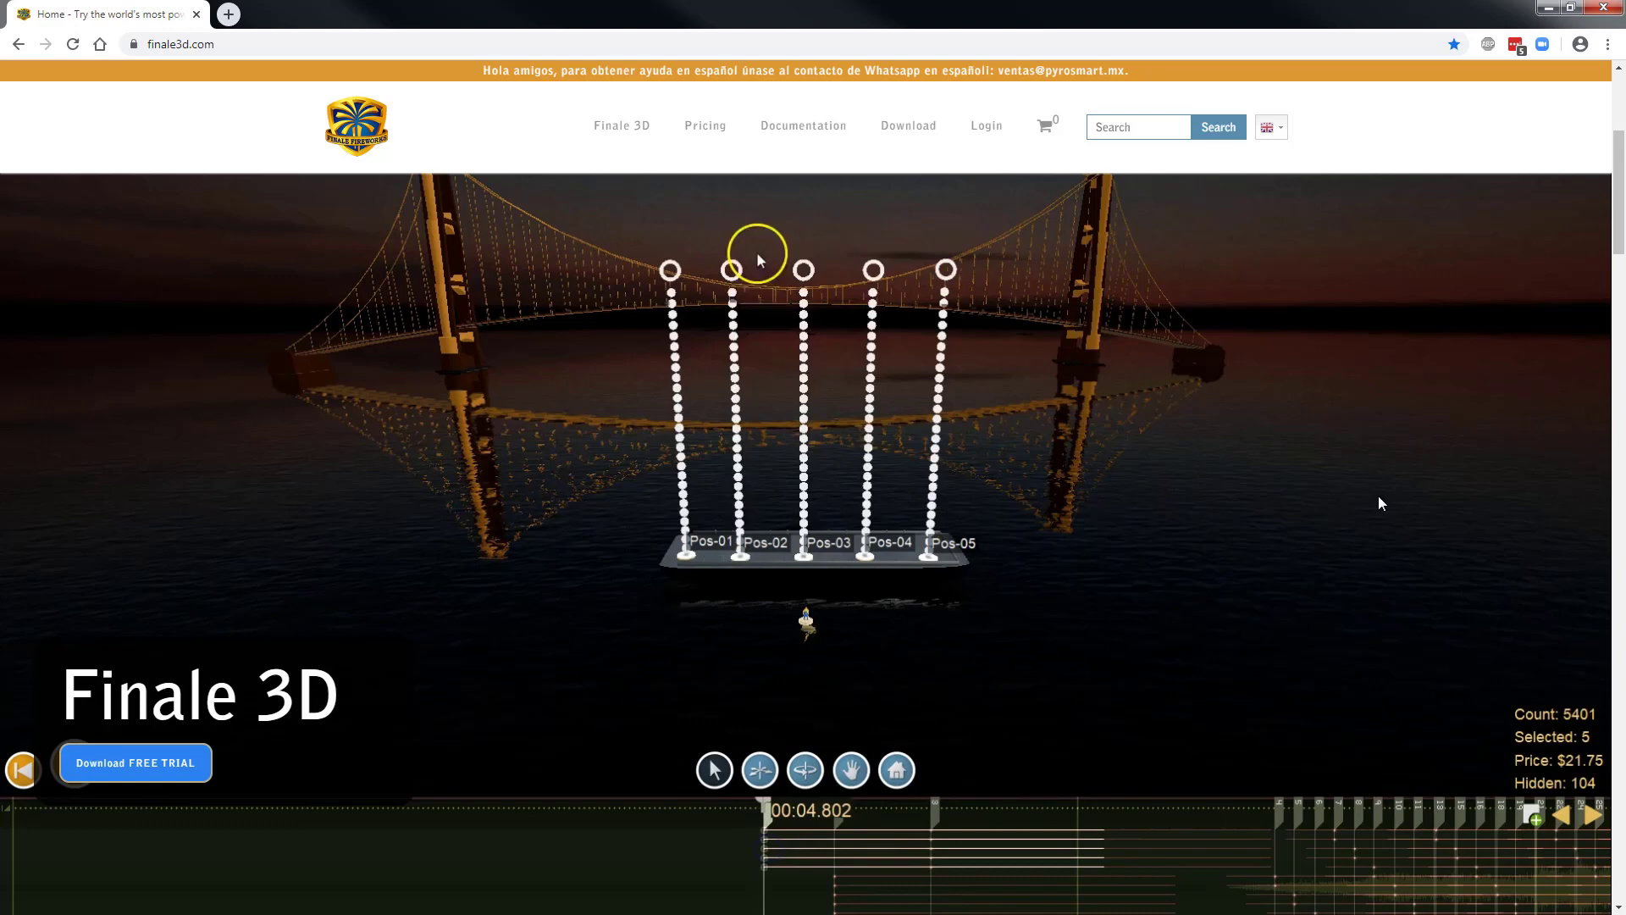
Step: Go to the finale3d.com login page and sign in with the filled-in credentials
{"action": "left_click", "coordinate": [984, 126]}
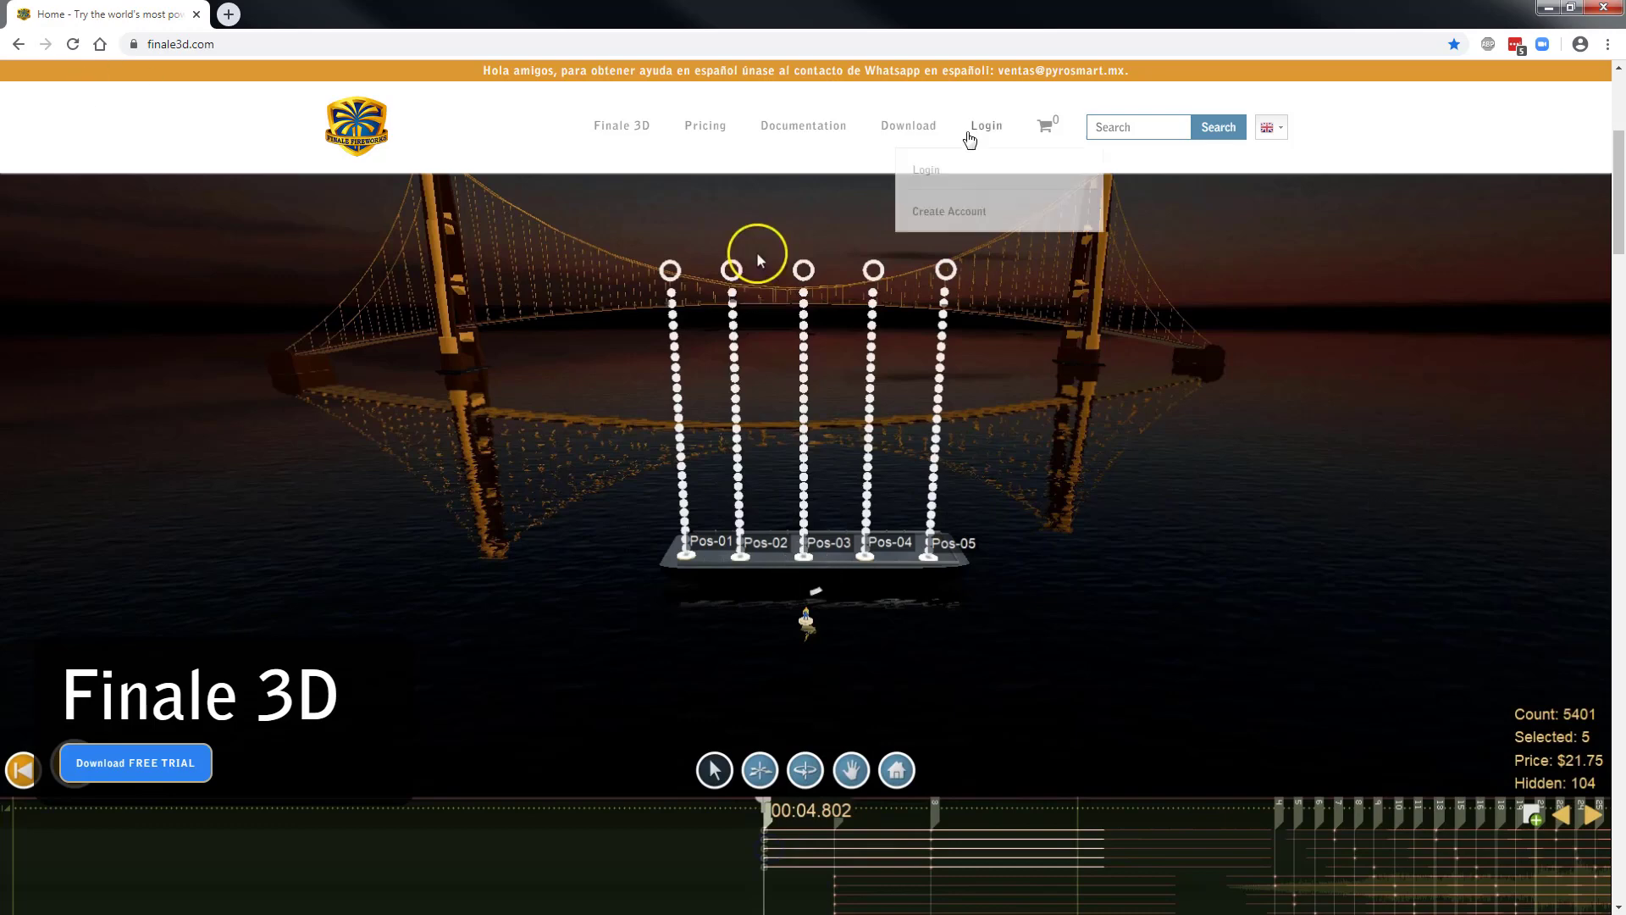
{"action": "left_click", "coordinate": [925, 169]}
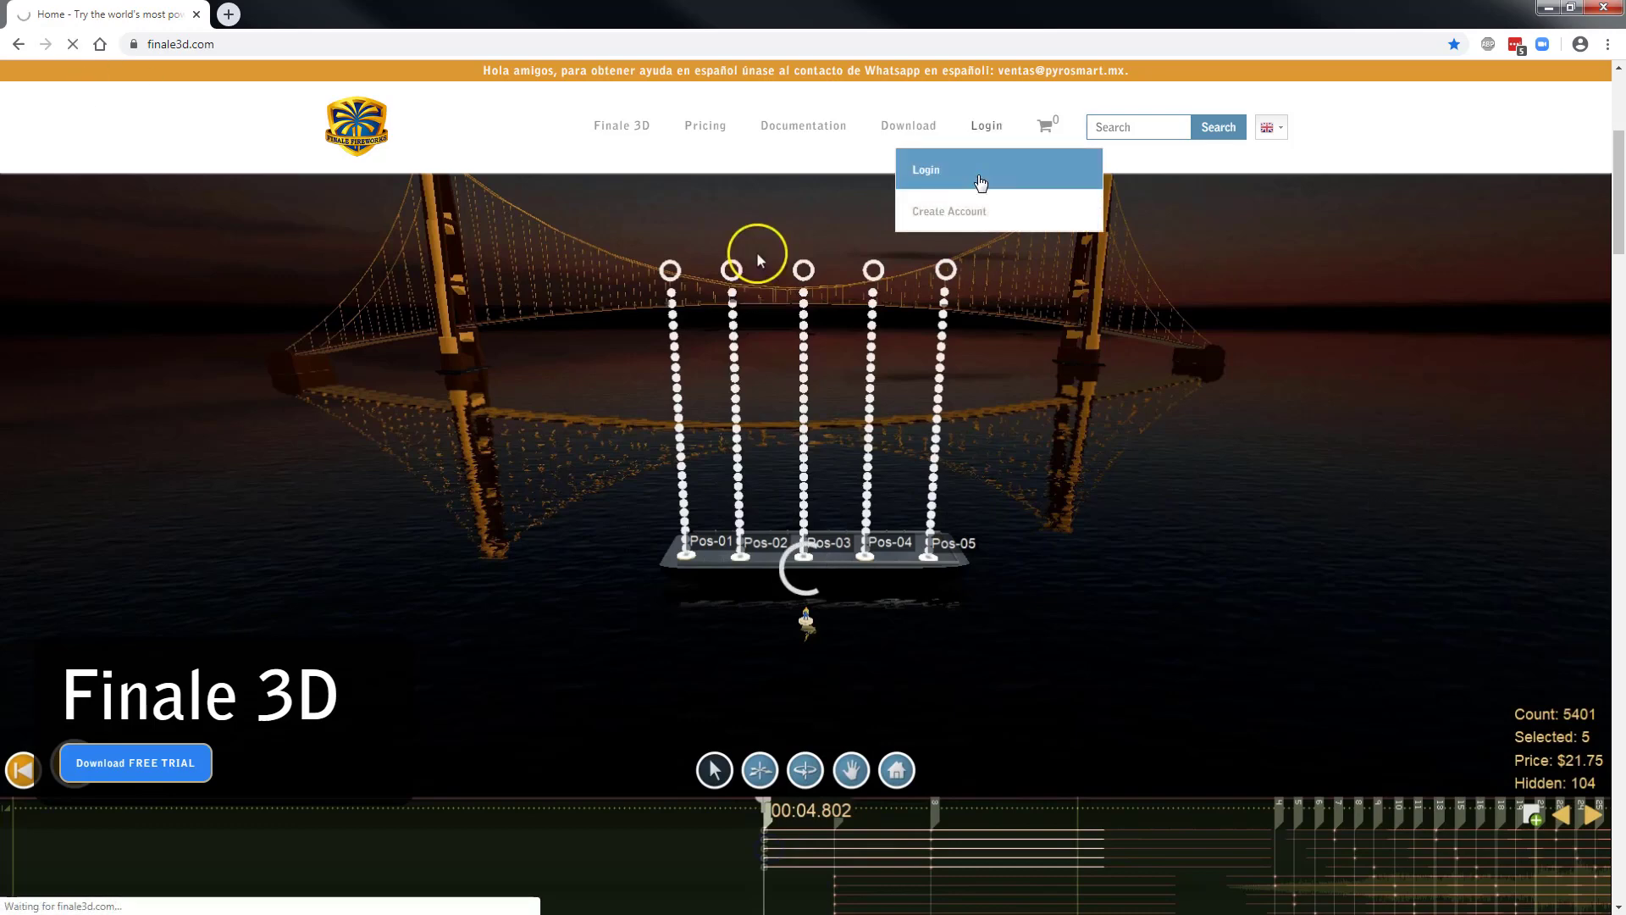
{"action": "left_click", "coordinate": [924, 169]}
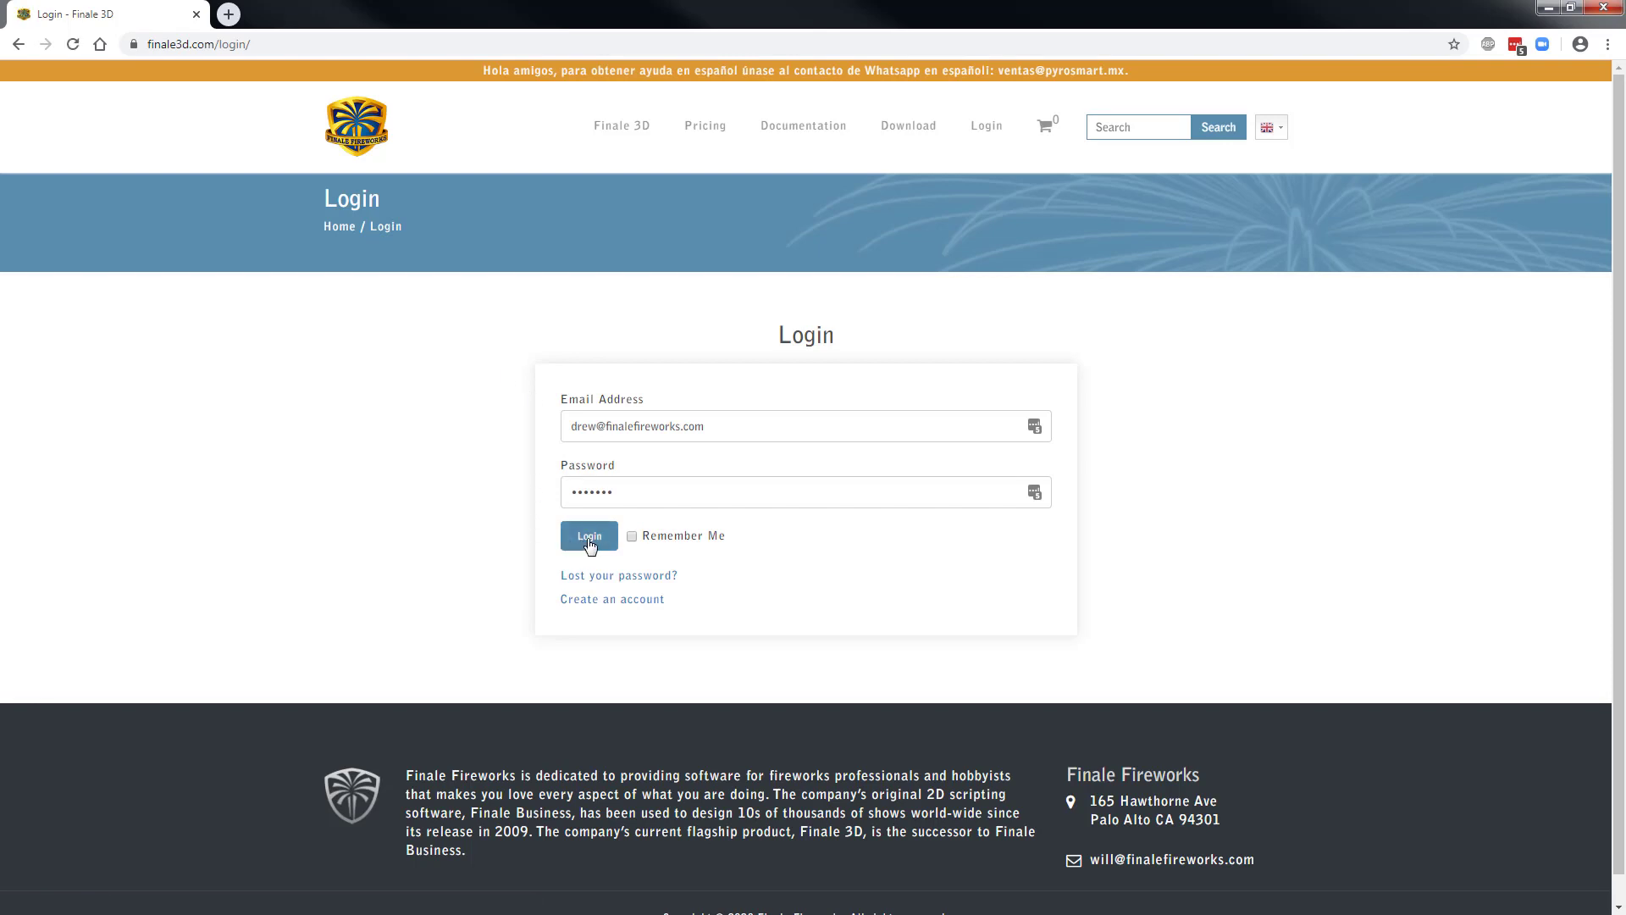
{"action": "left_click", "coordinate": [588, 536]}
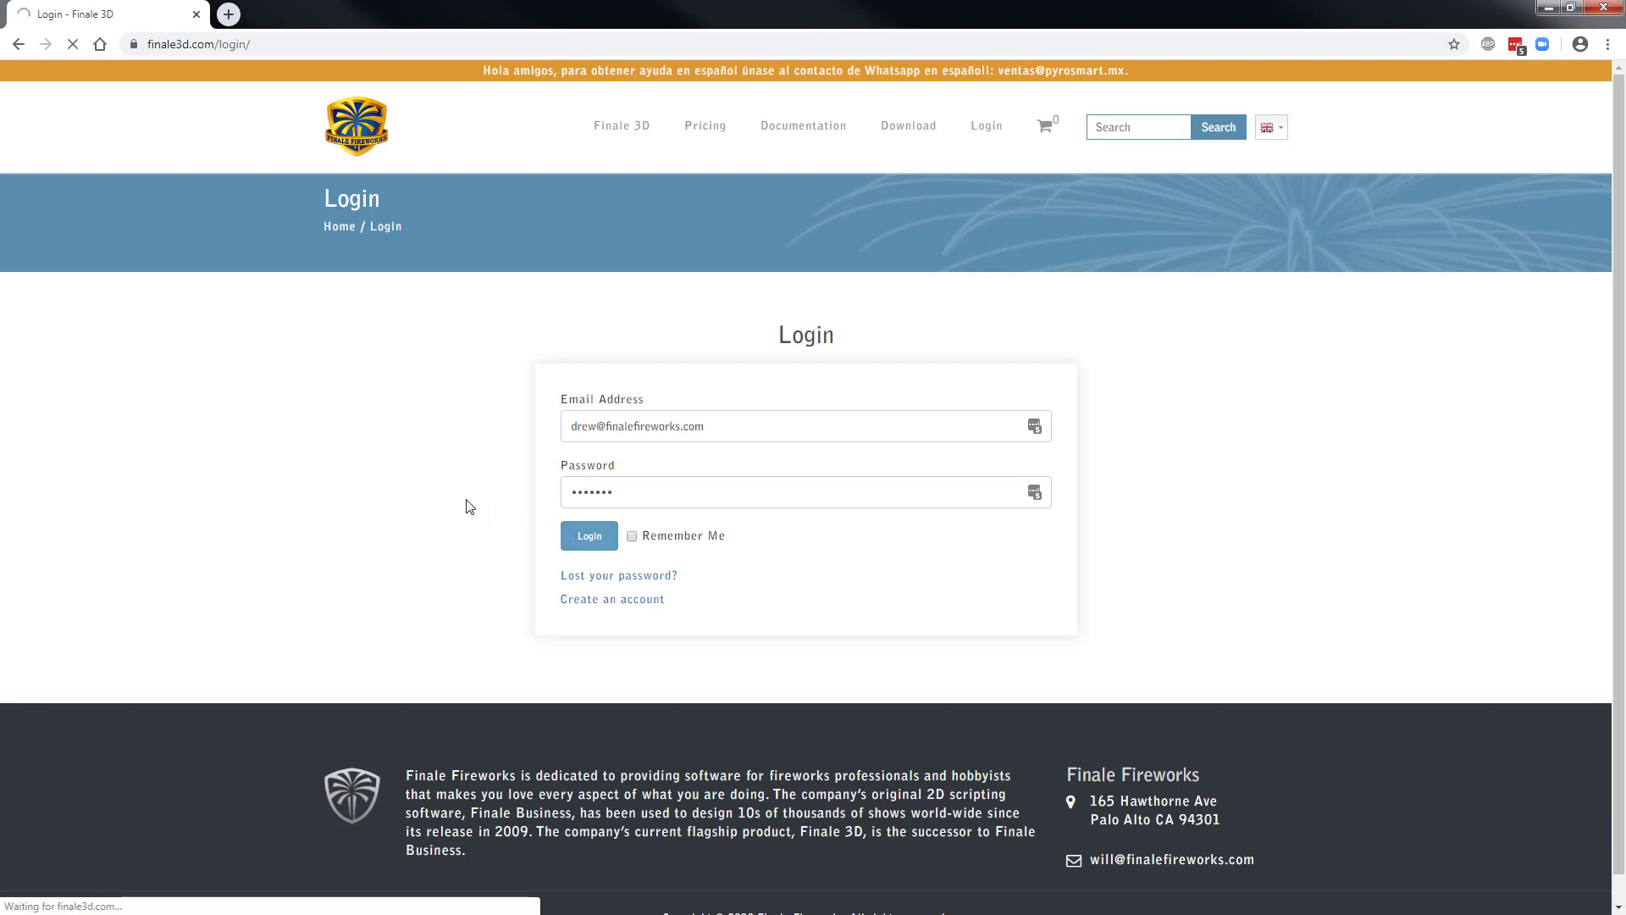
{"action": "left_click", "coordinate": [588, 536]}
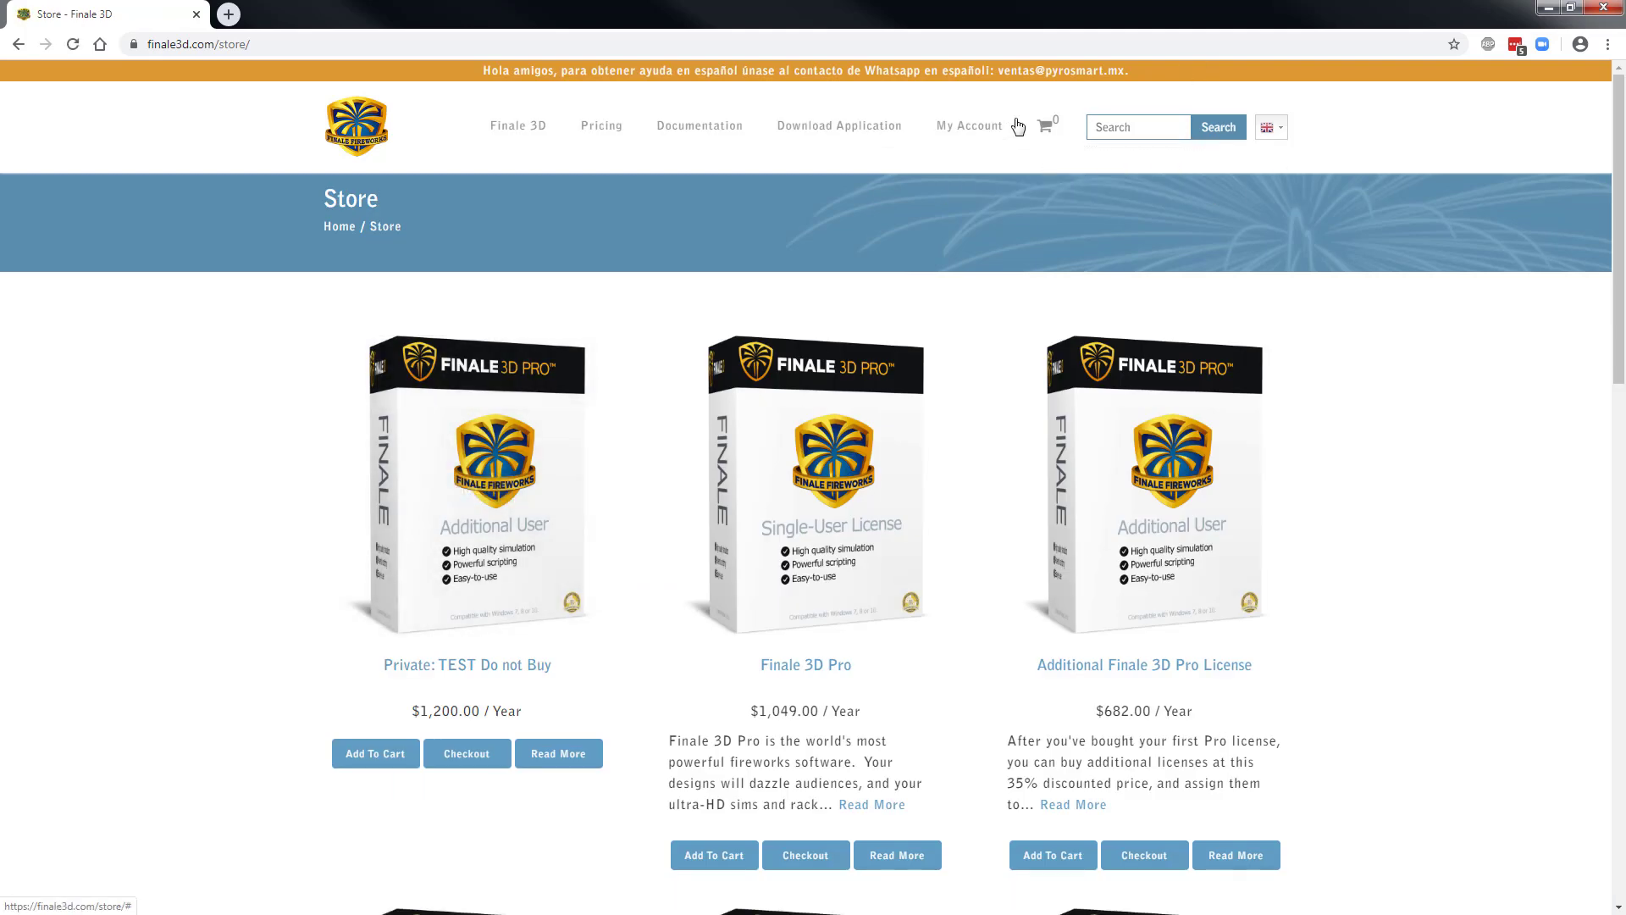
{"action": "left_click", "coordinate": [967, 126]}
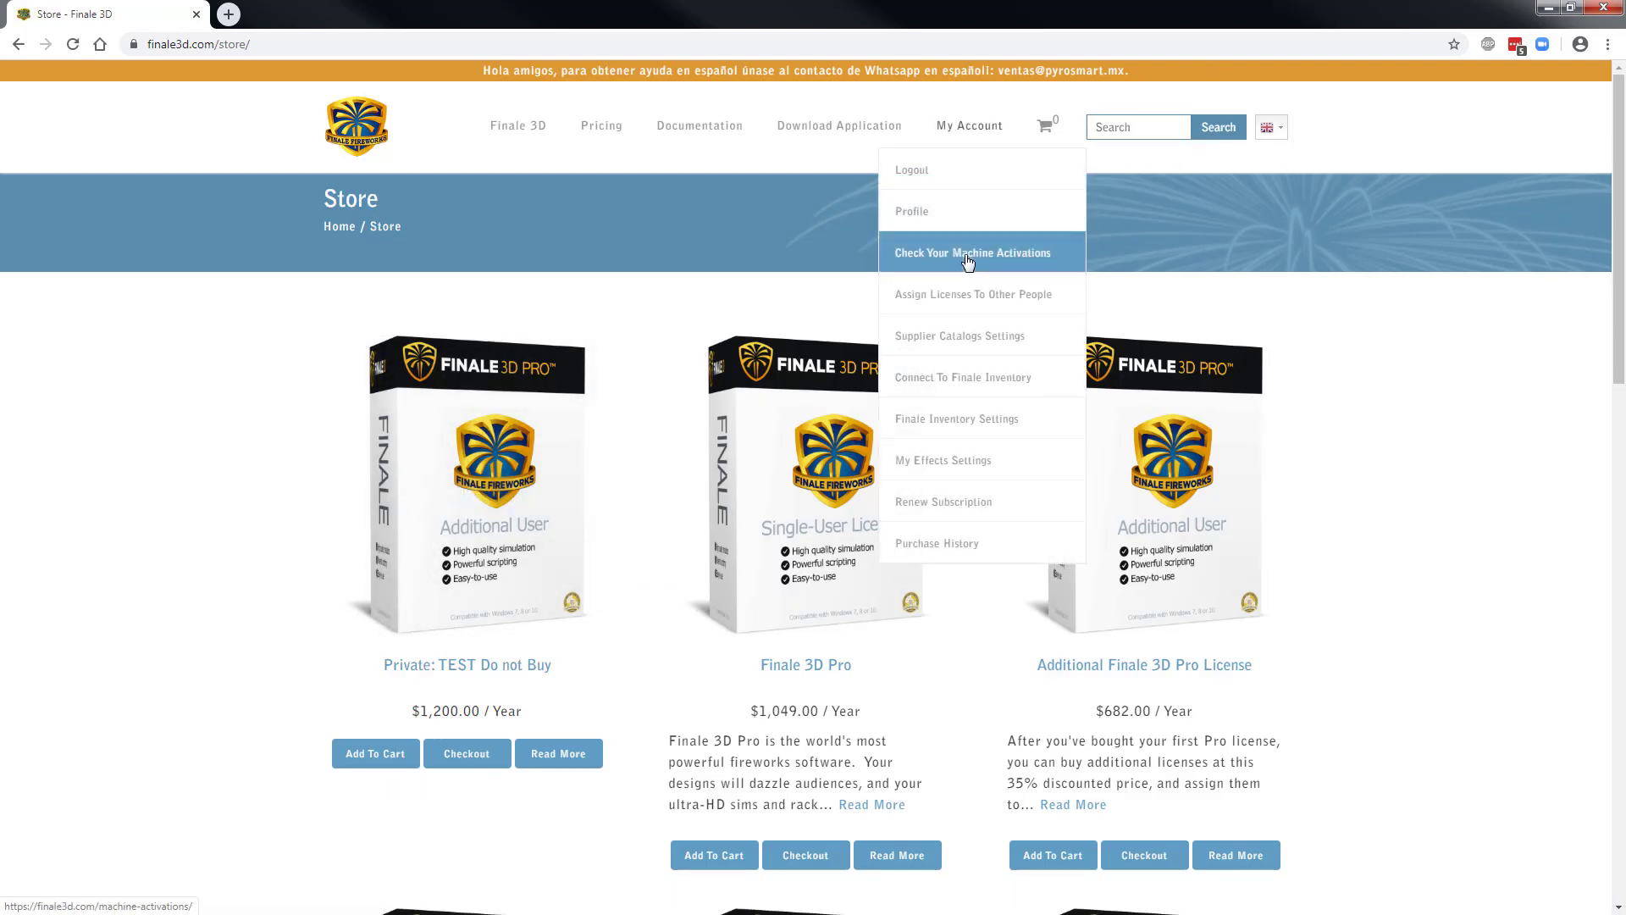
{"action": "left_click", "coordinate": [970, 252]}
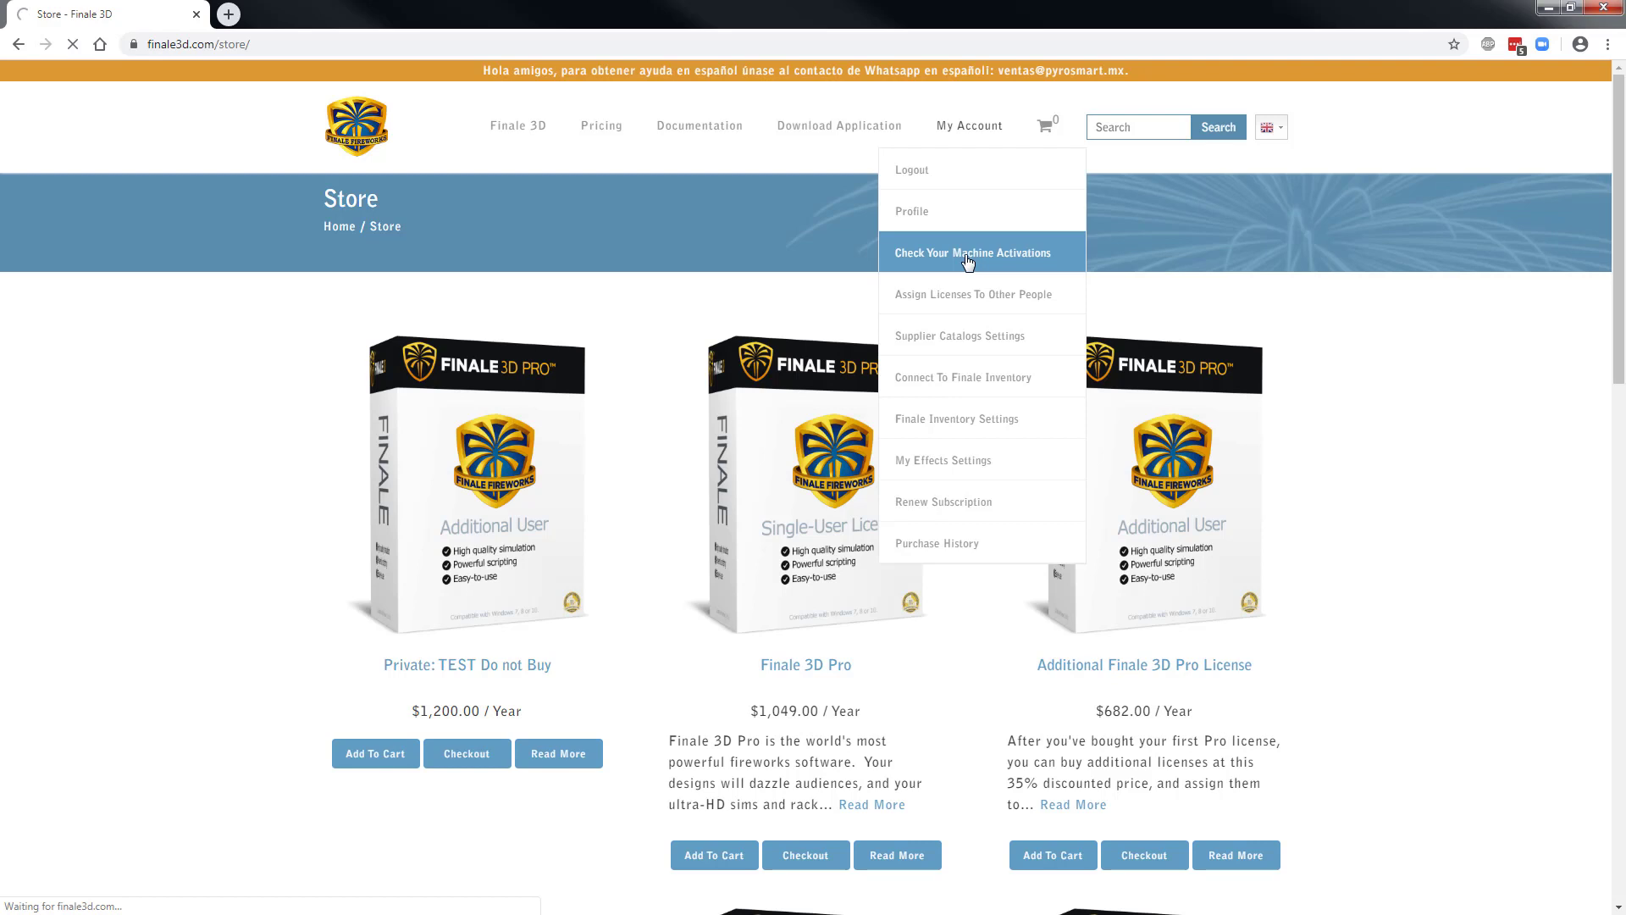
{"action": "left_click", "coordinate": [970, 253]}
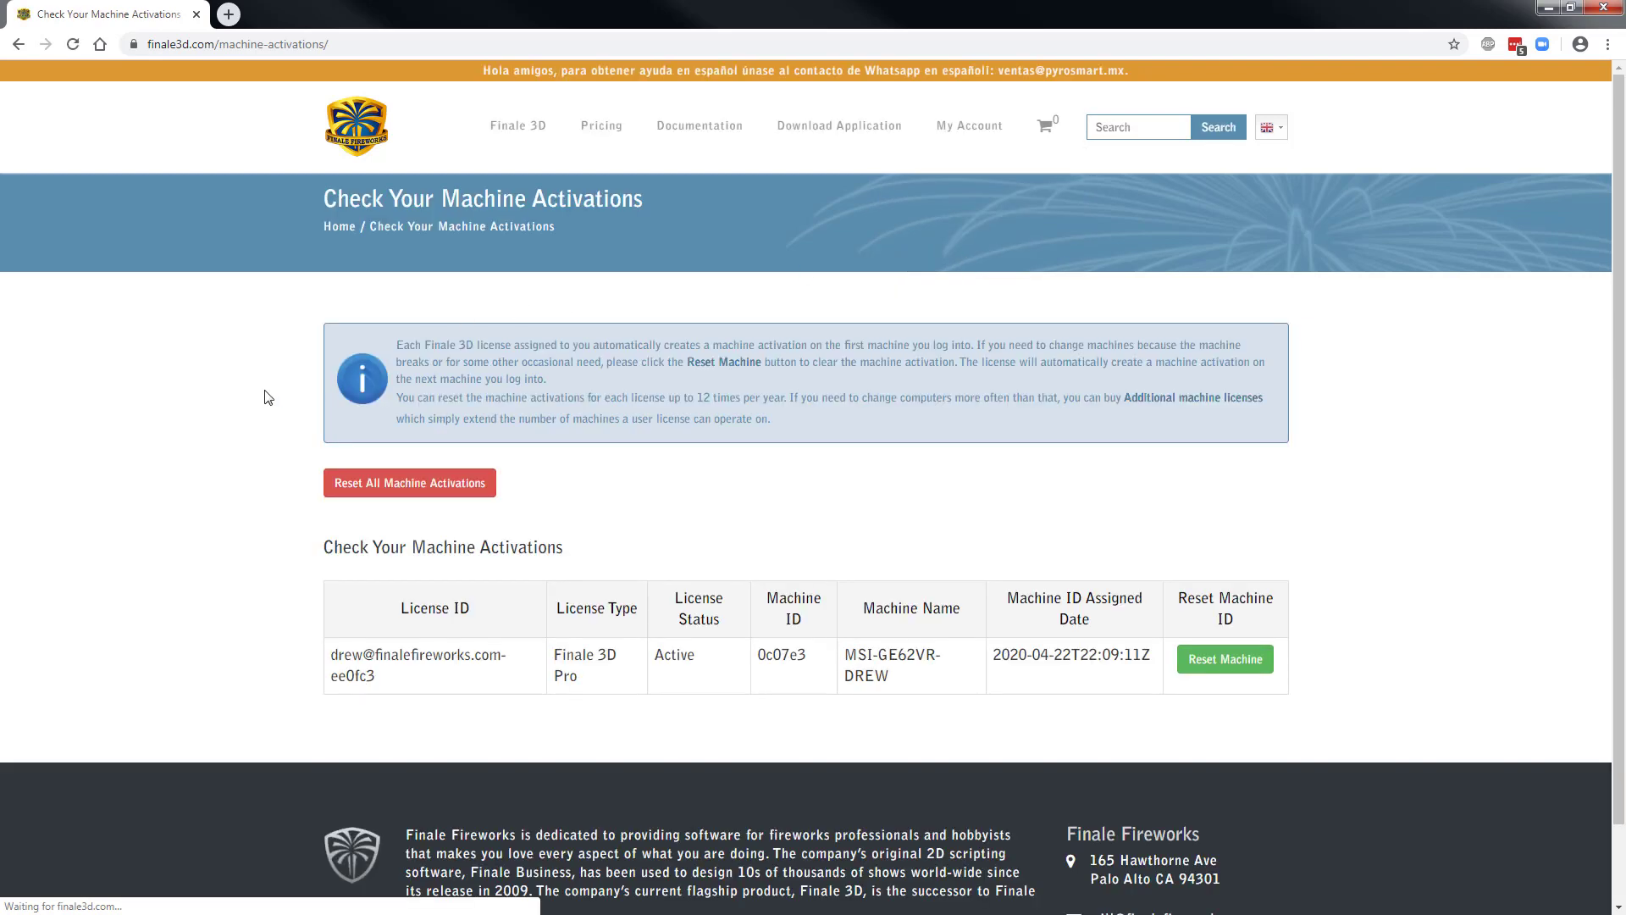
{"action": "mouse_move", "coordinate": [258, 595]}
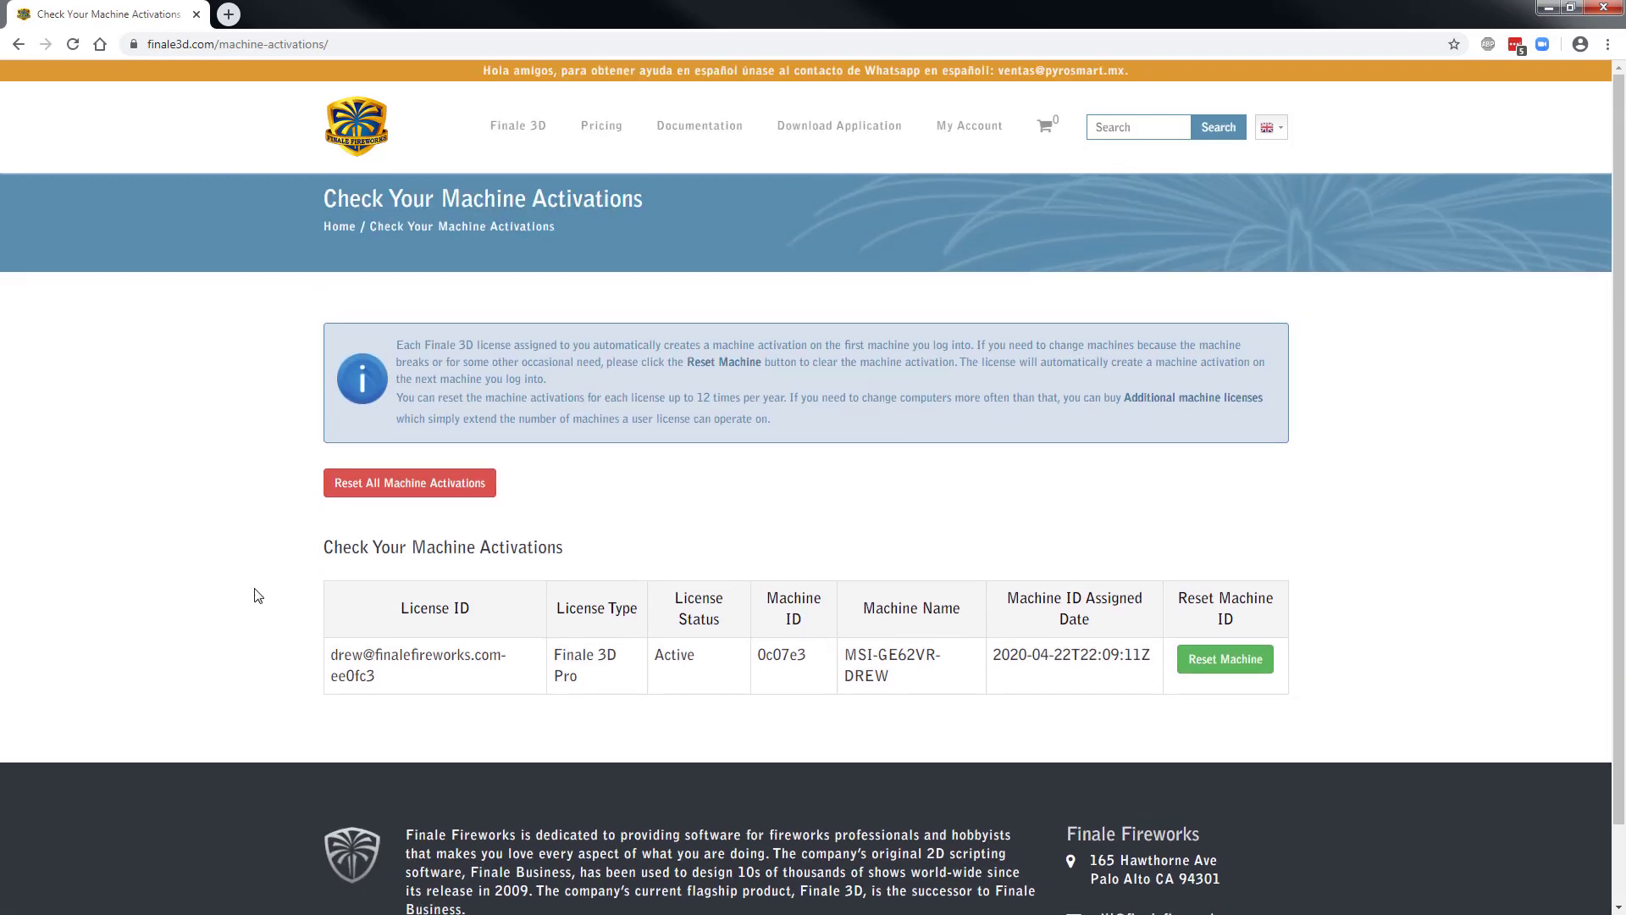
{"action": "mouse_move", "coordinate": [278, 665]}
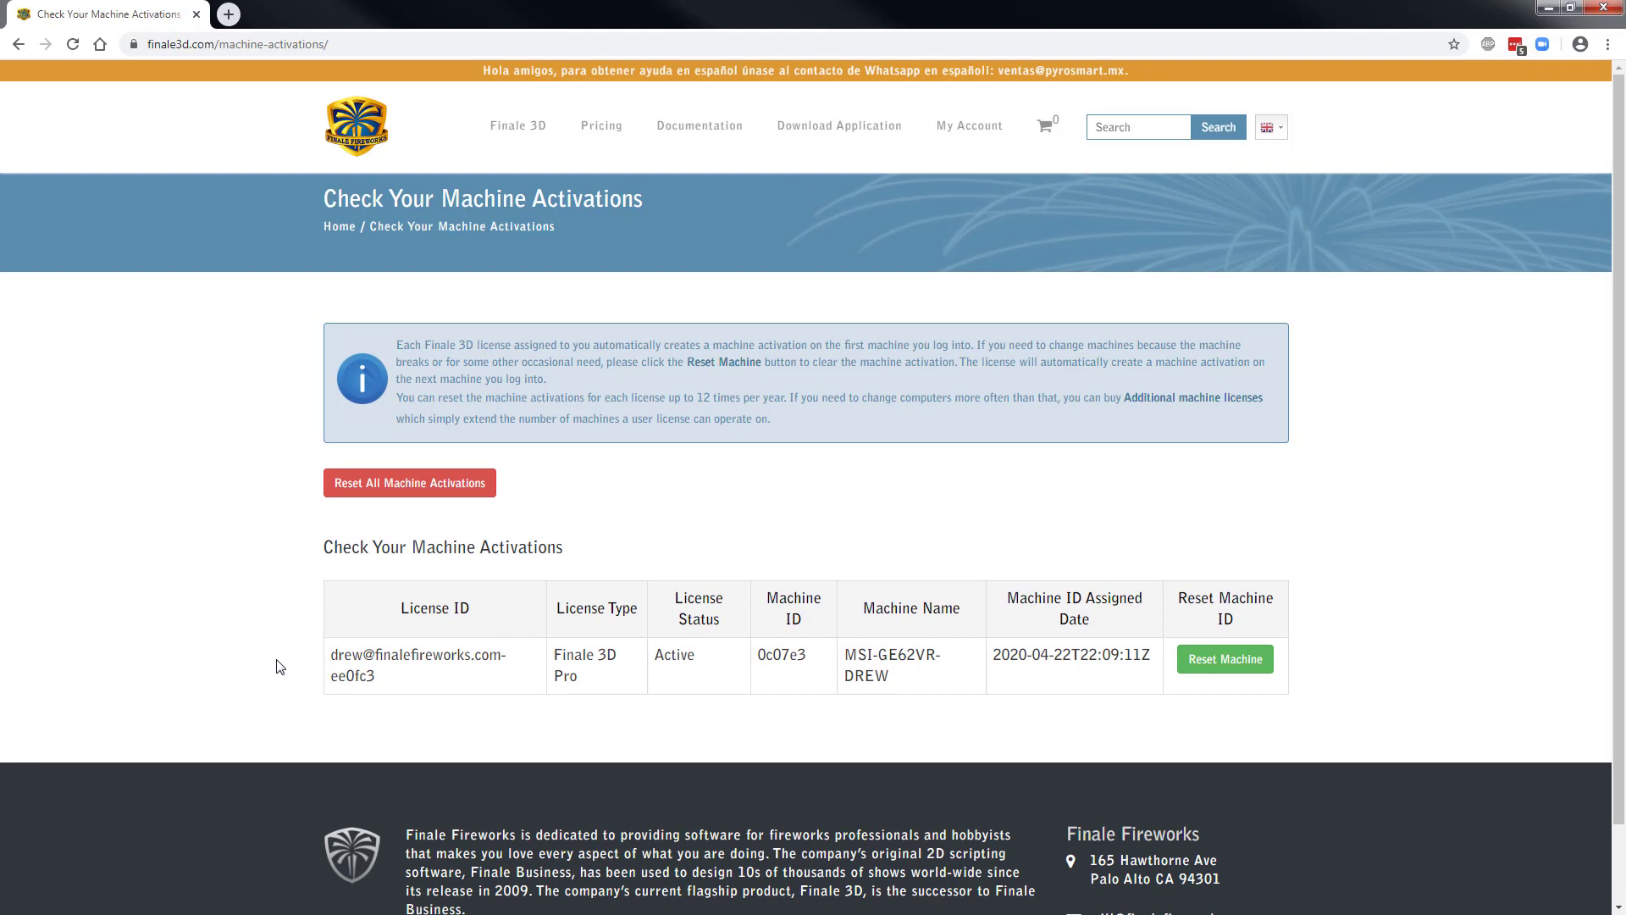
{"action": "mouse_move", "coordinate": [356, 759]}
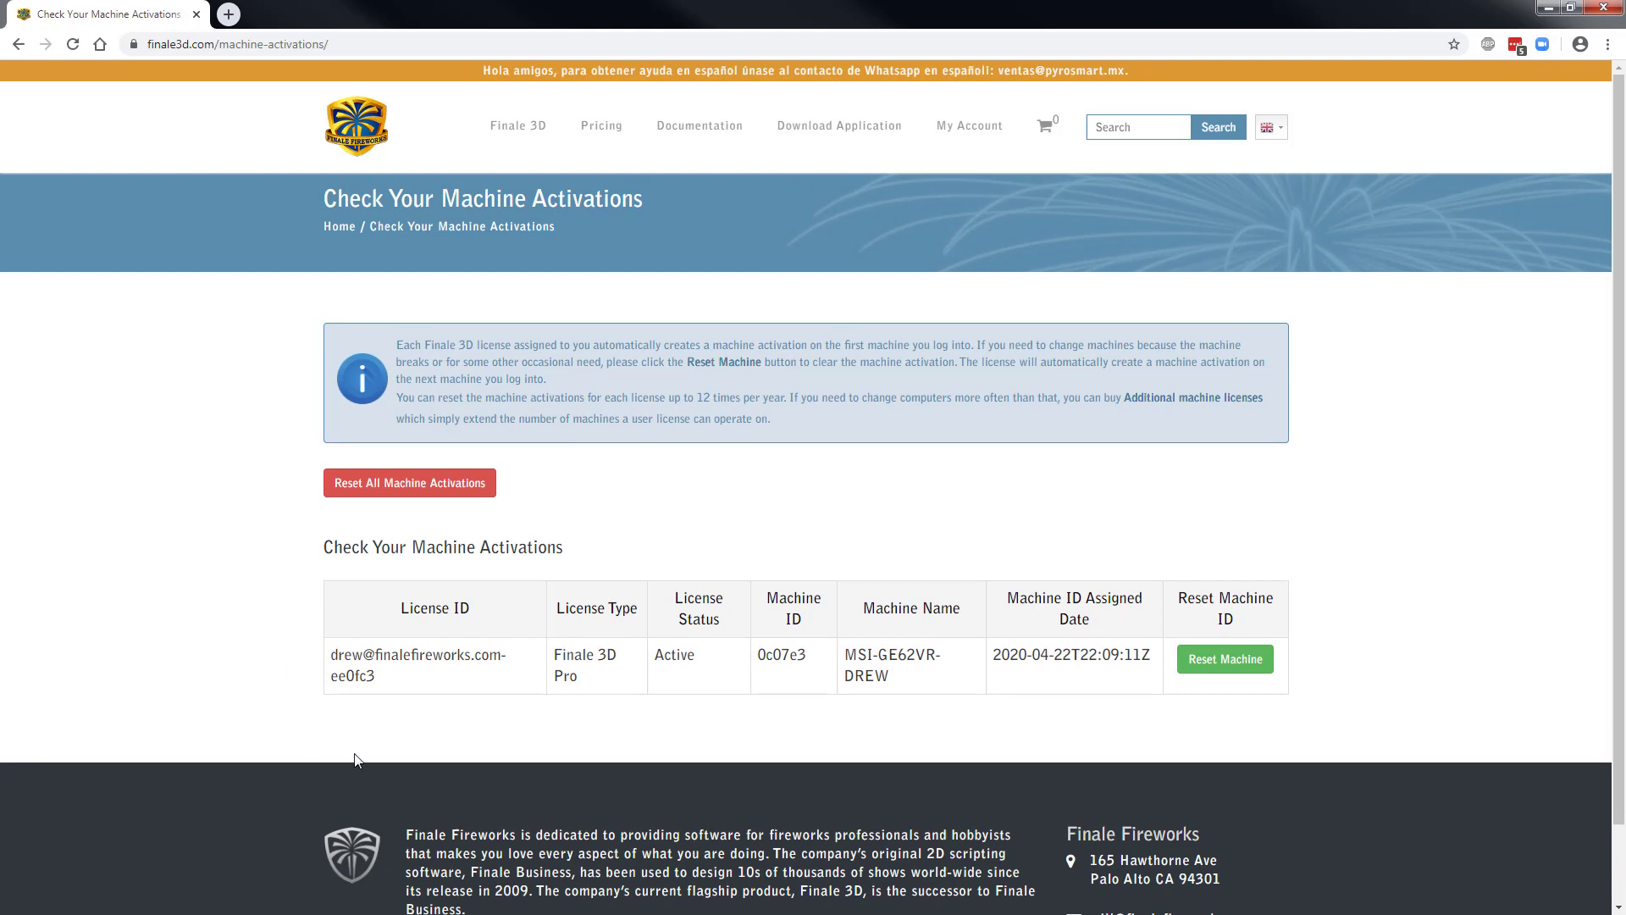
{"action": "mouse_move", "coordinate": [772, 696]}
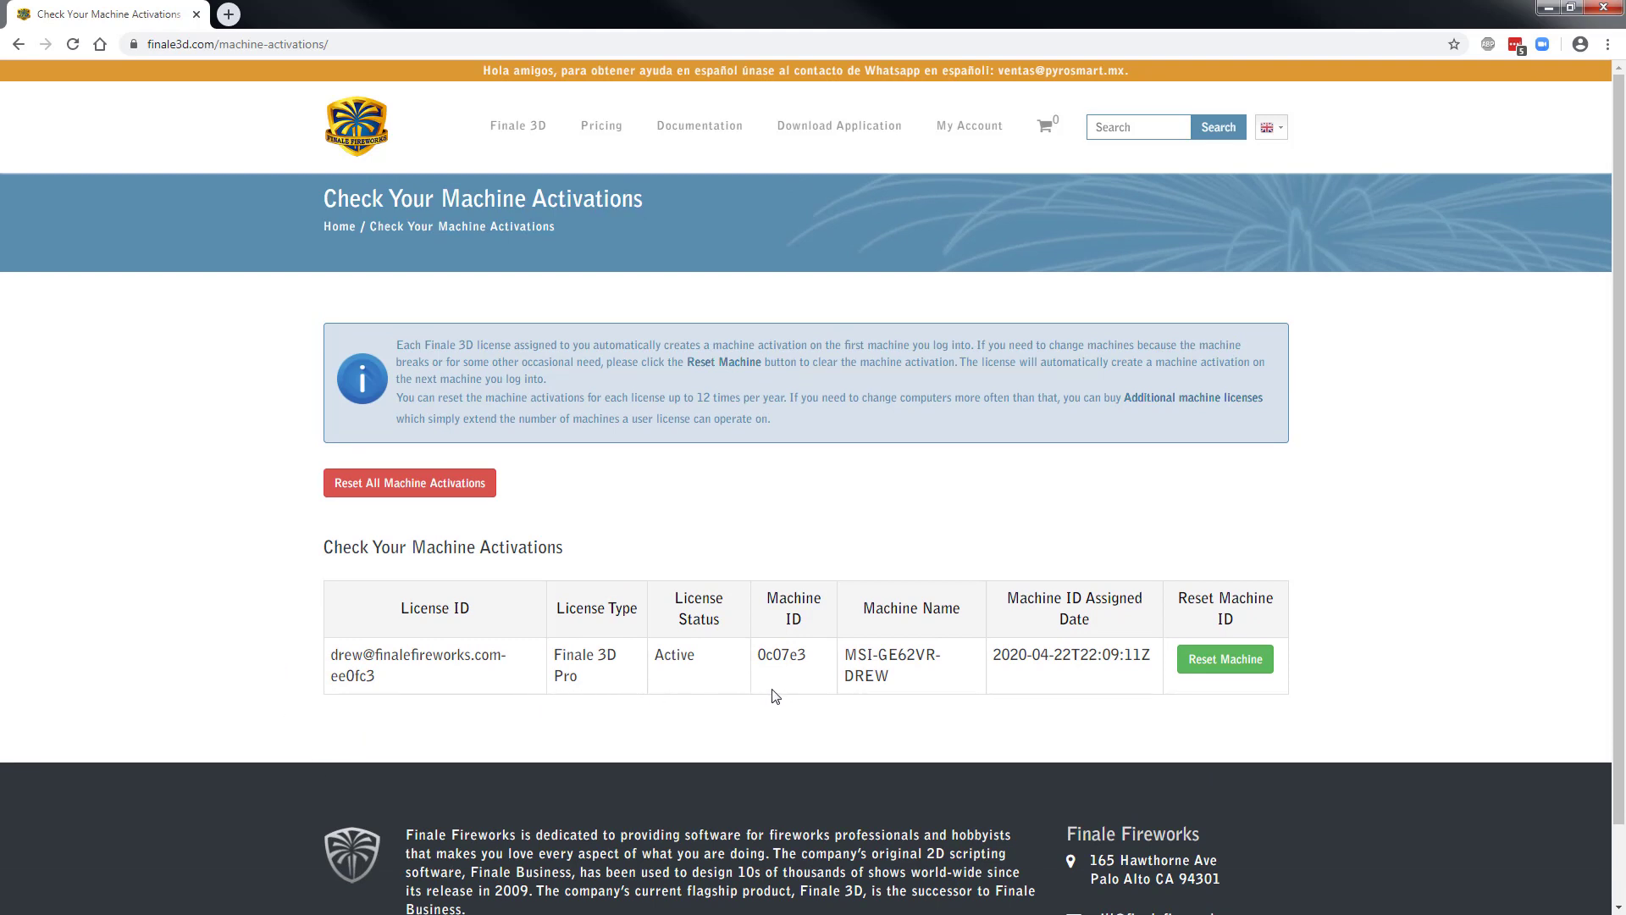
{"action": "mouse_move", "coordinate": [837, 694]}
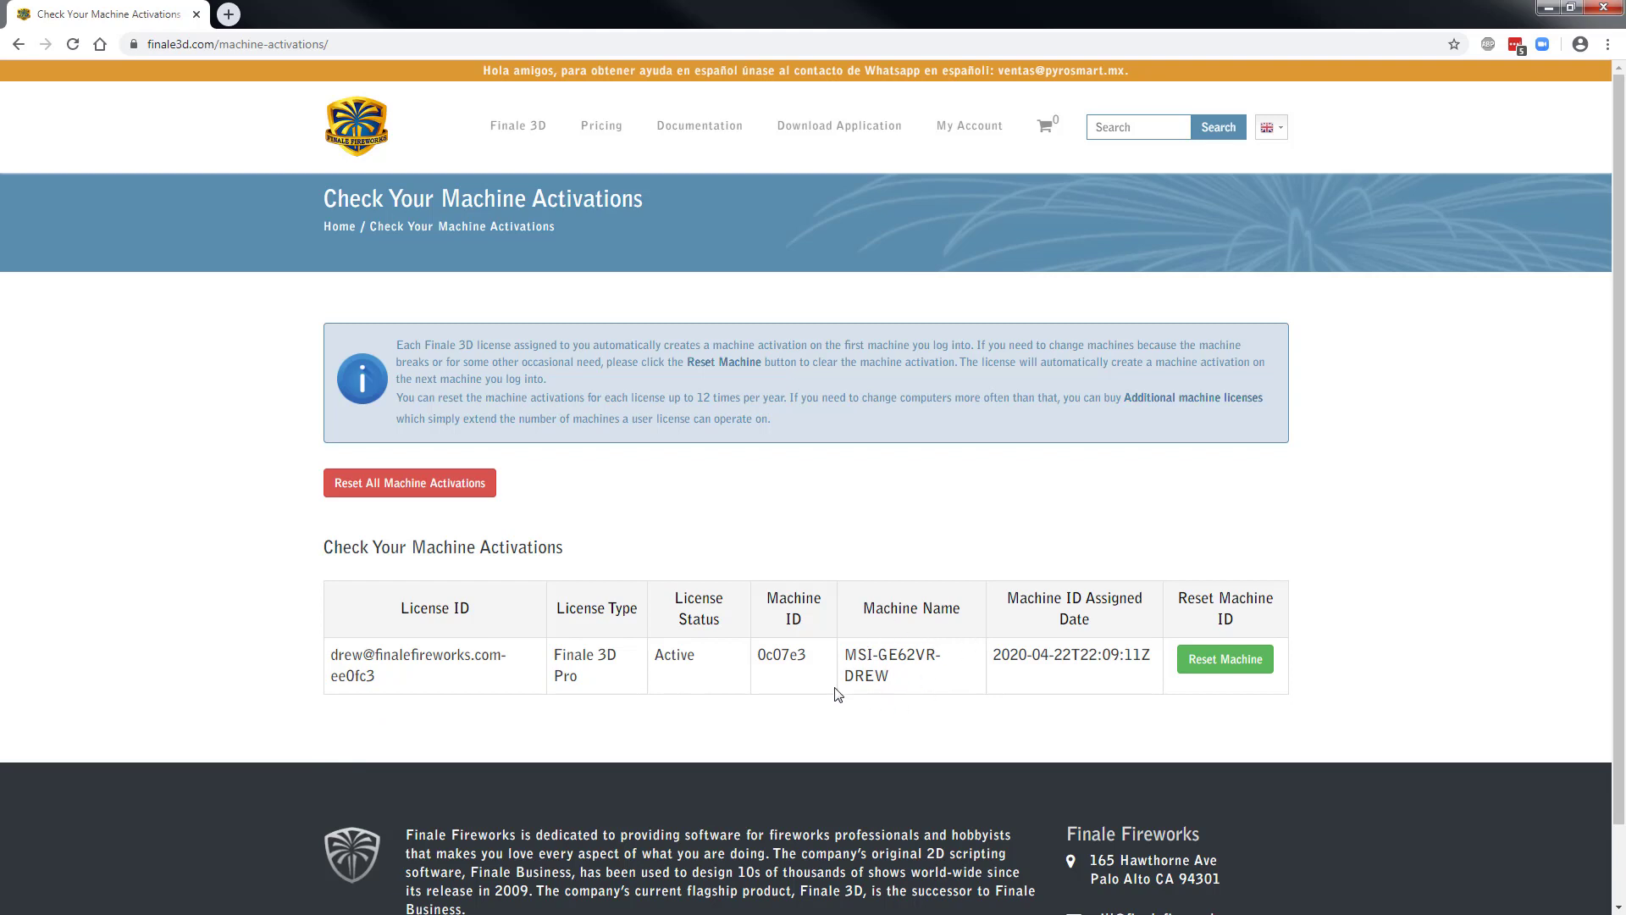
{"action": "mouse_move", "coordinate": [928, 645]}
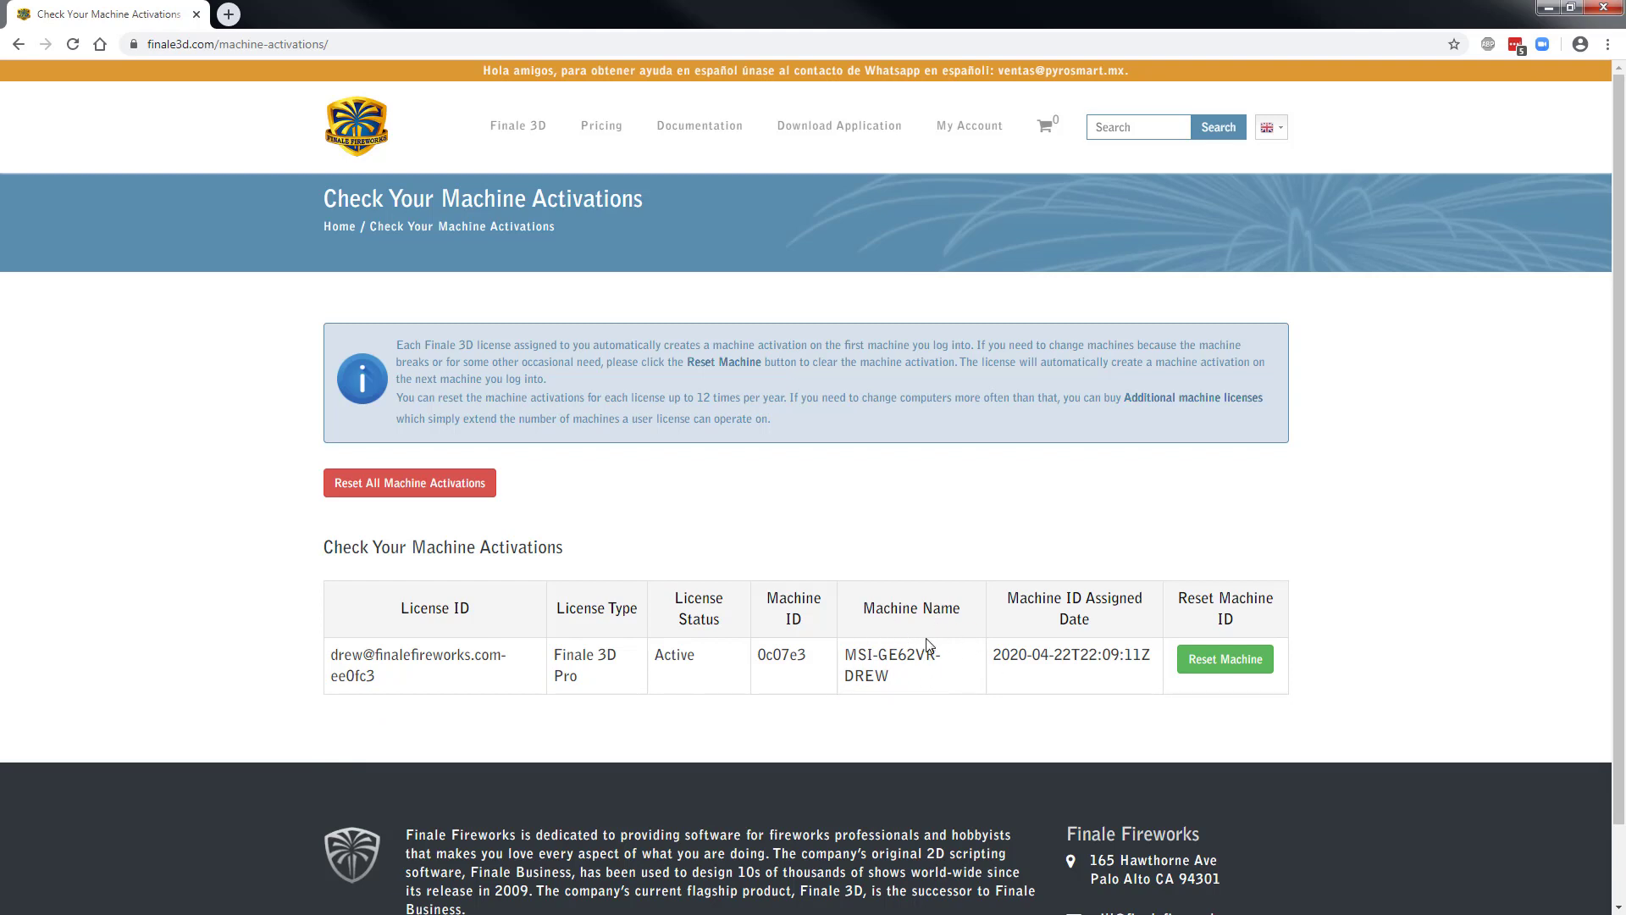
{"action": "mouse_move", "coordinate": [1062, 685]}
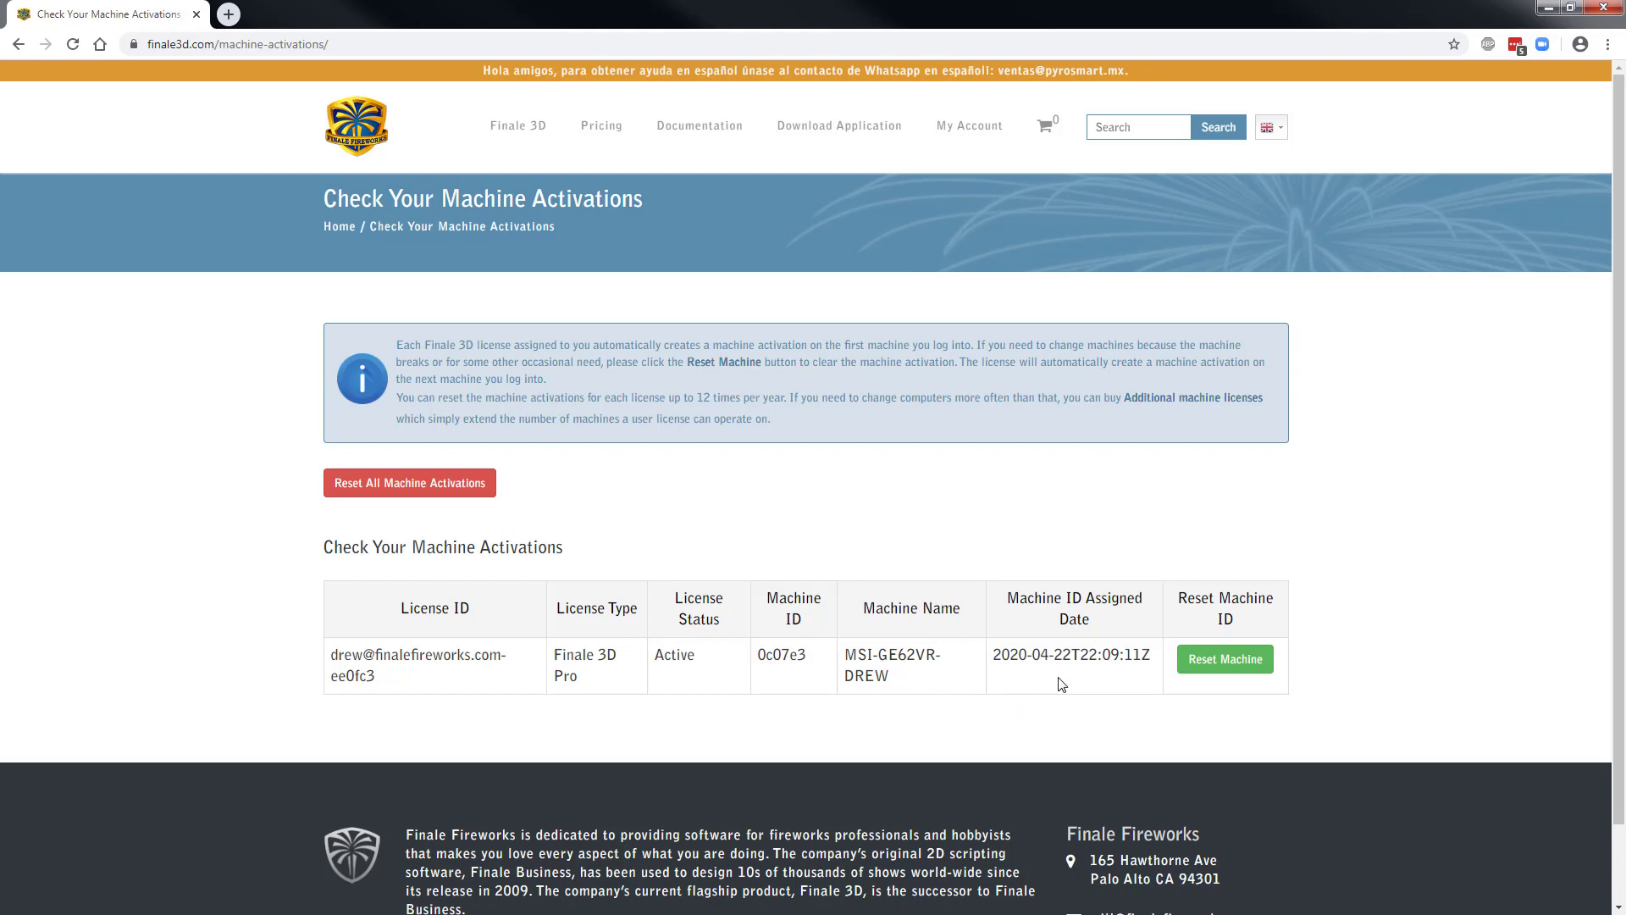
{"action": "mouse_move", "coordinate": [890, 716]}
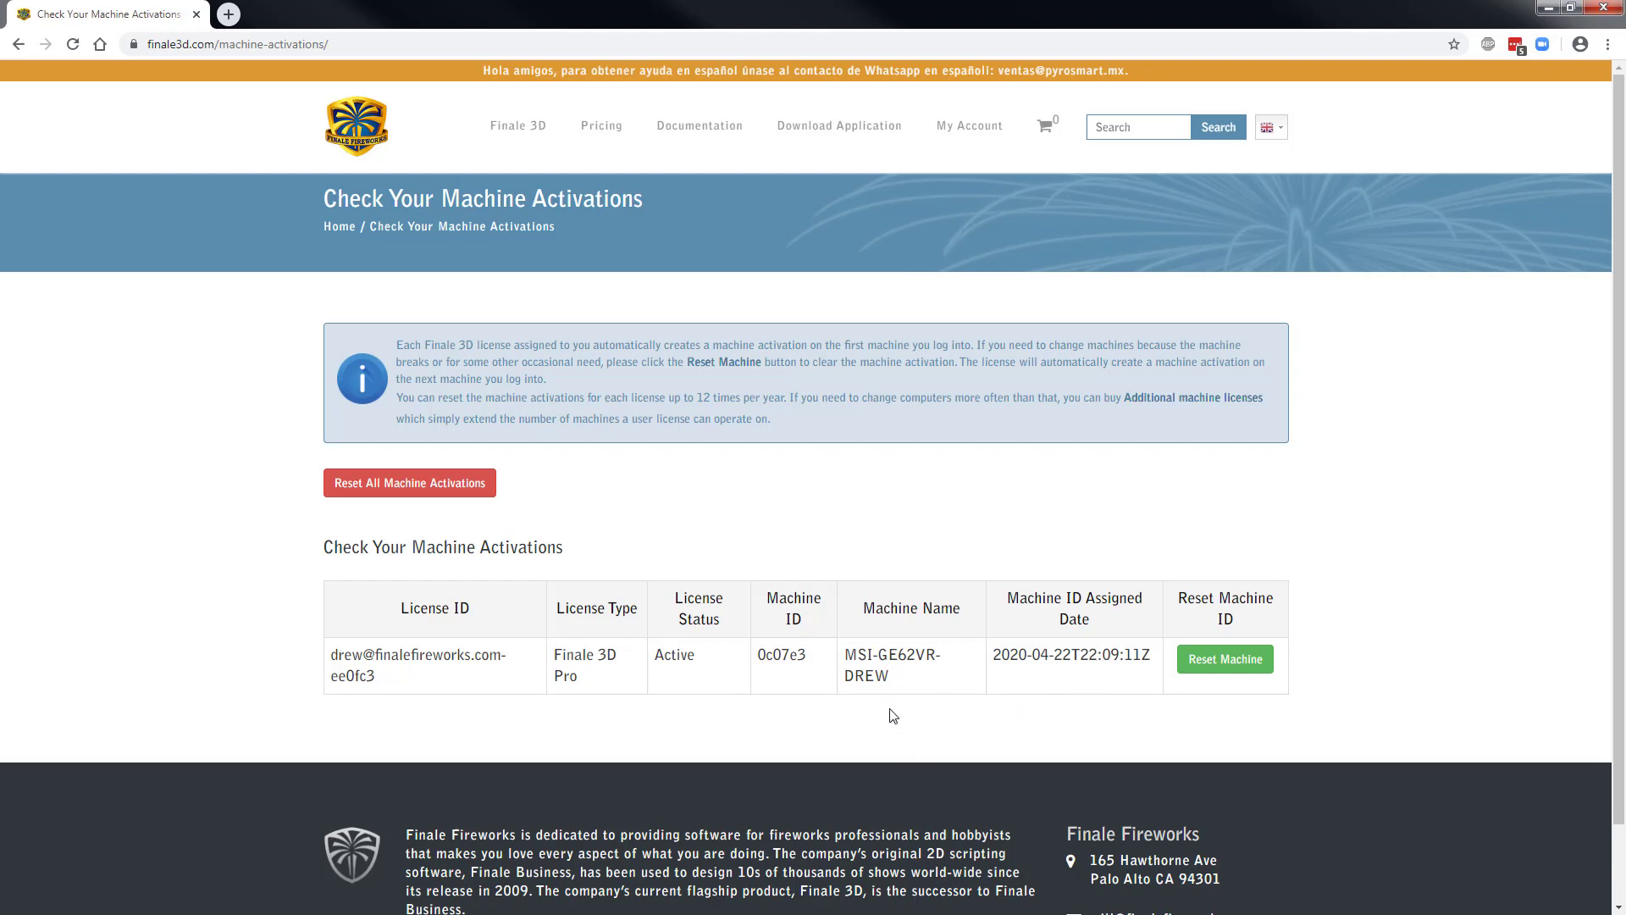
{"action": "mouse_move", "coordinate": [878, 648]}
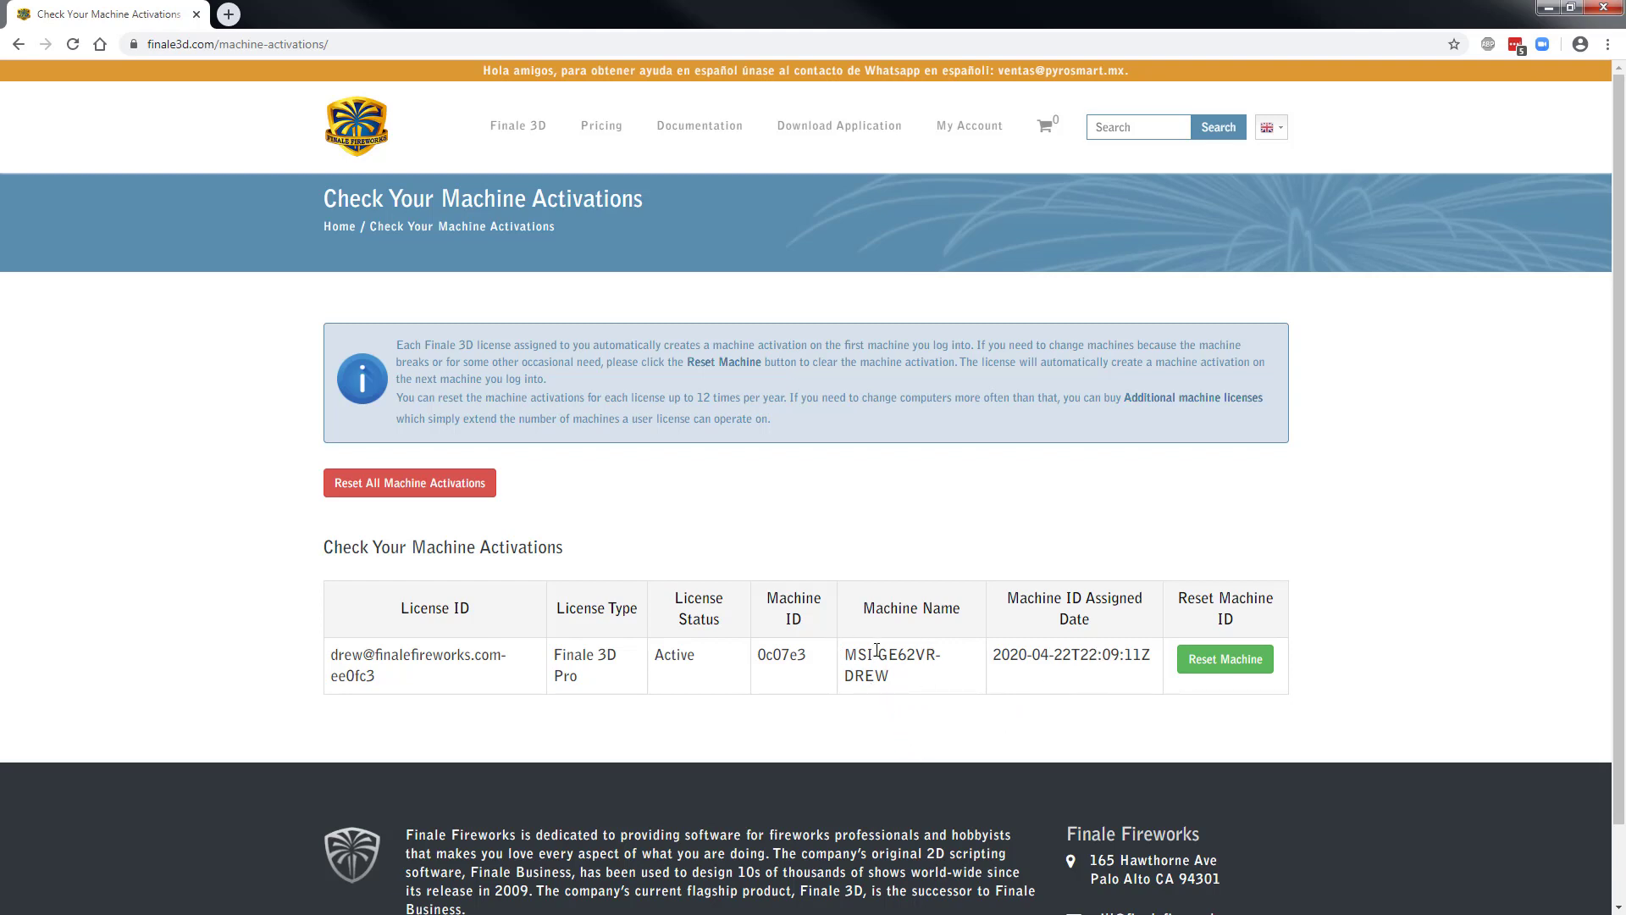
{"action": "mouse_move", "coordinate": [1027, 722]}
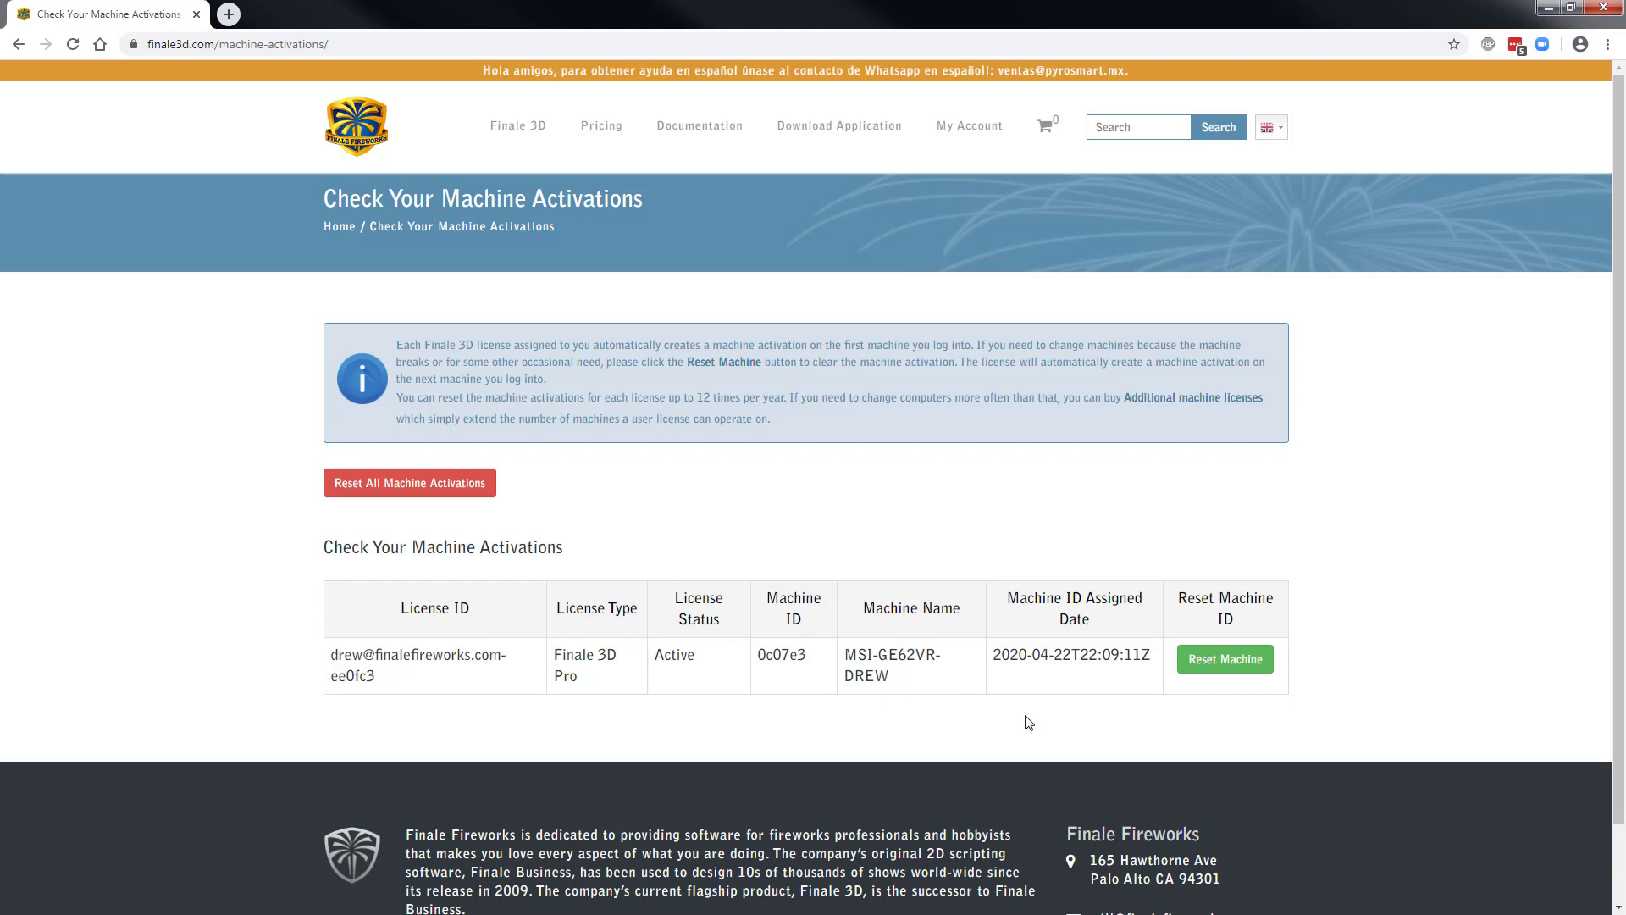
{"action": "mouse_move", "coordinate": [990, 699]}
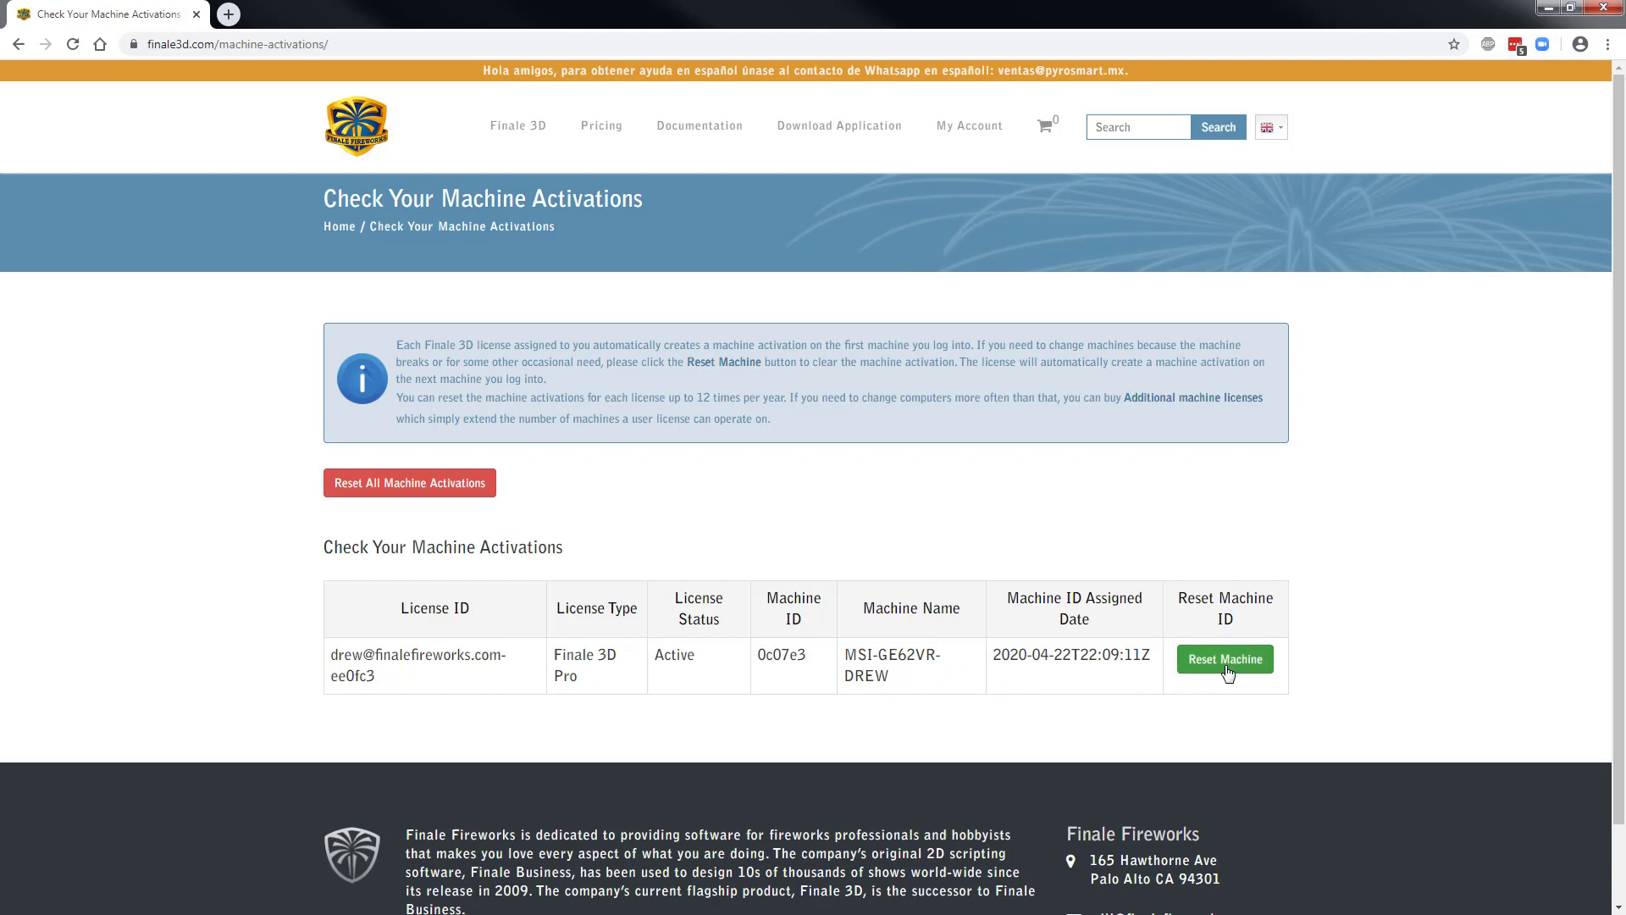
Step: Reset the machine on the Finale 3D Pro license row and reload to confirm it's cleared
{"action": "left_click", "coordinate": [1224, 659]}
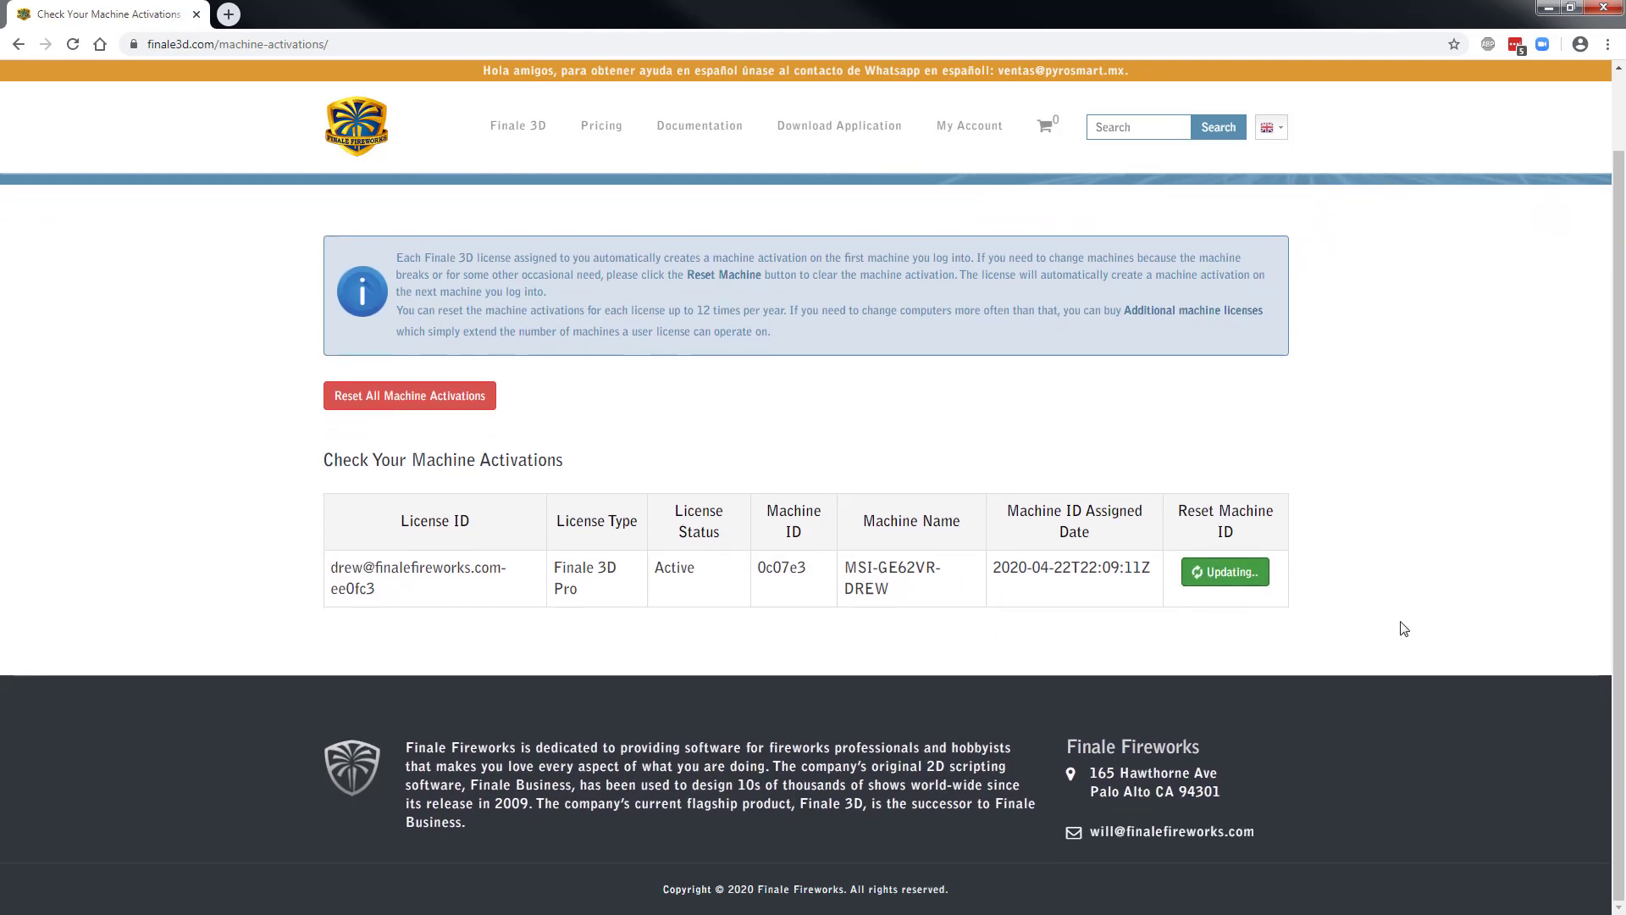
{"action": "mouse_move", "coordinate": [438, 330]}
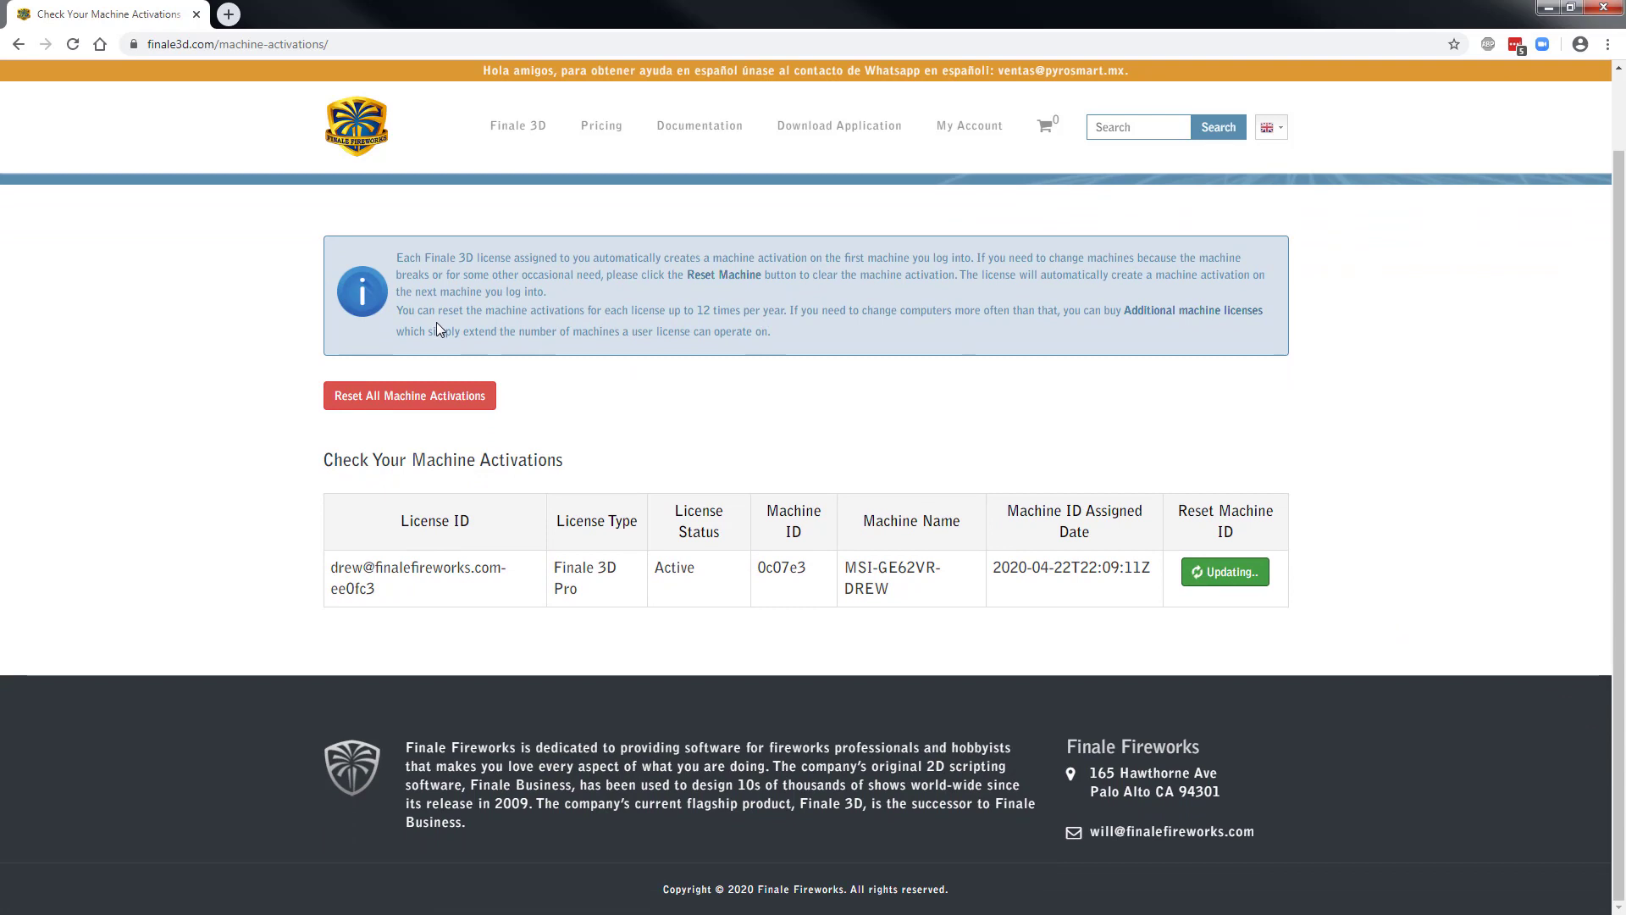
{"action": "mouse_move", "coordinate": [408, 315]}
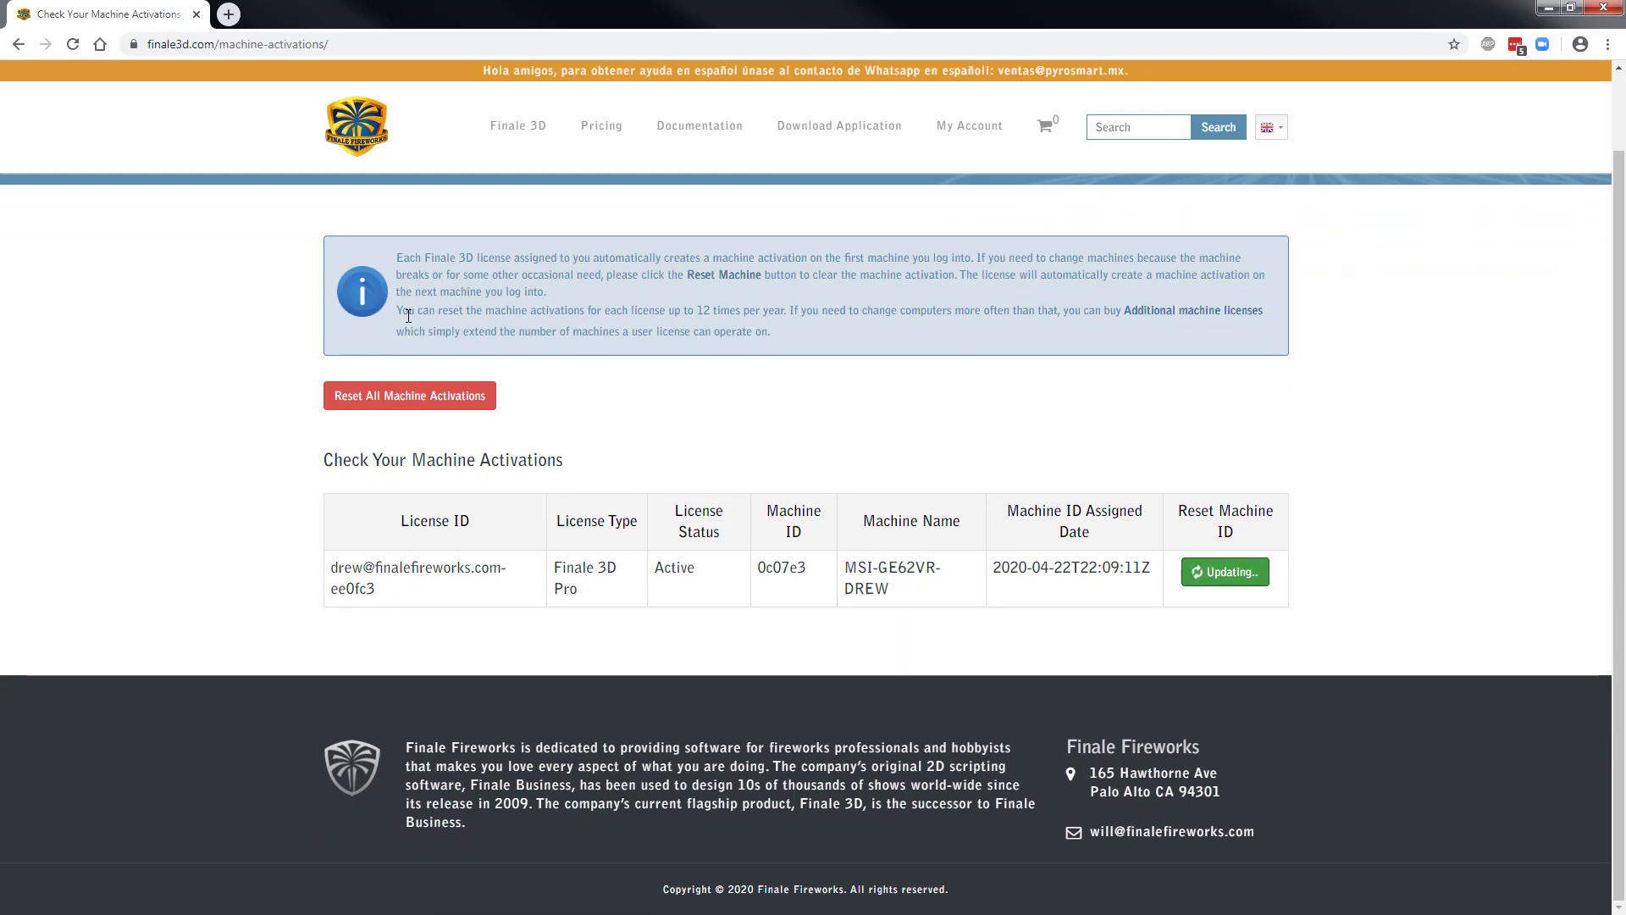
{"action": "mouse_move", "coordinate": [651, 316]}
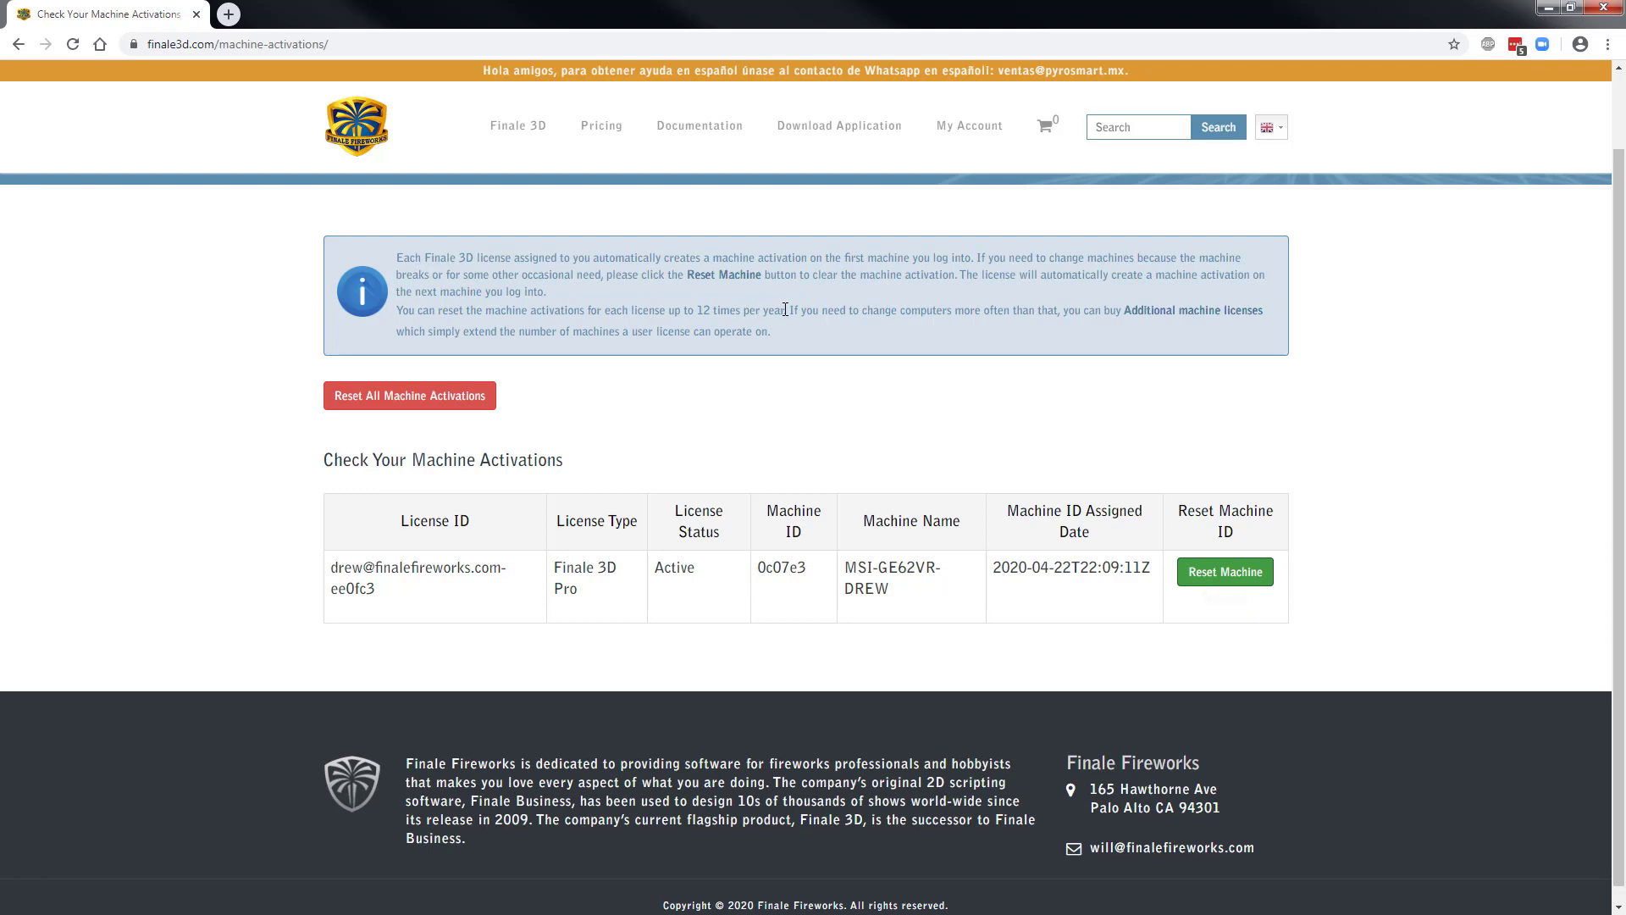
{"action": "scroll", "scroll_direction": "down", "scroll_amount": 3}
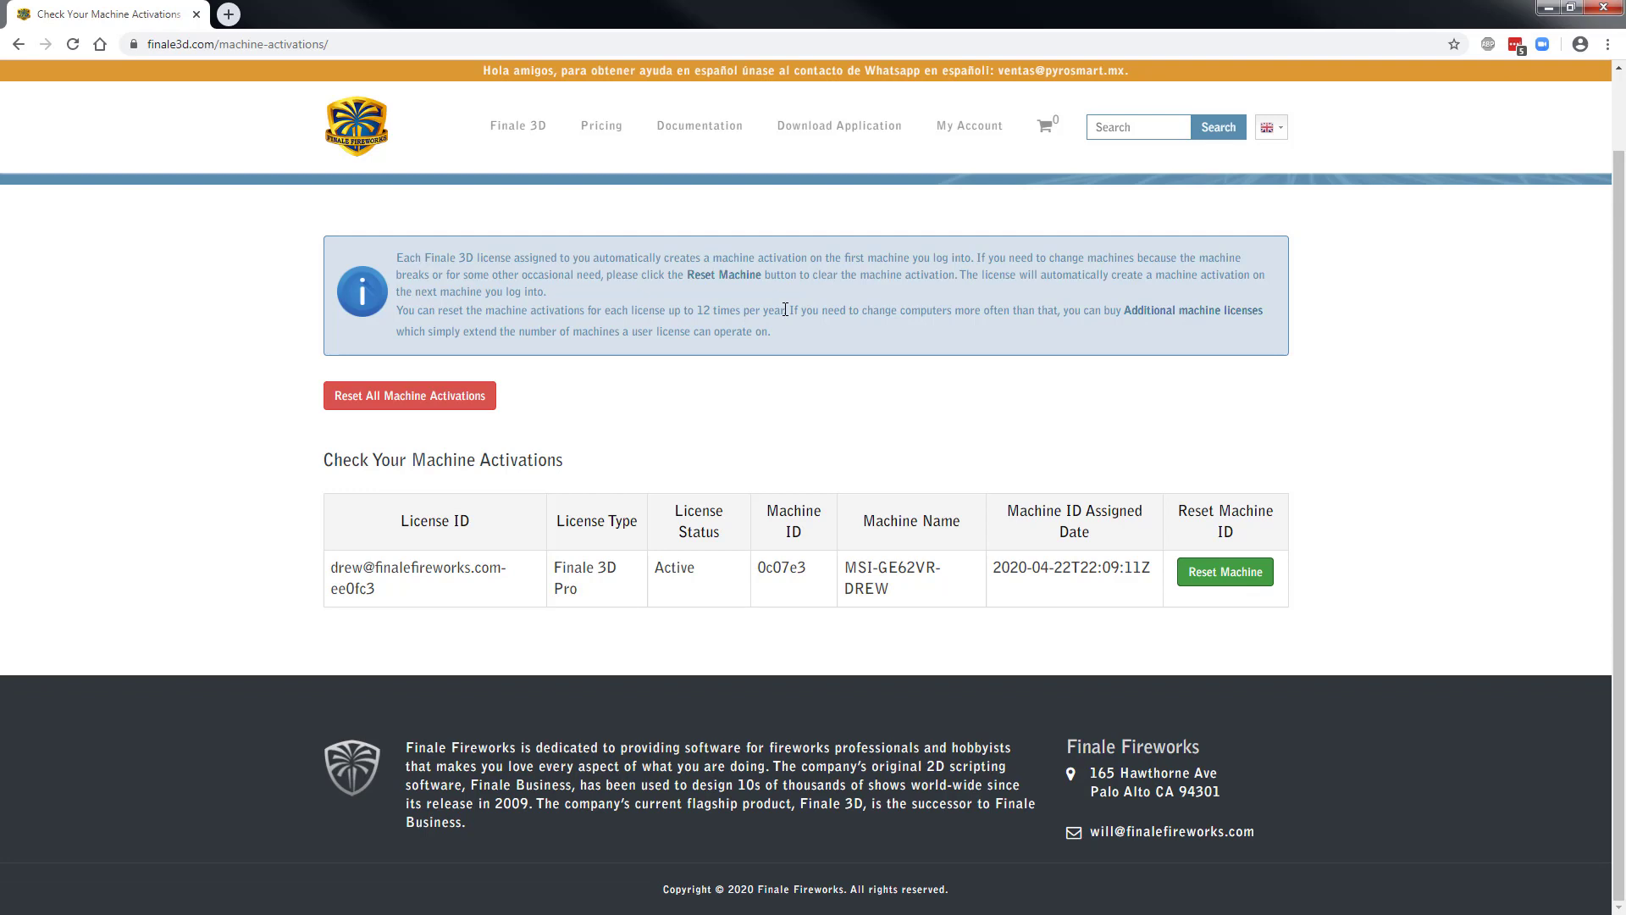
{"action": "left_click", "coordinate": [1225, 572]}
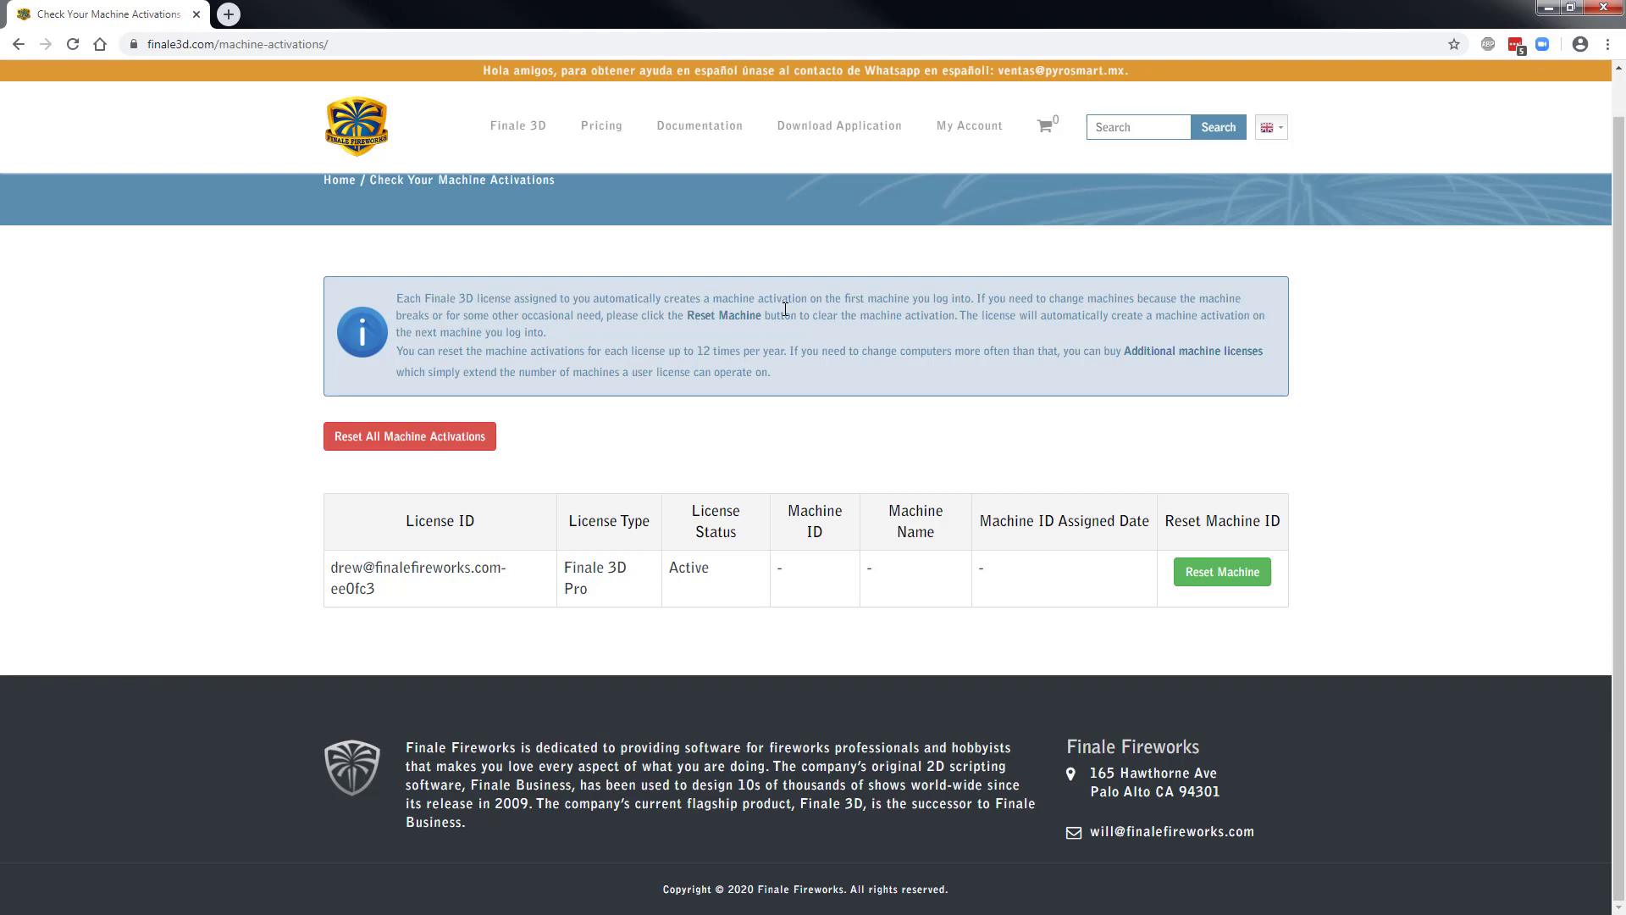
{"action": "mouse_move", "coordinate": [1034, 587]}
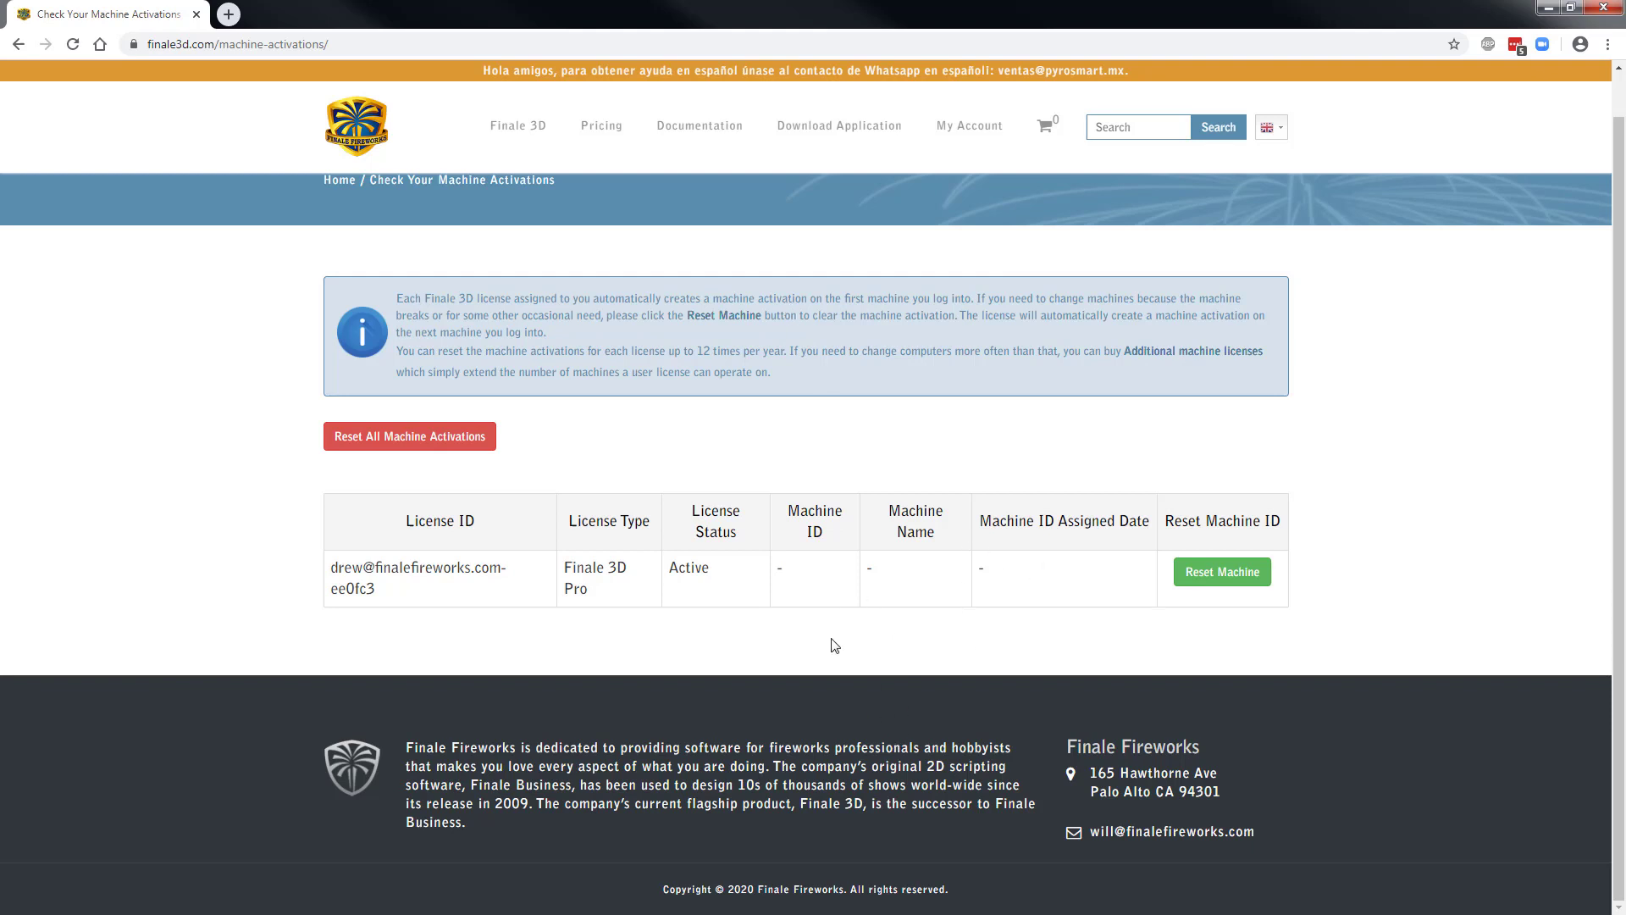
{"action": "mouse_move", "coordinate": [1011, 577]}
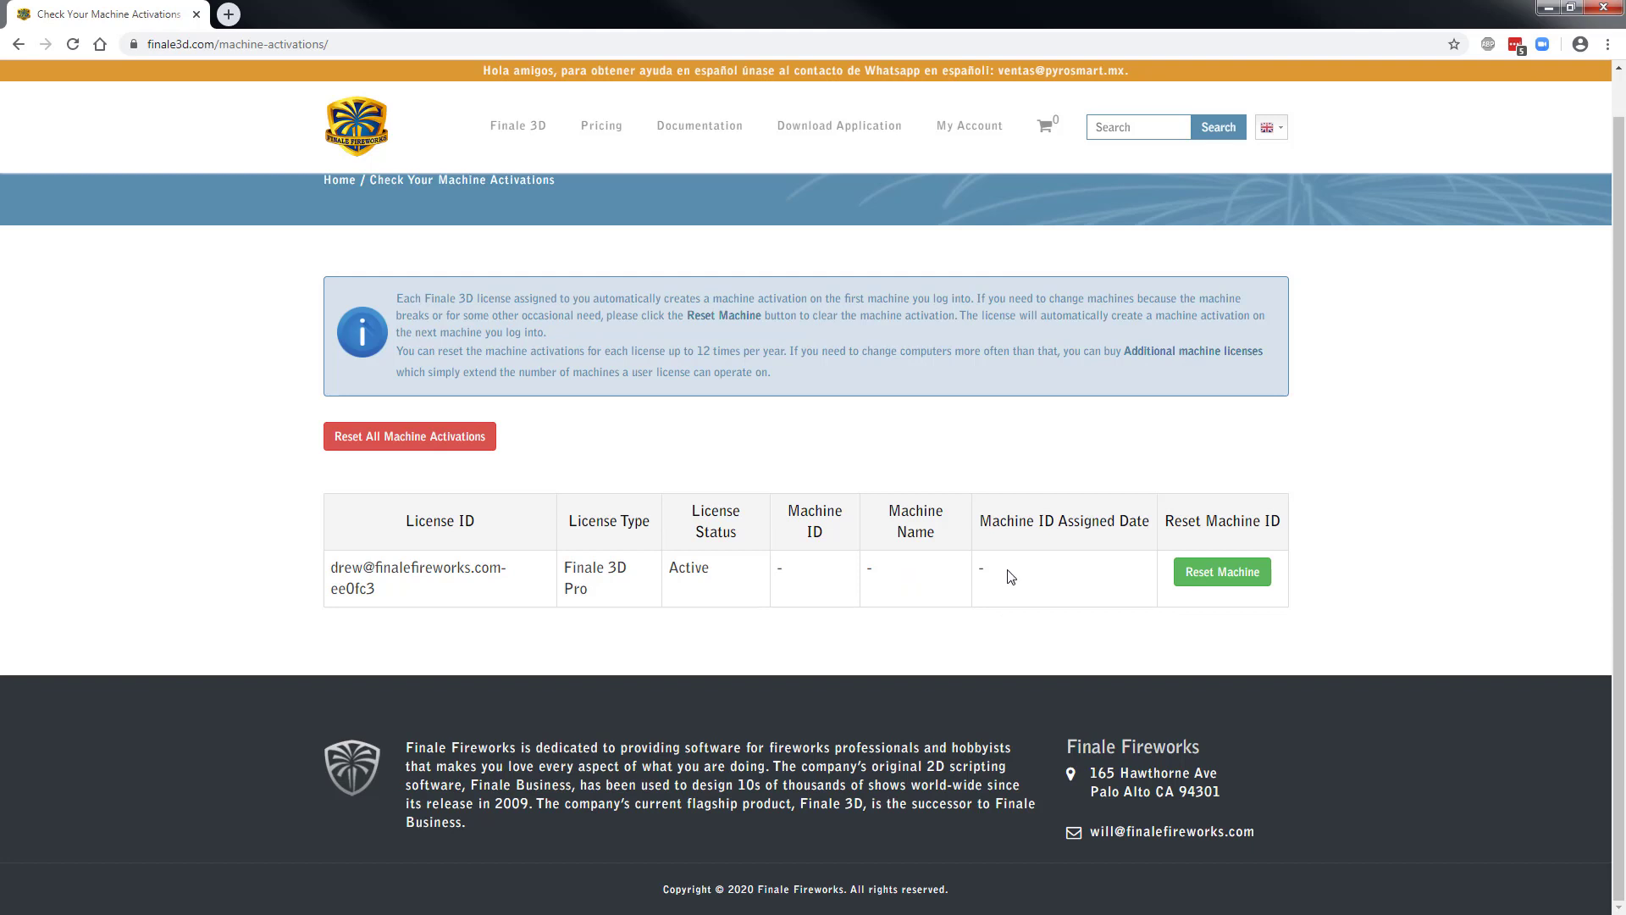
{"action": "mouse_move", "coordinate": [1011, 577]}
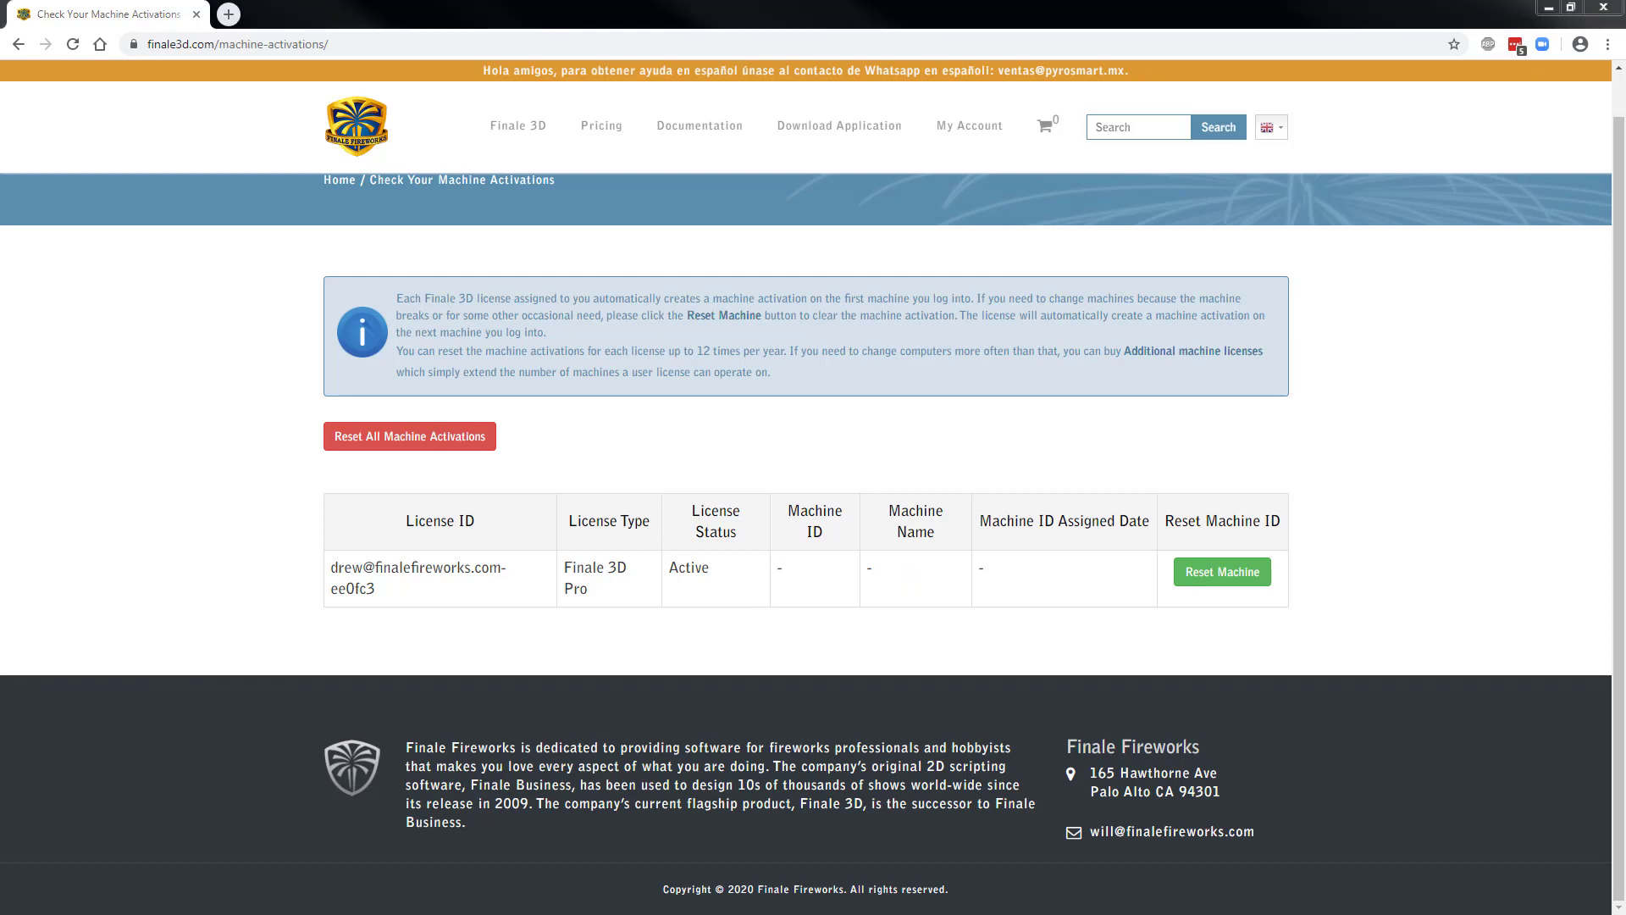
{"action": "mouse_move", "coordinate": [1304, 601]}
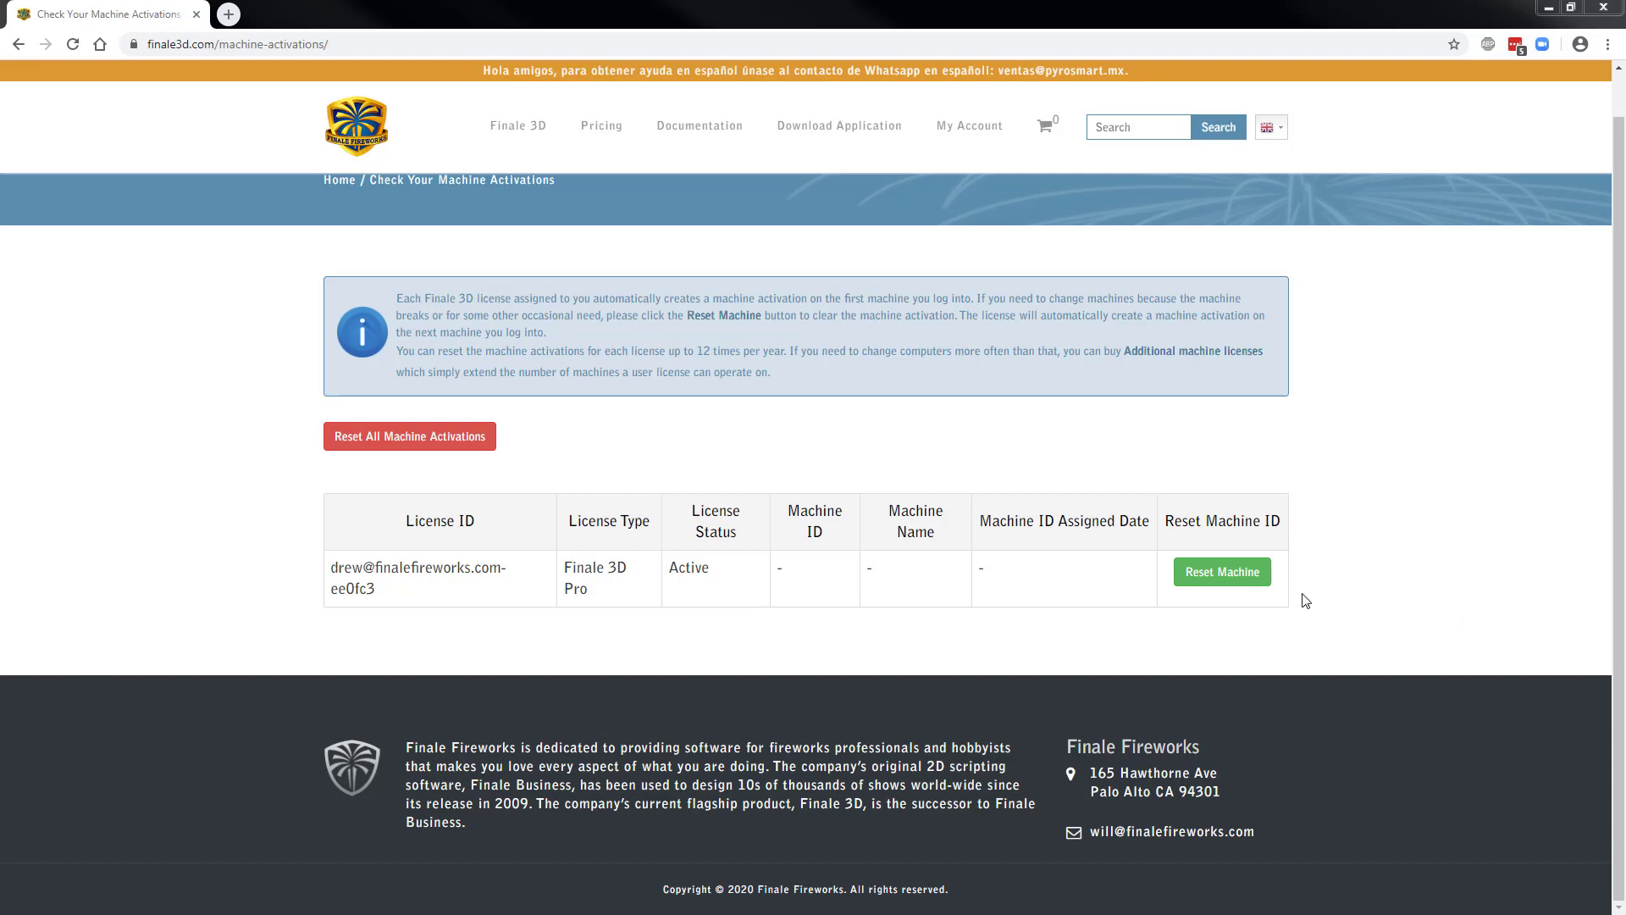
Step: Reopen the Finale 3D login dialog and log in again to get the Pro license
{"action": "left_click", "coordinate": [1220, 571]}
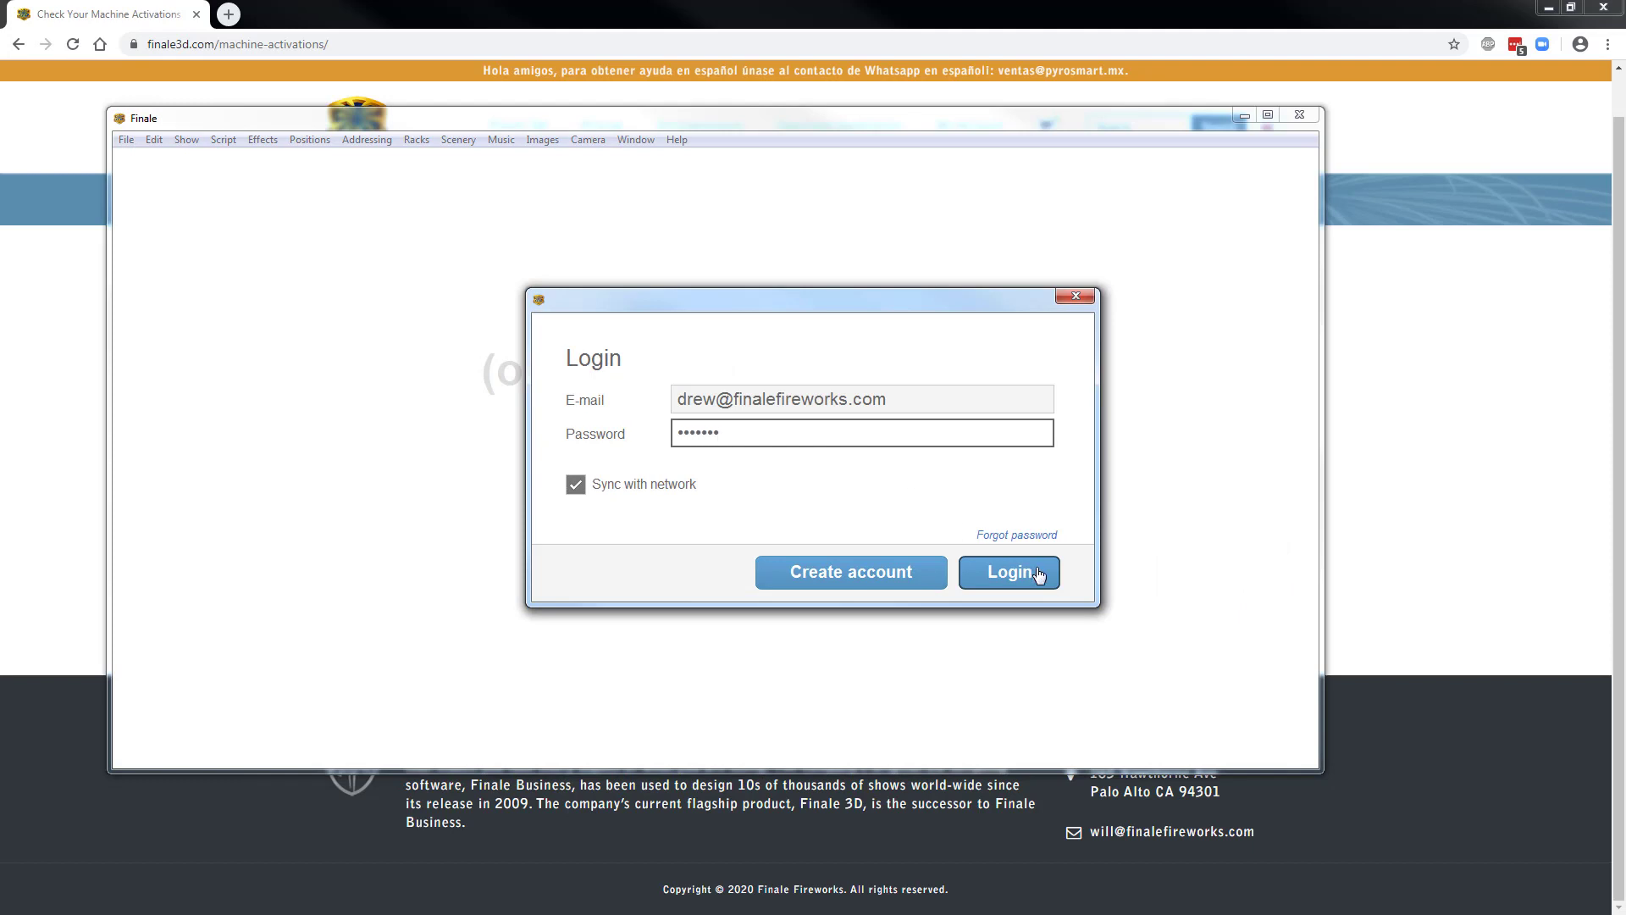
{"action": "left_click", "coordinate": [1007, 572]}
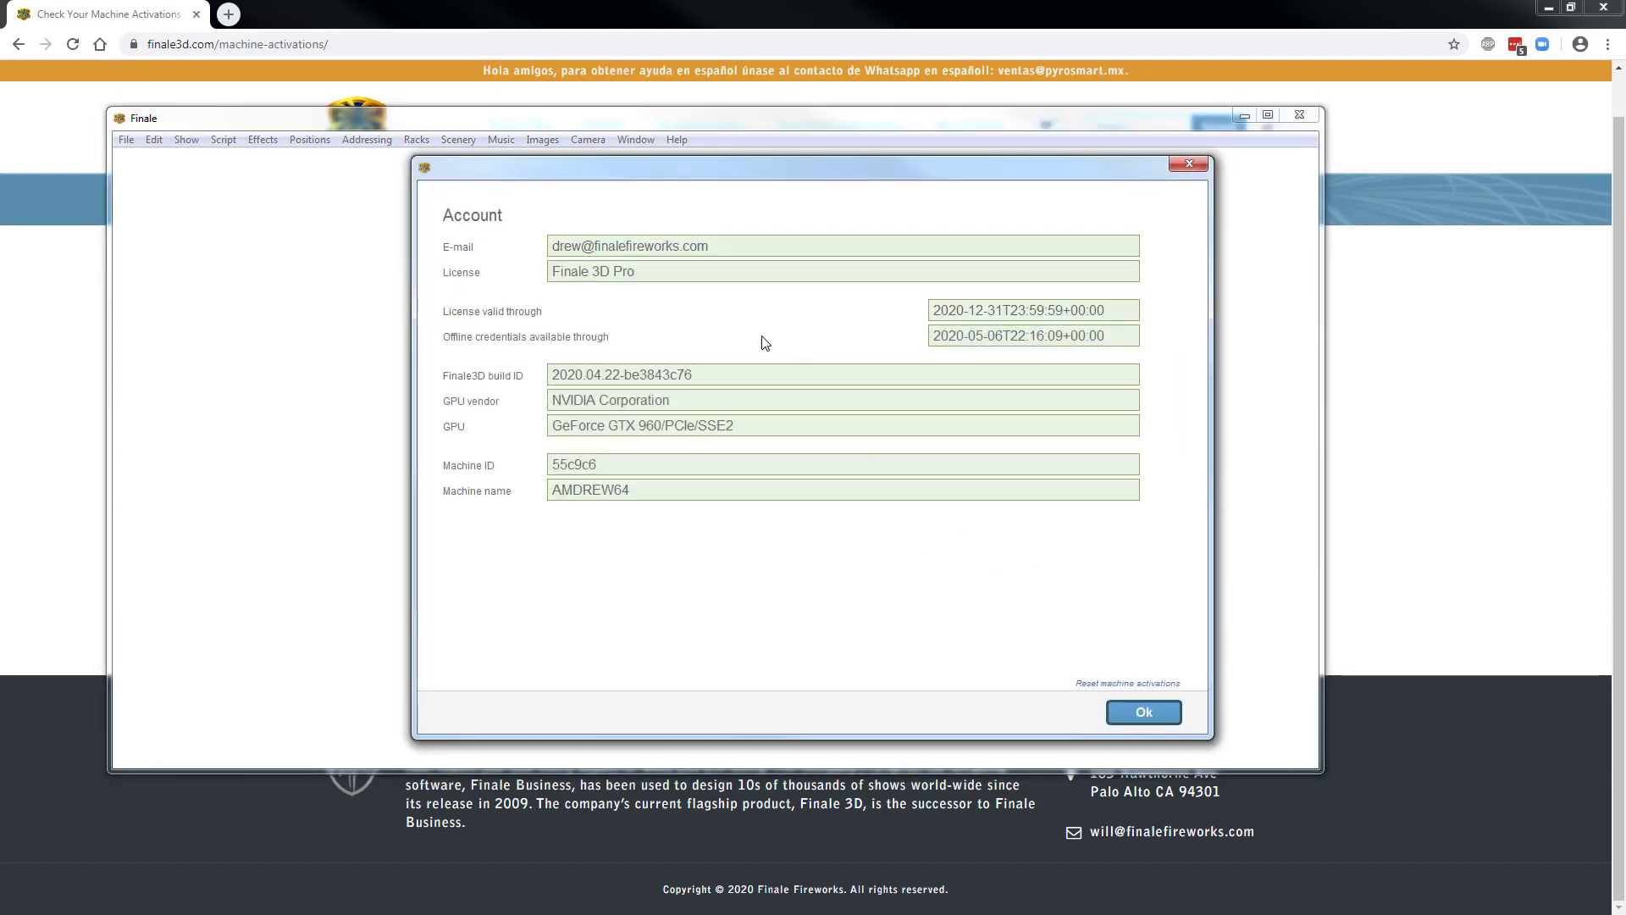
{"action": "mouse_move", "coordinate": [600, 307]}
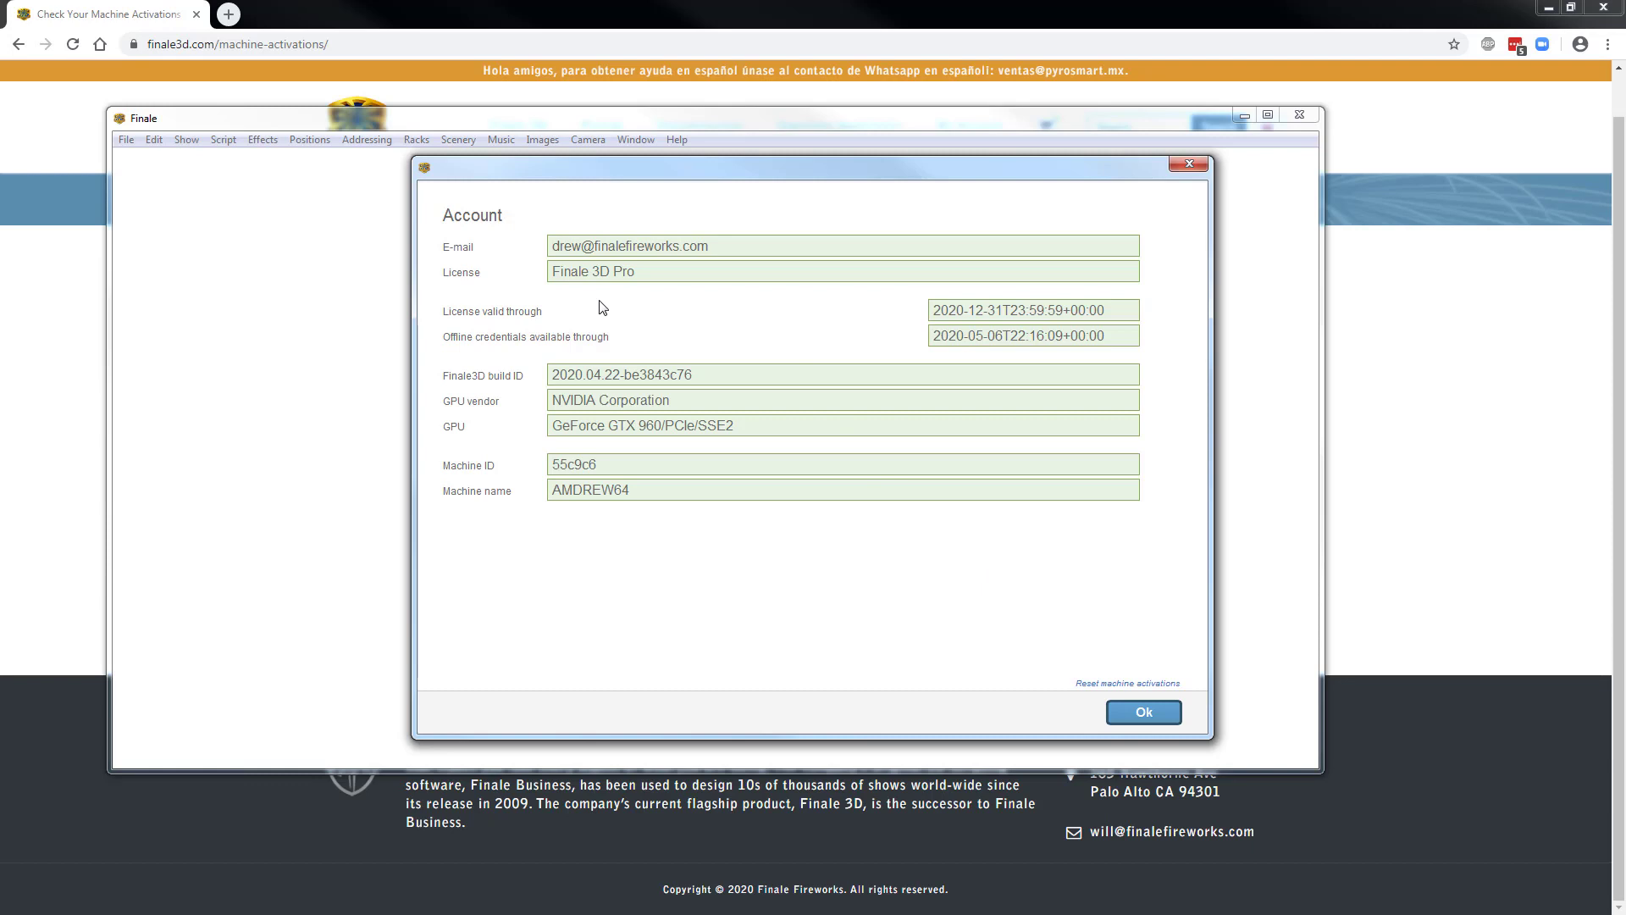
{"action": "mouse_move", "coordinate": [617, 299]}
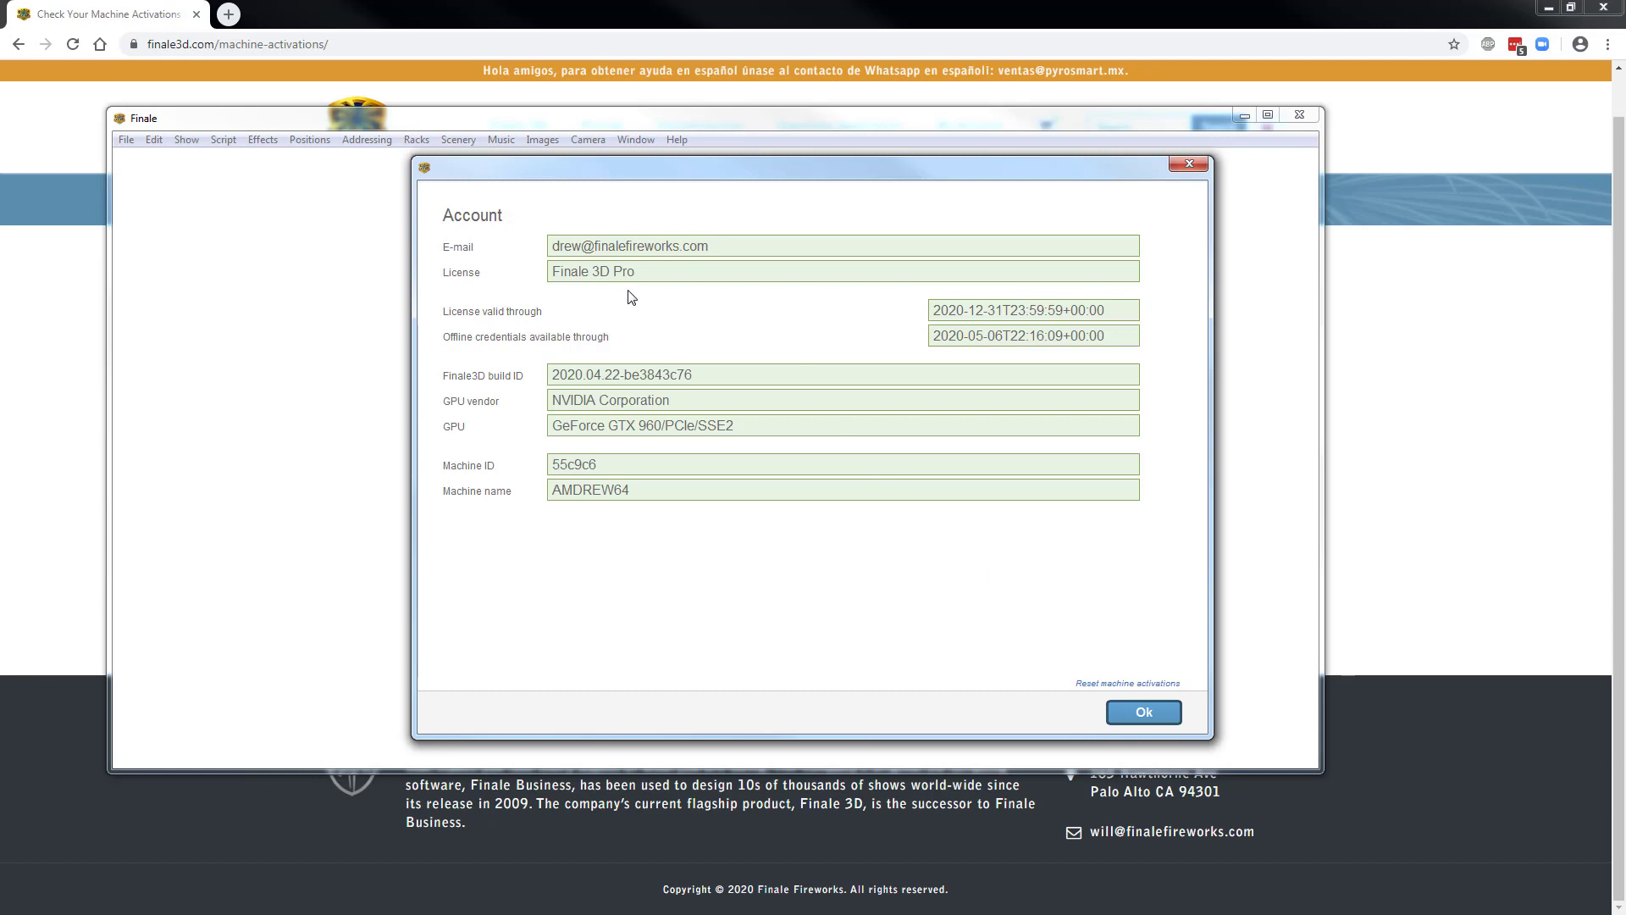
{"action": "mouse_move", "coordinate": [550, 299]}
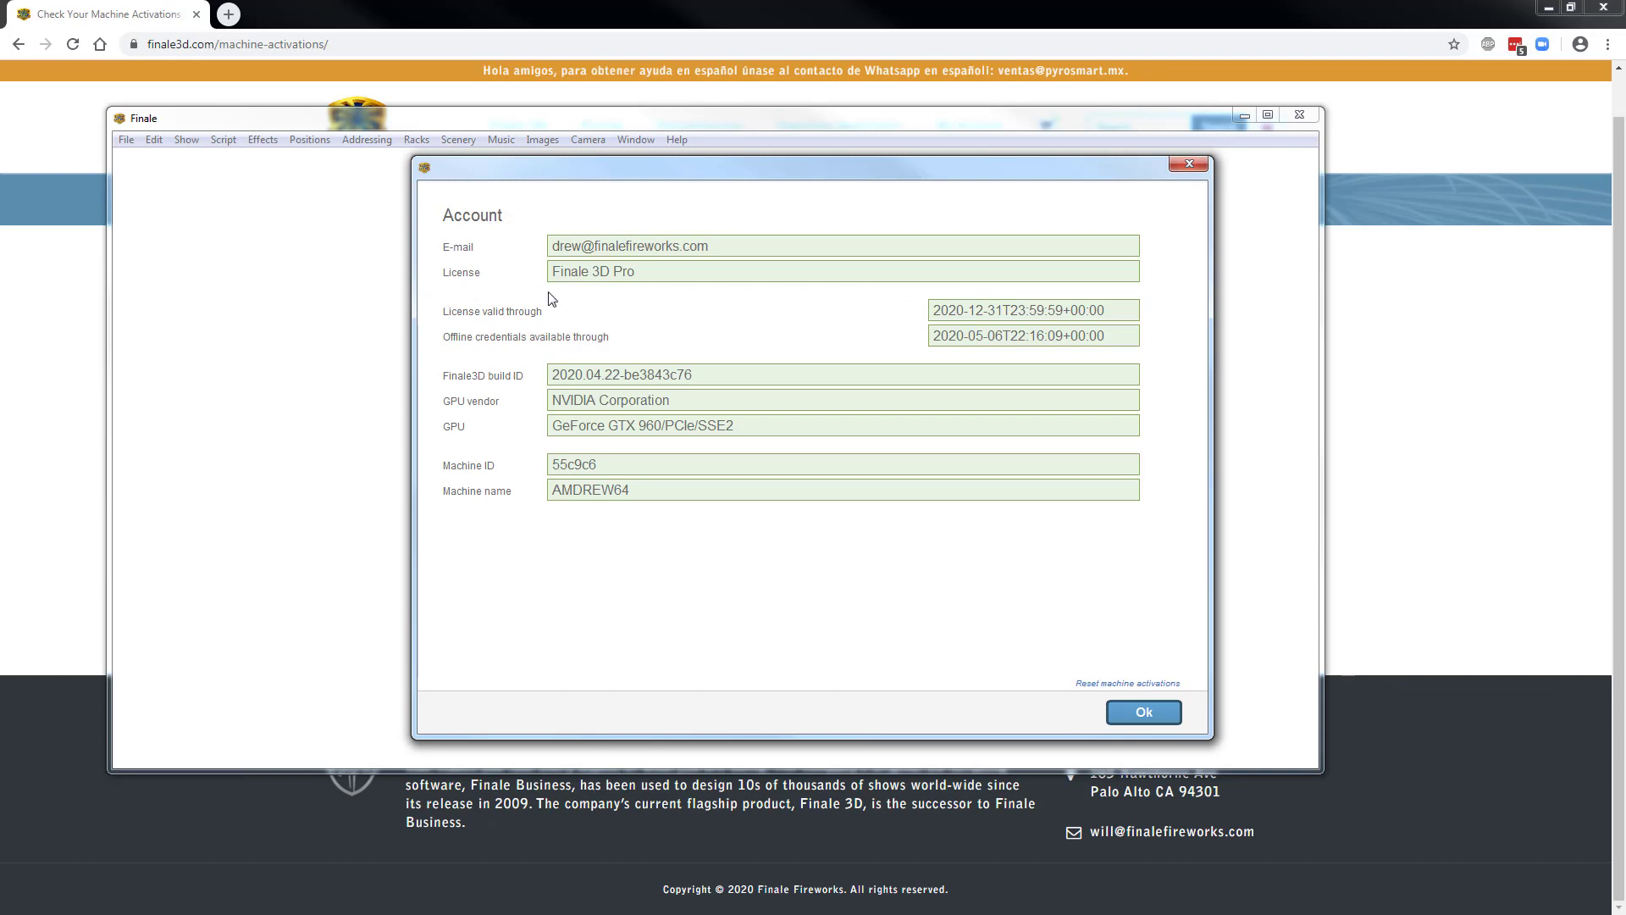
{"action": "mouse_move", "coordinate": [897, 812]}
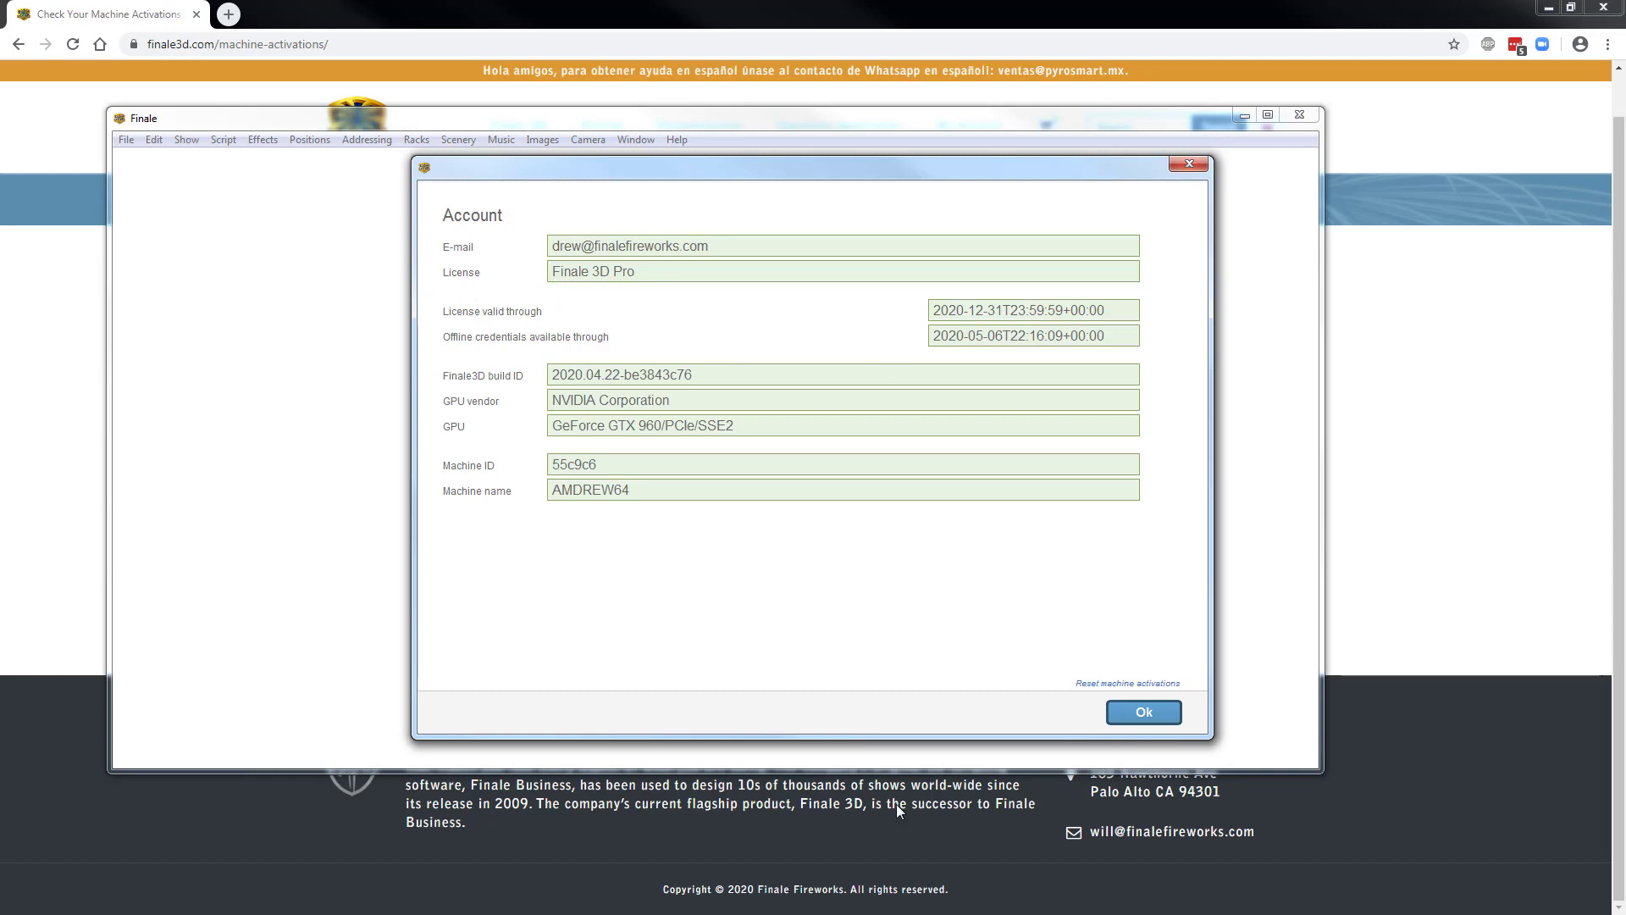
Step: Dismiss the Finale 3D Pro Account dialog so loading continues
{"action": "left_click", "coordinate": [1142, 711]}
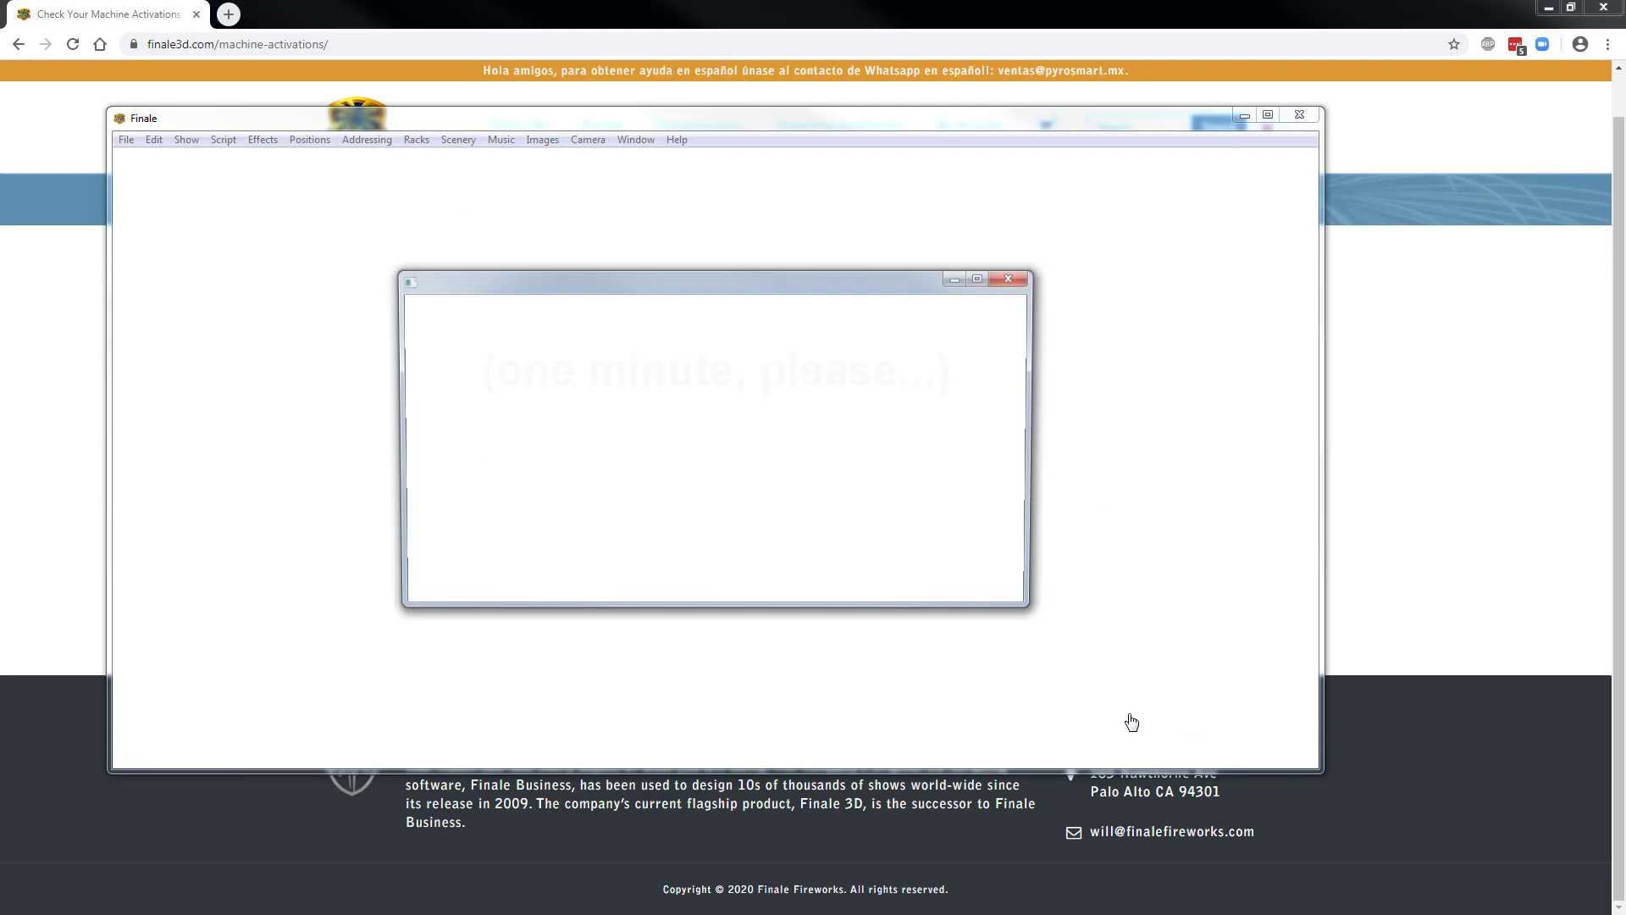